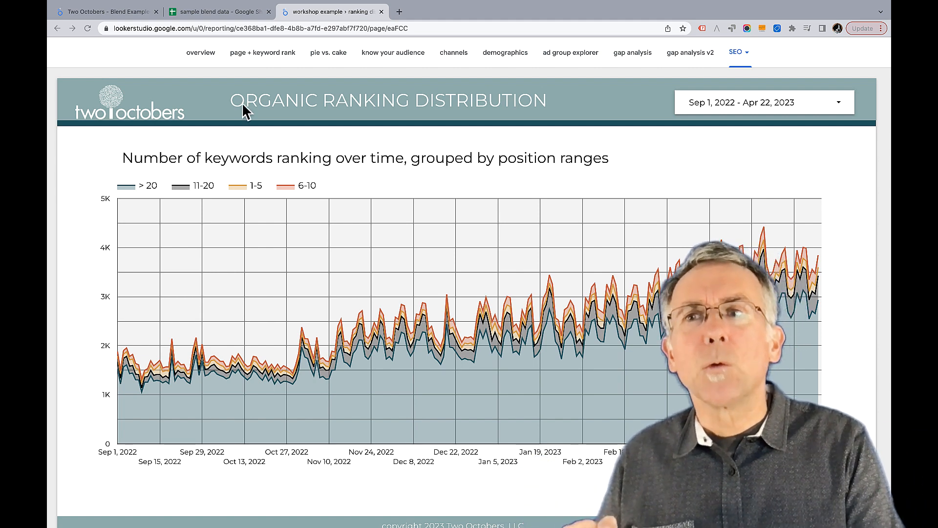
Step: Switch to the 'Two Octobers - Blend Examples' report tab
left_click(106, 11)
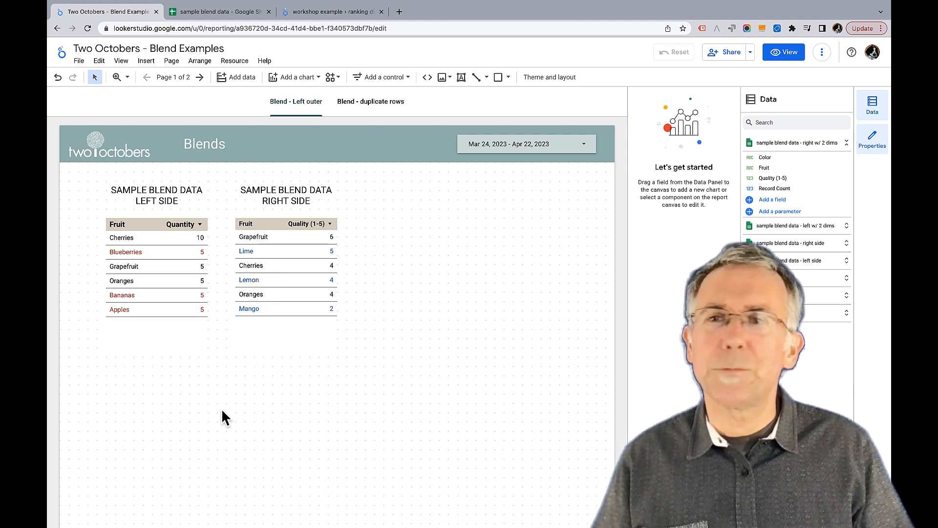
left_click(218, 11)
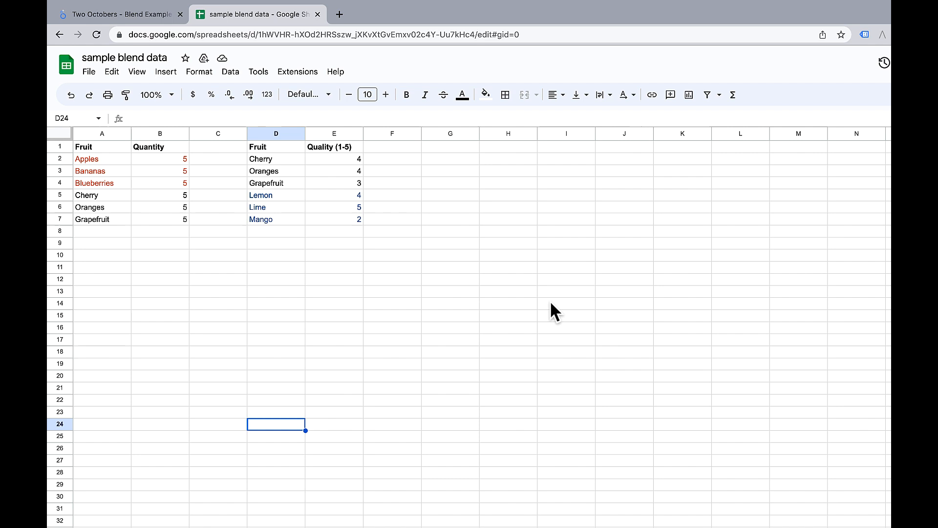
mouse_move(107, 169)
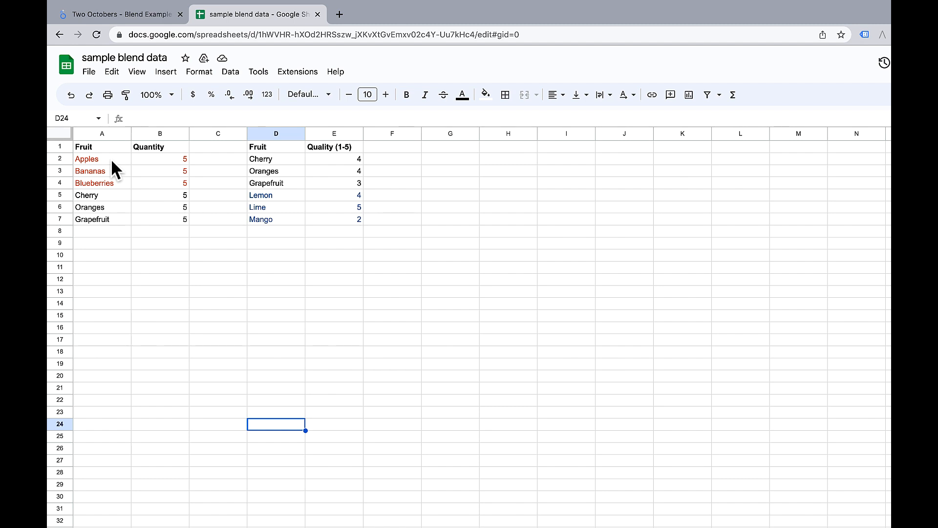
mouse_move(294, 206)
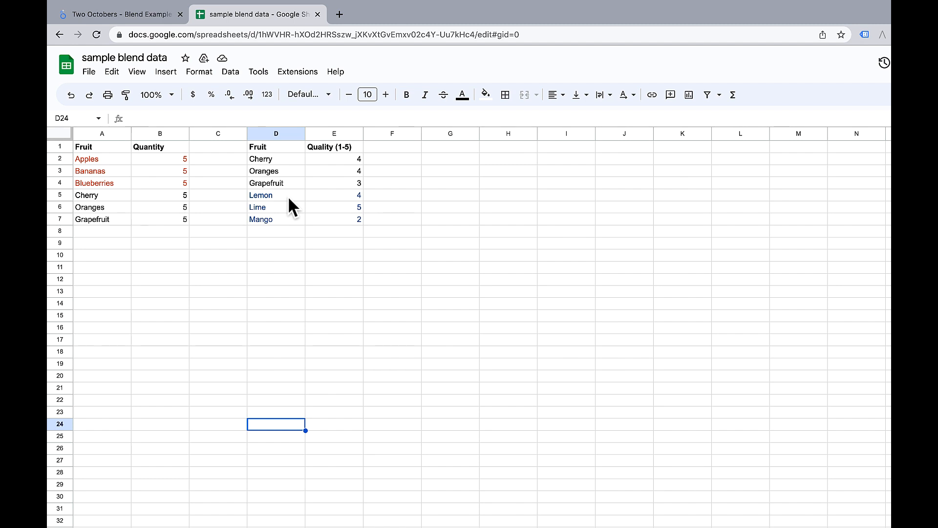
mouse_move(458, 241)
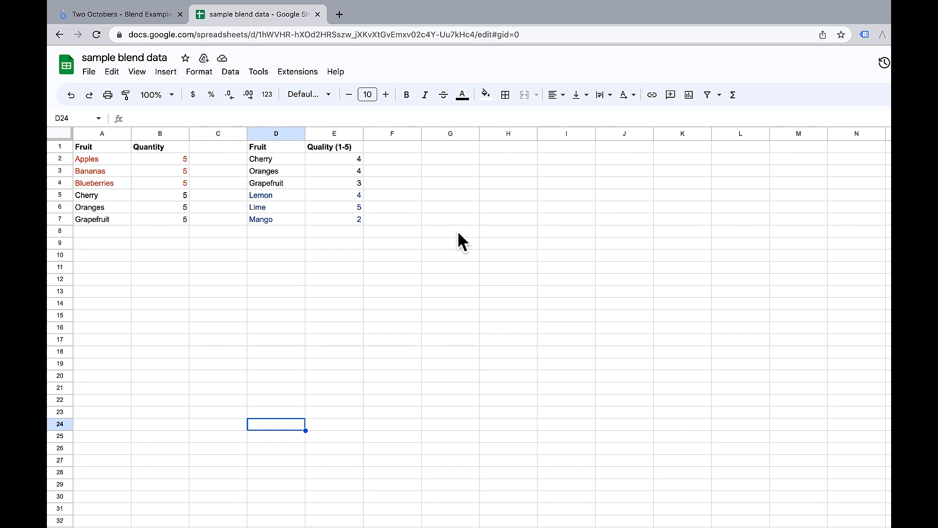
left_click(114, 14)
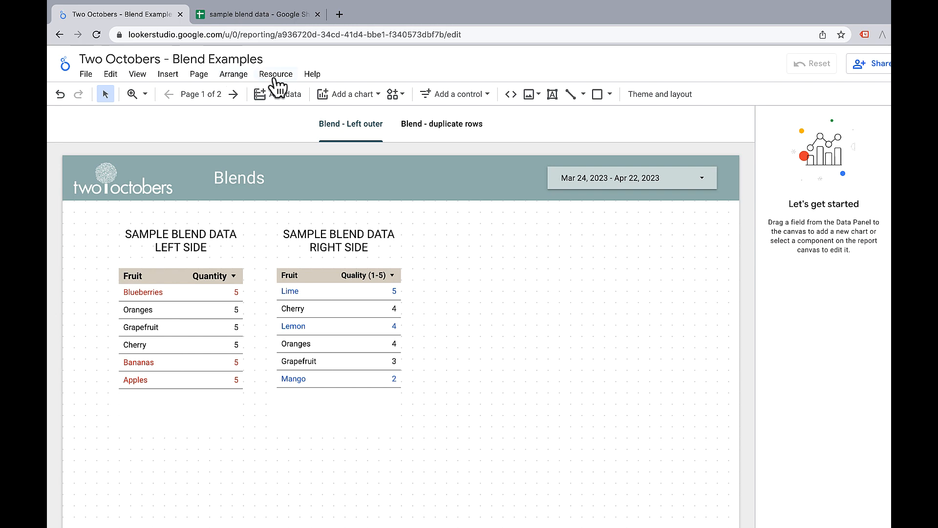
left_click(276, 74)
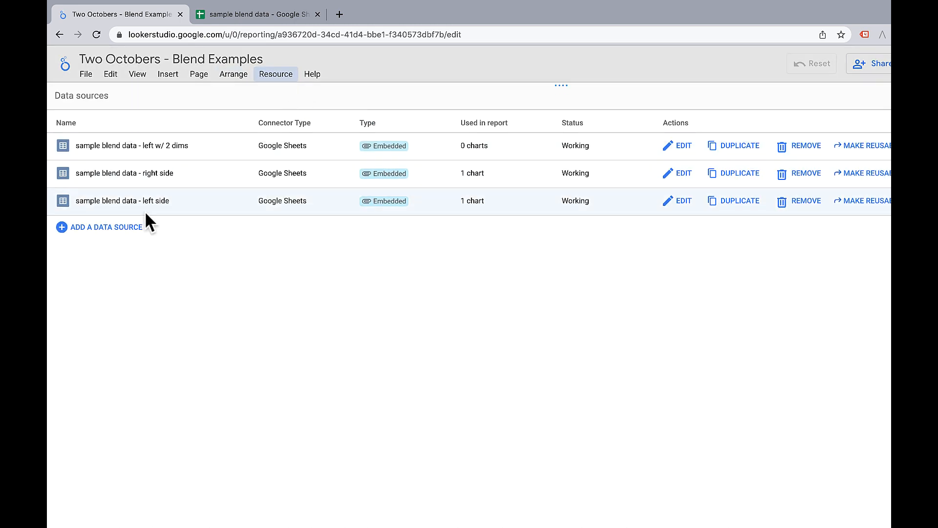
left_click(107, 227)
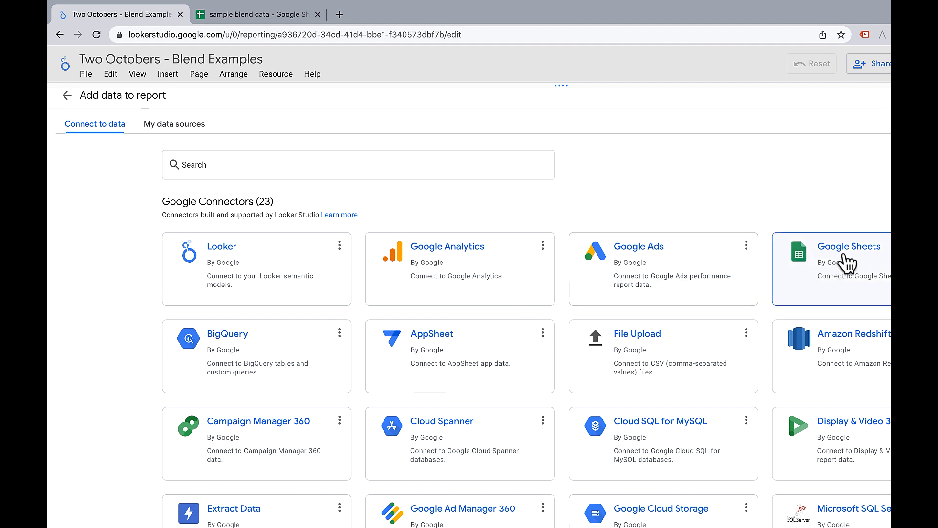
left_click(849, 246)
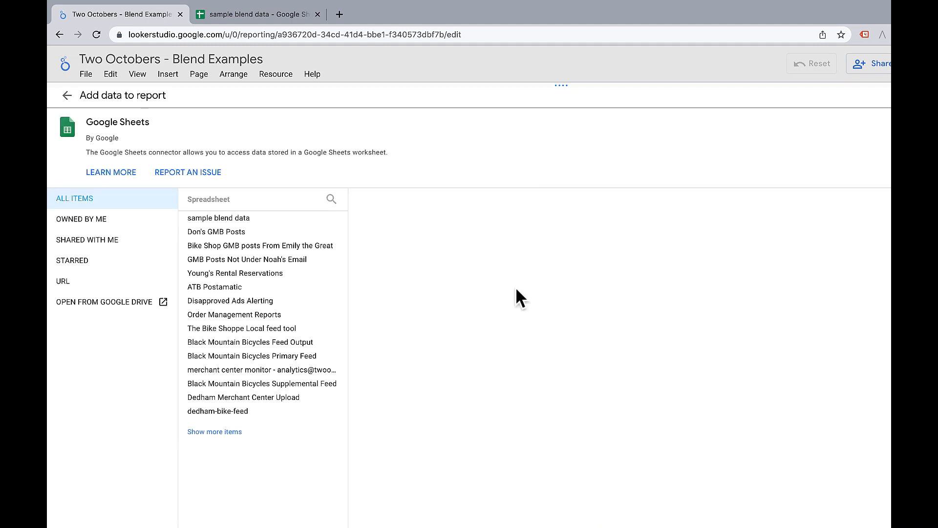
left_click(218, 217)
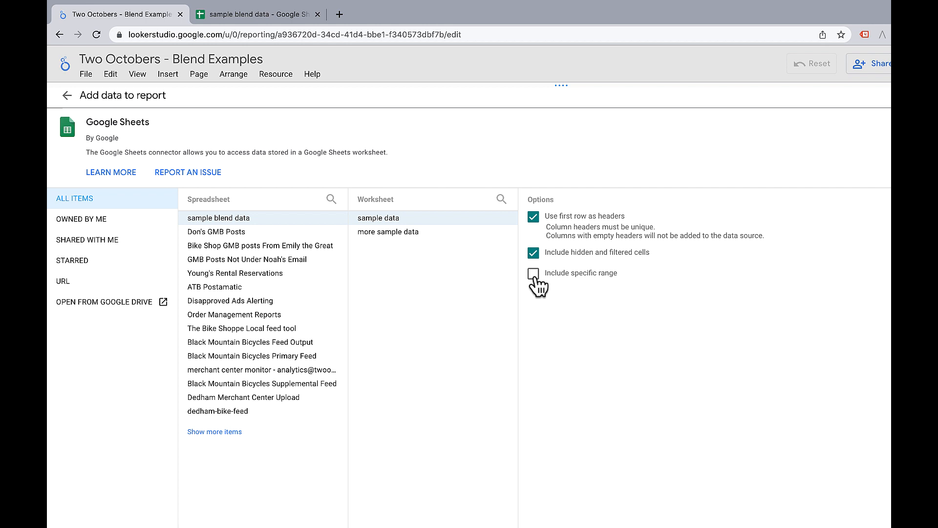
left_click(532, 272)
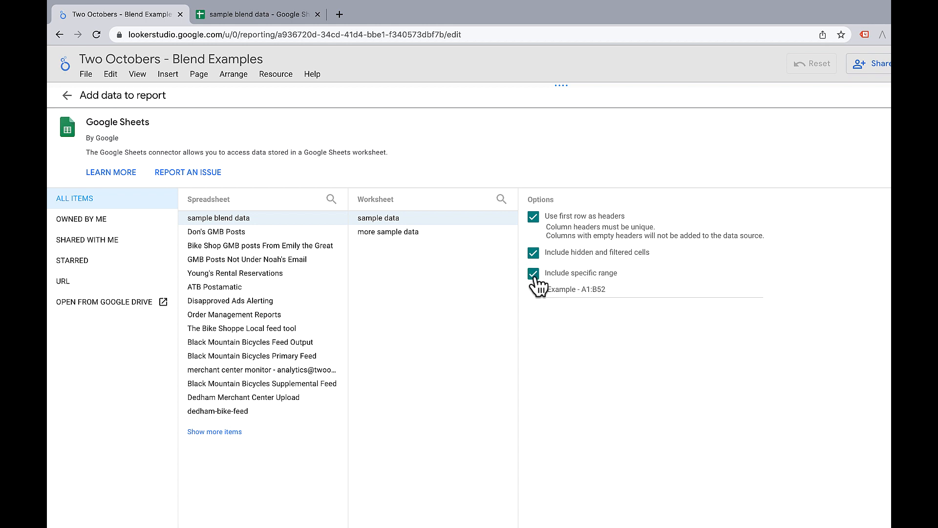
left_click(258, 14)
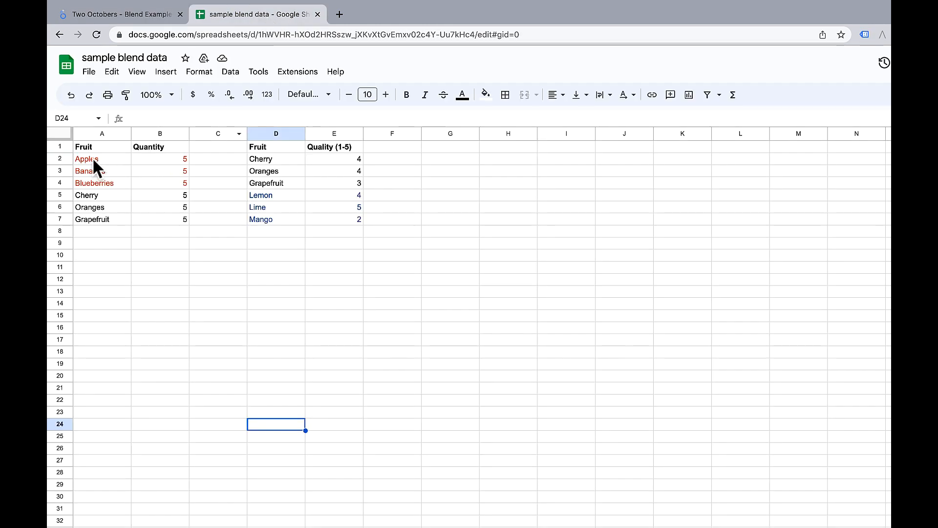
mouse_move(160, 216)
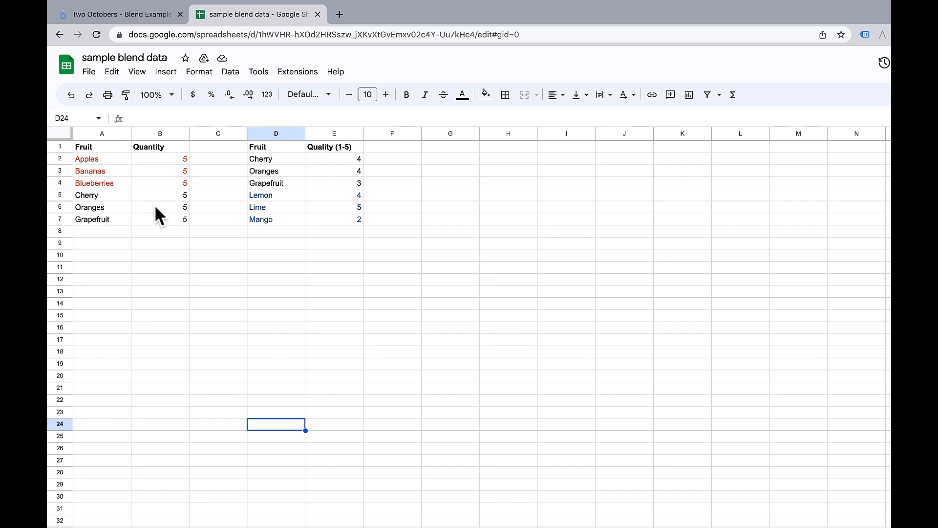
mouse_move(181, 231)
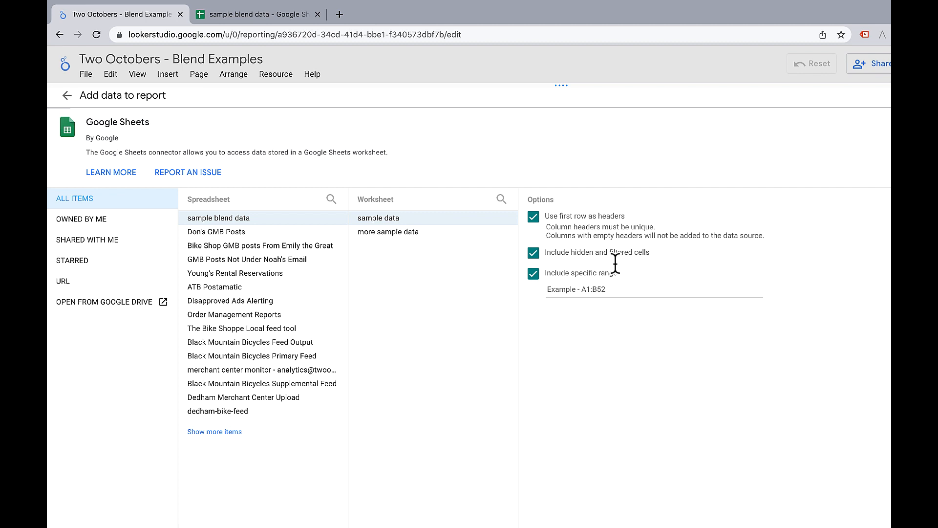
left_click(654, 289)
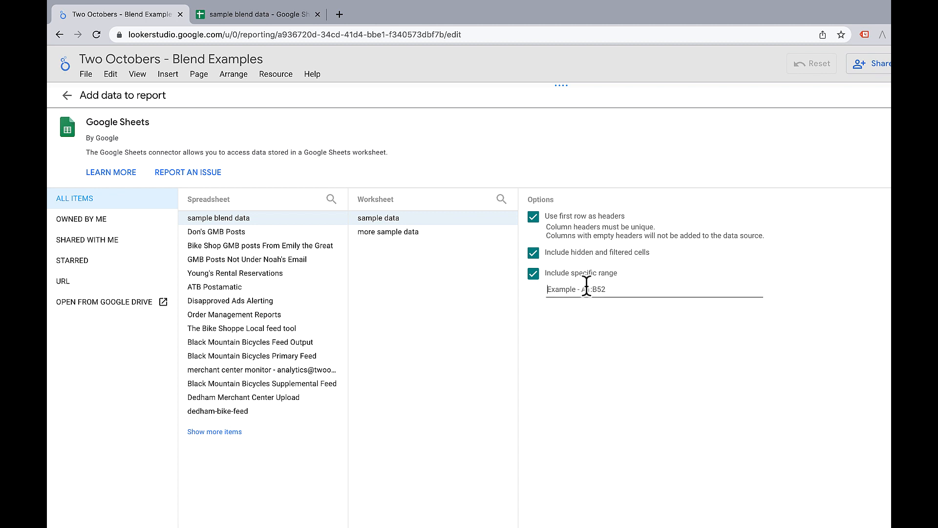
type("A1:")
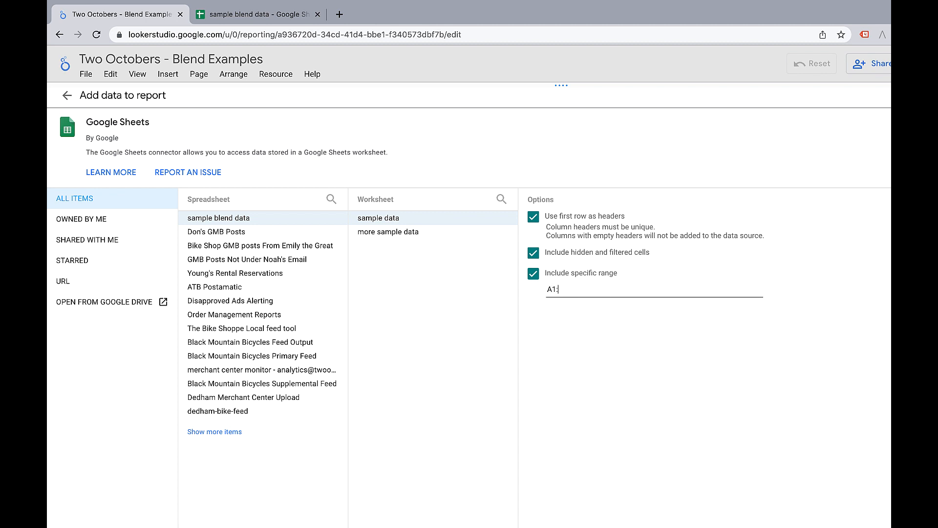
type("B7")
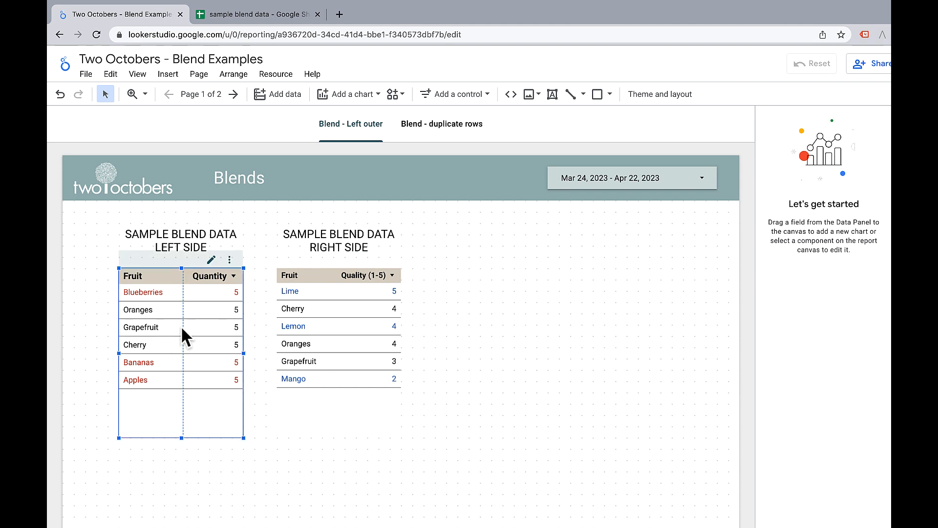
Step: View the left-side table's conditional formatting rule that colours Apples, Bananas and Blueberries red
left_click(180, 327)
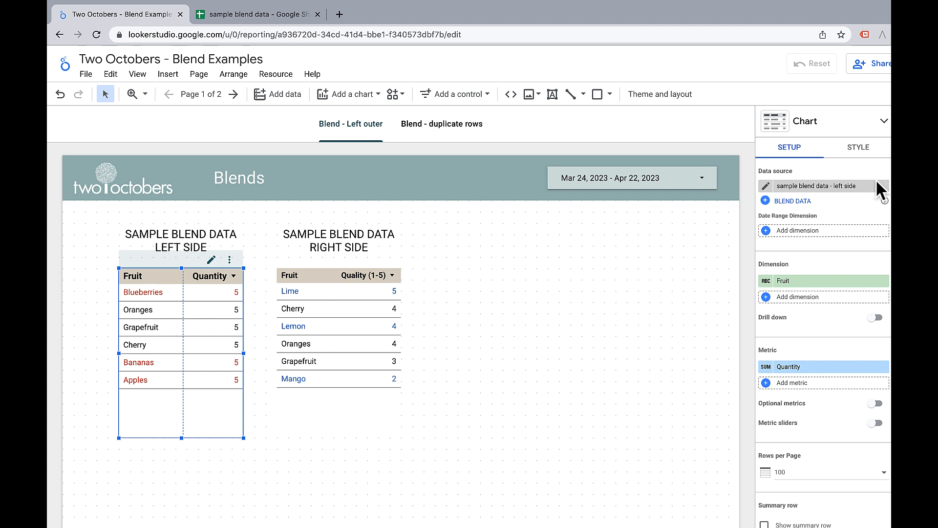
left_click(857, 147)
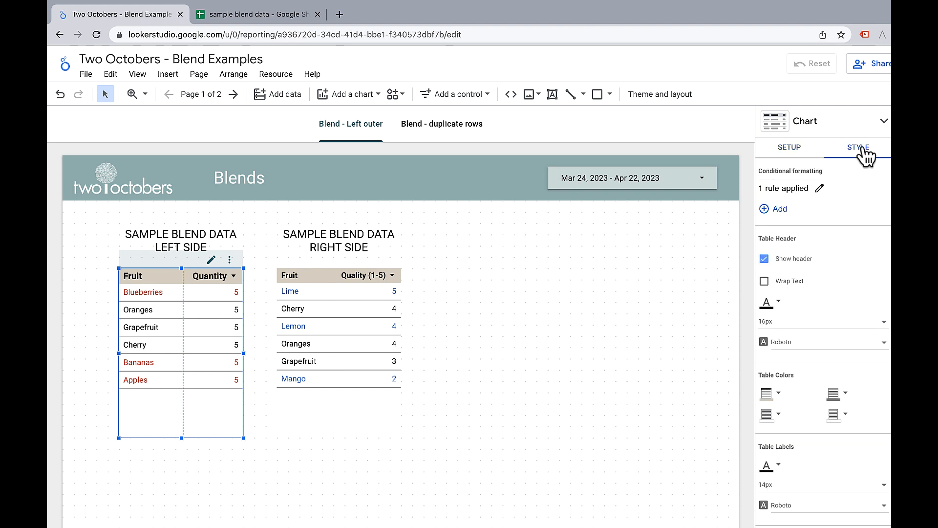
left_click(824, 187)
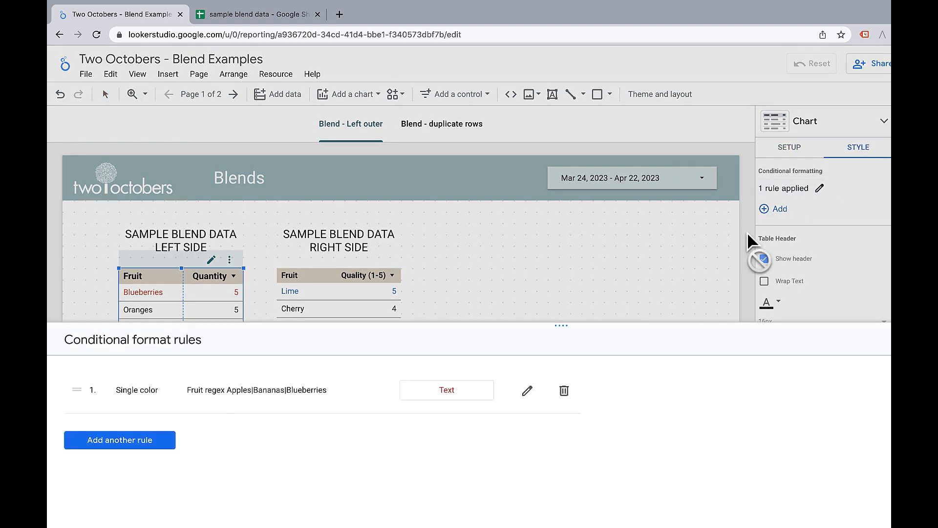
left_click(764, 258)
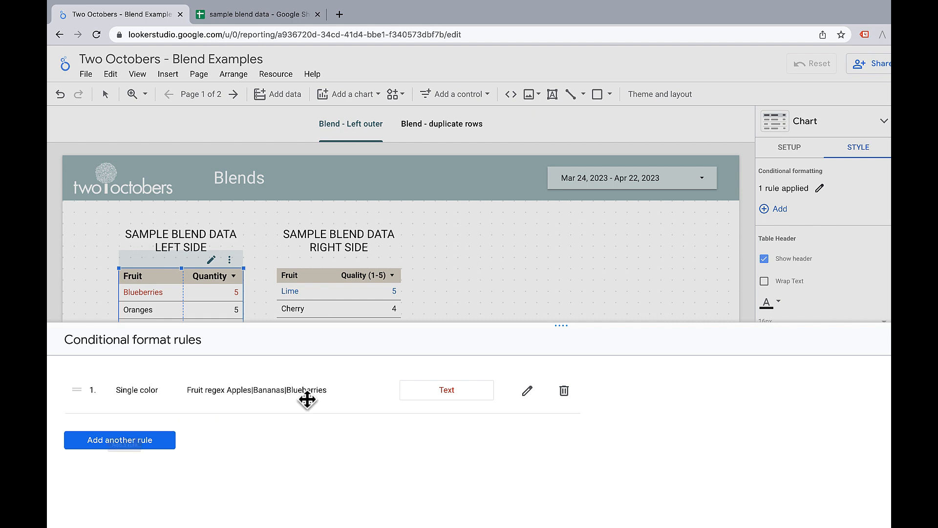
mouse_move(264, 410)
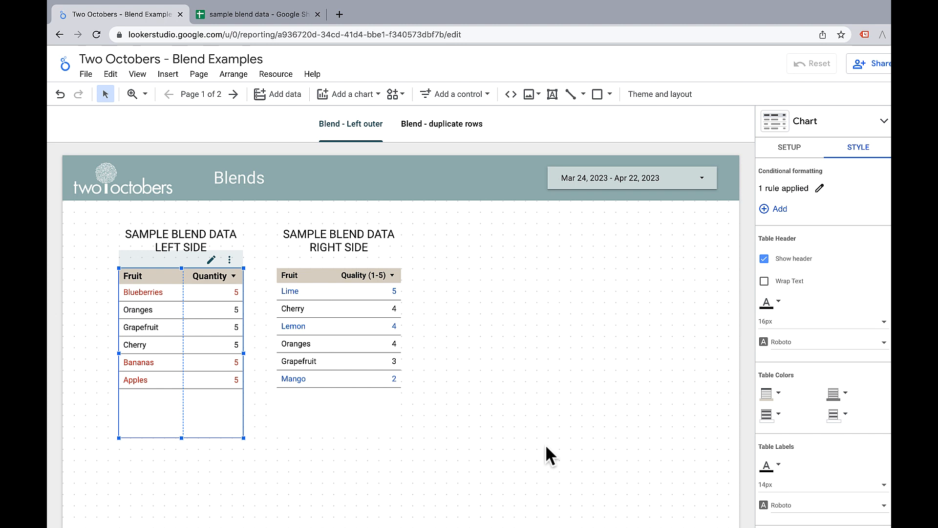
mouse_move(256, 14)
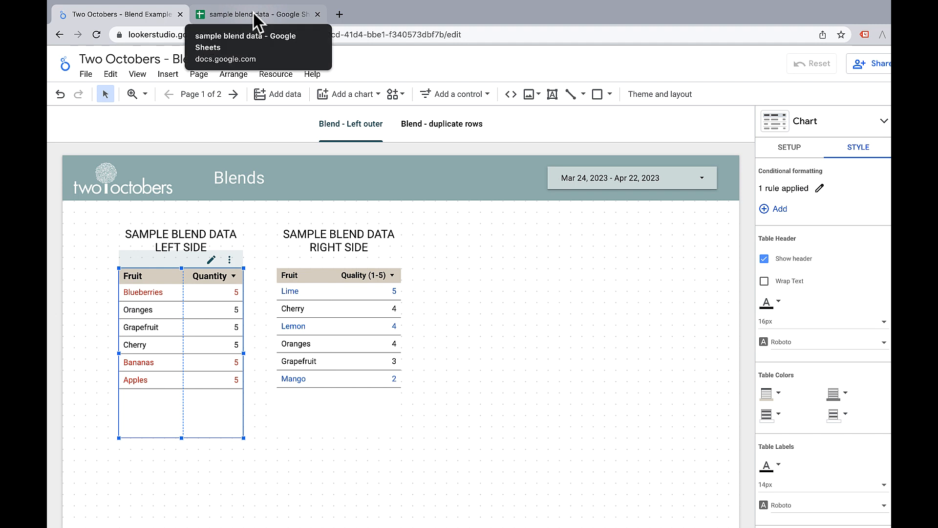
left_click(258, 14)
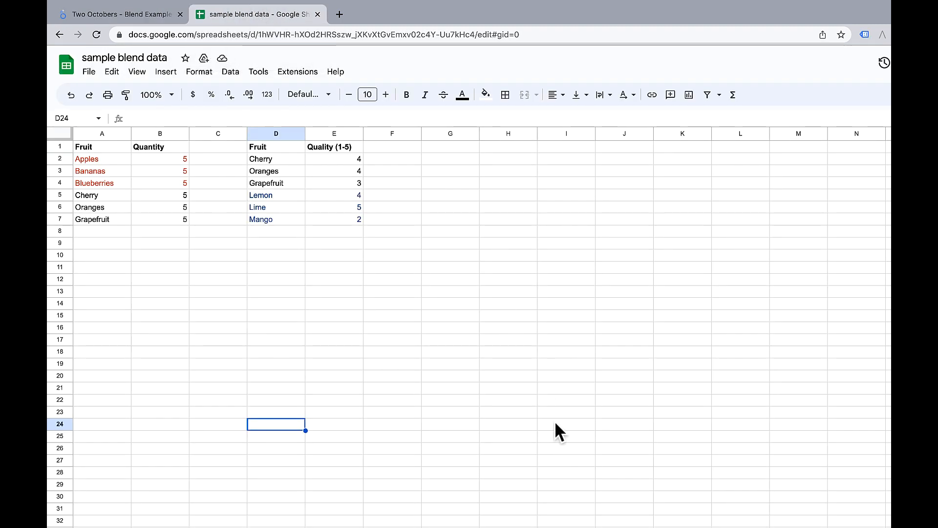
mouse_move(101, 141)
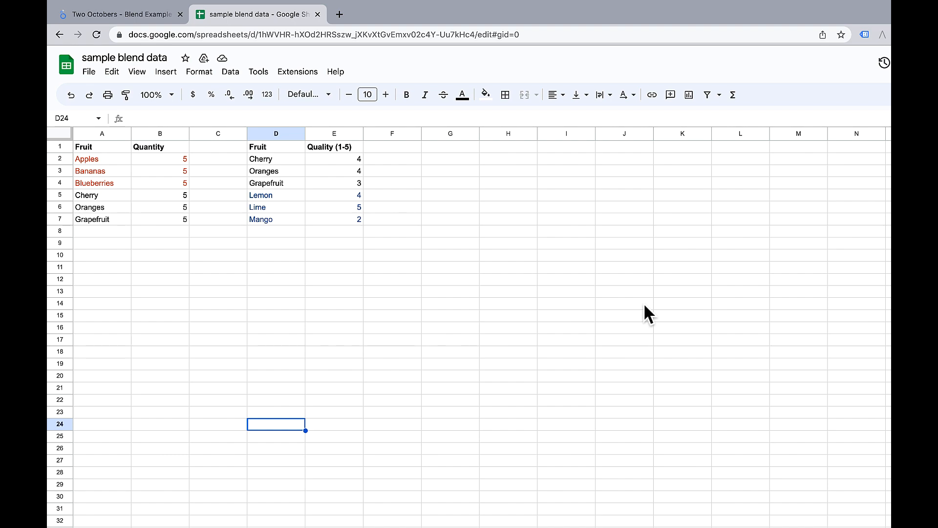
left_click(108, 14)
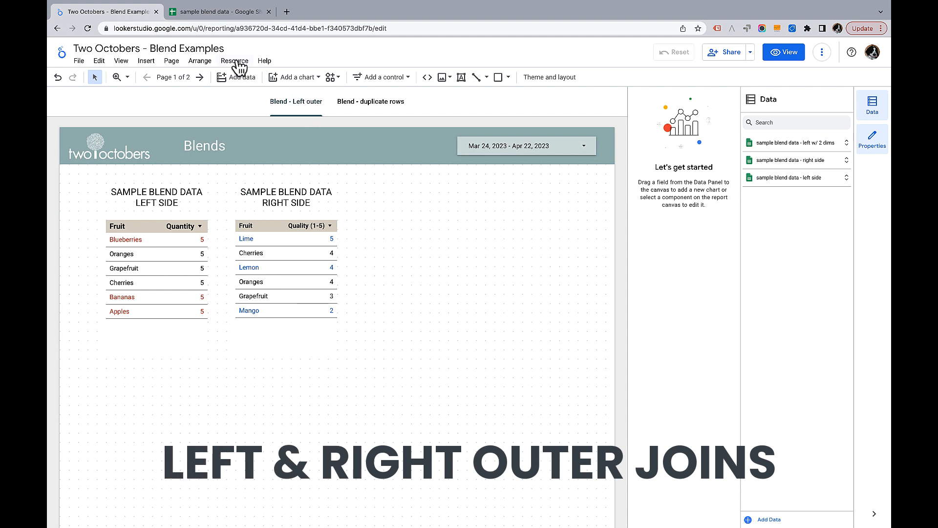
Step: Blend the left-side and right-side fruit tables, showing null quality for Blueberries, Bananas and Apples
left_click(235, 61)
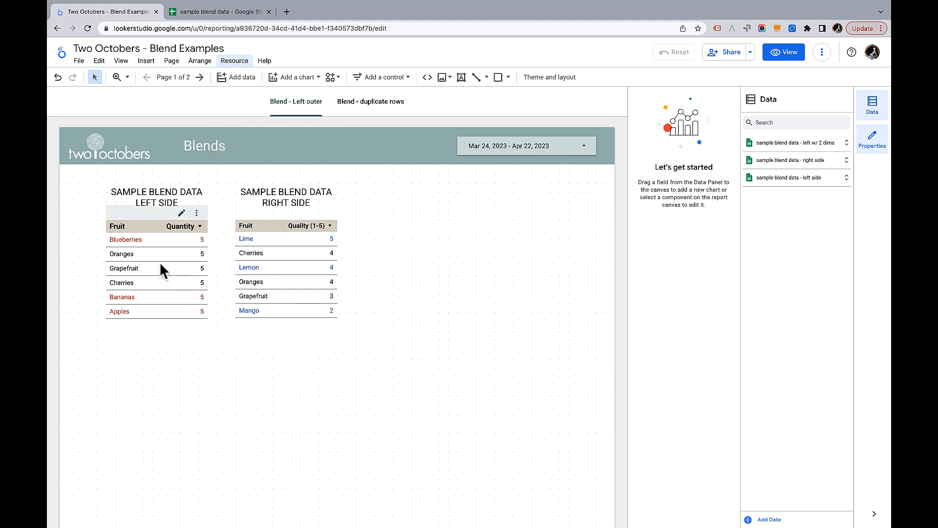
left_click(156, 275)
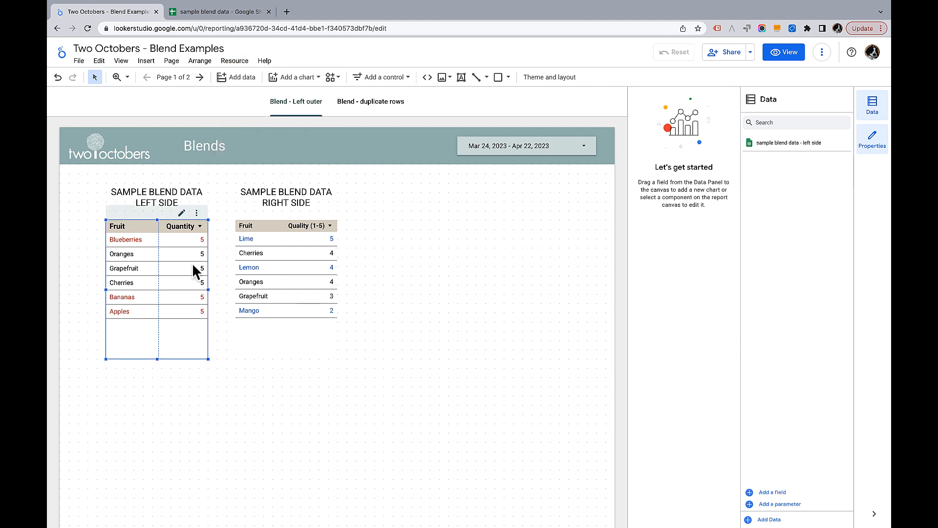
left_click(286, 281)
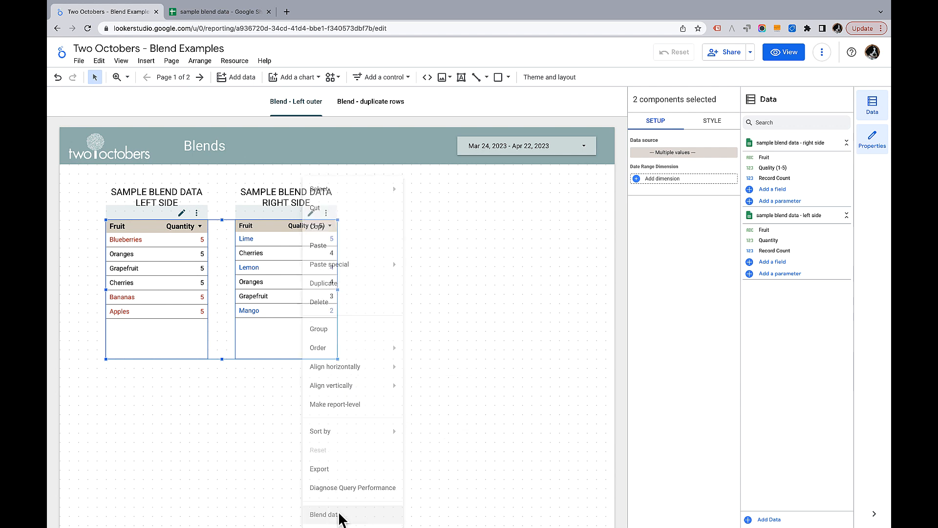
left_click(324, 514)
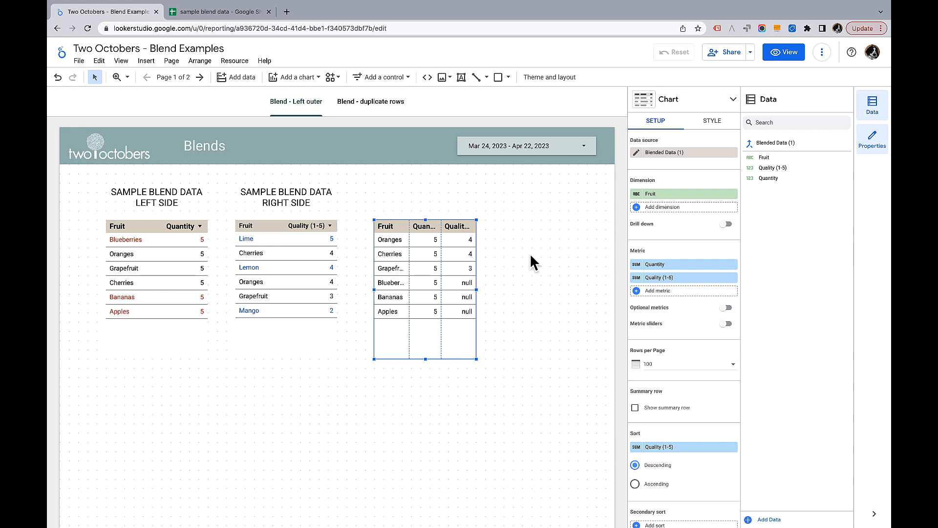
mouse_move(635, 152)
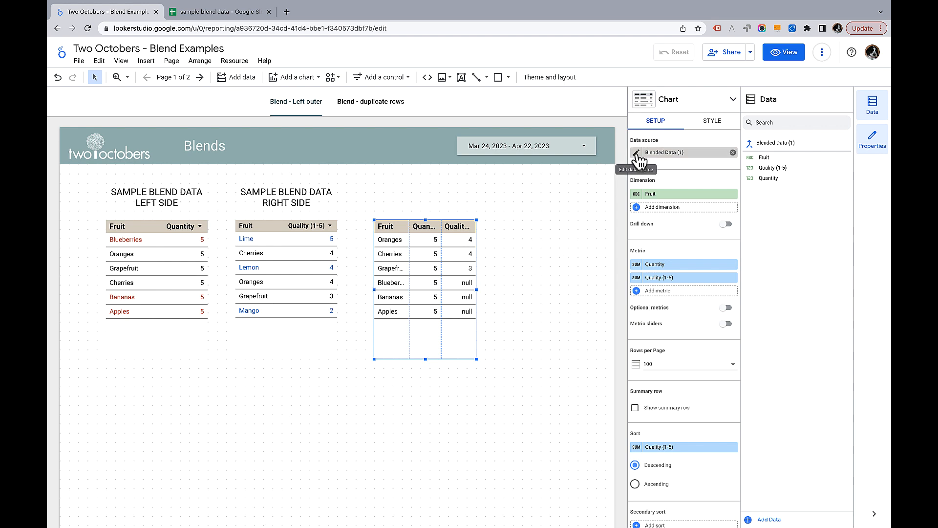
left_click(629, 152)
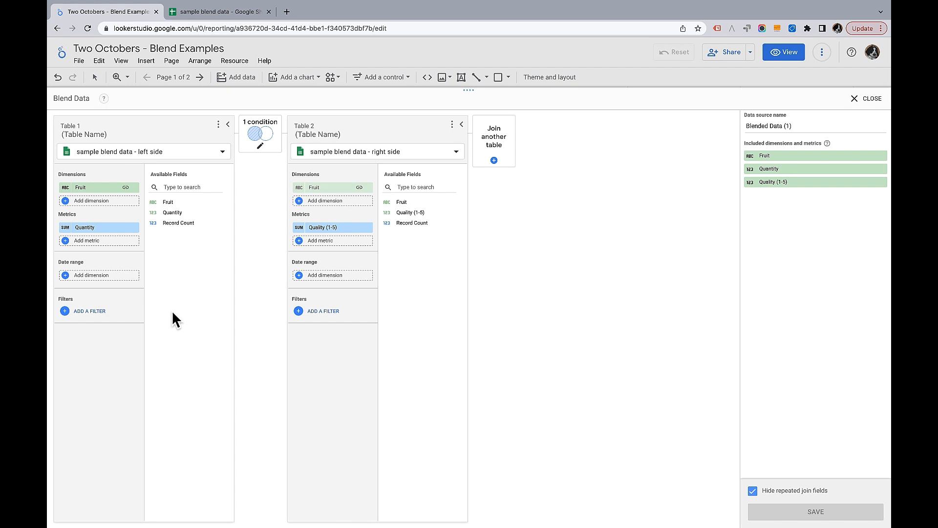
mouse_move(387, 333)
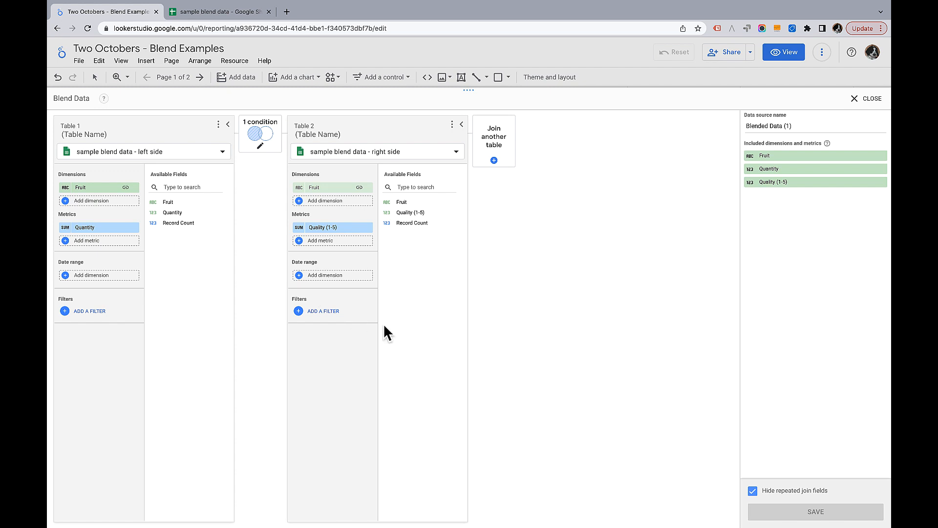
mouse_move(256, 139)
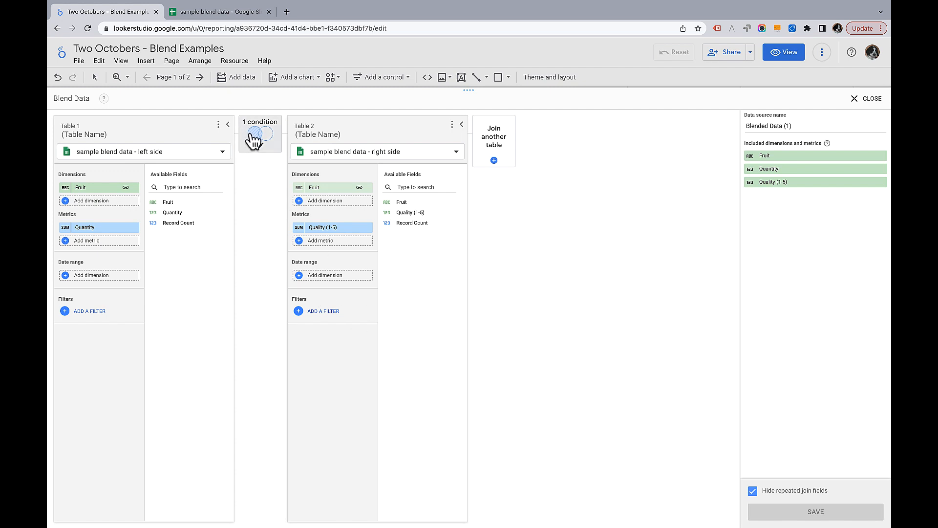
left_click(259, 132)
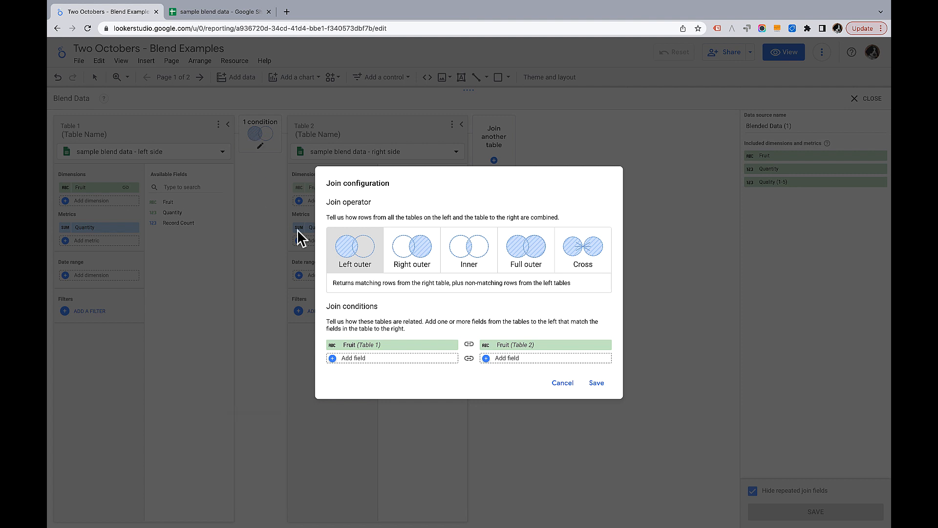
mouse_move(420, 304)
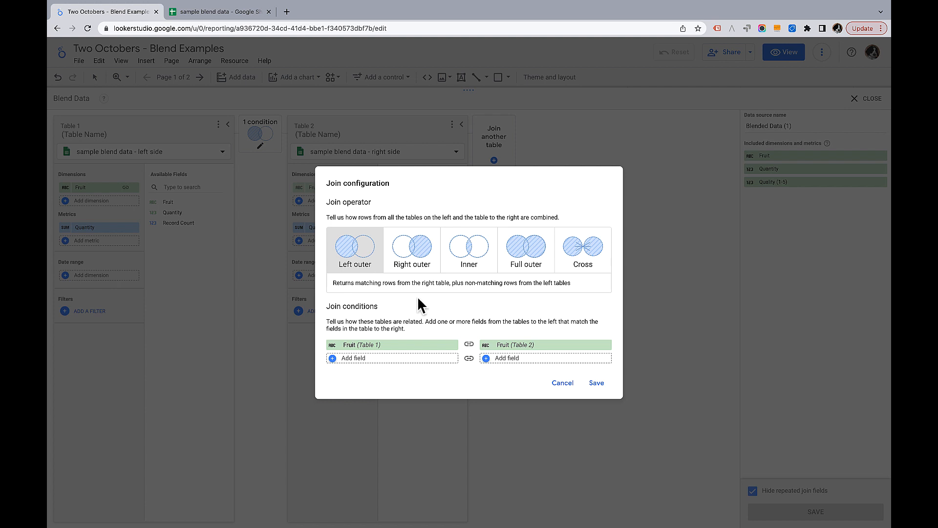
mouse_move(341, 294)
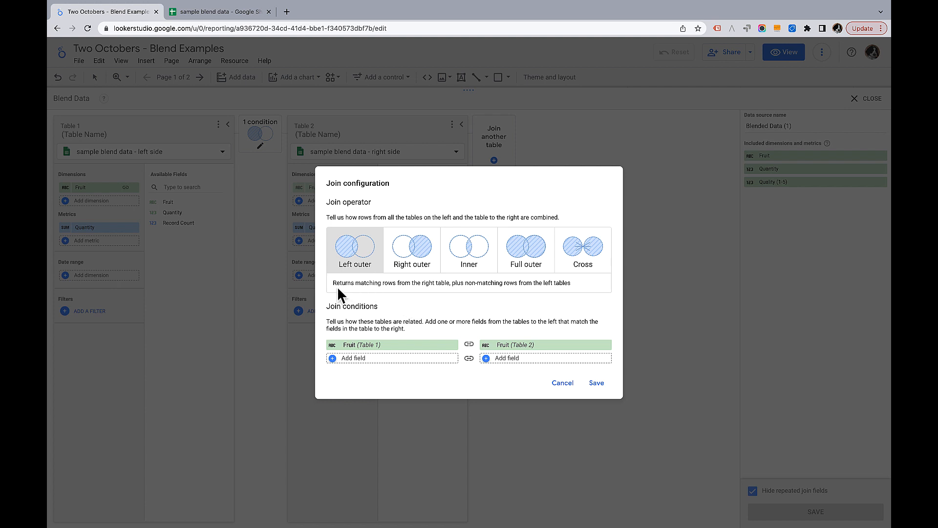
mouse_move(418, 299)
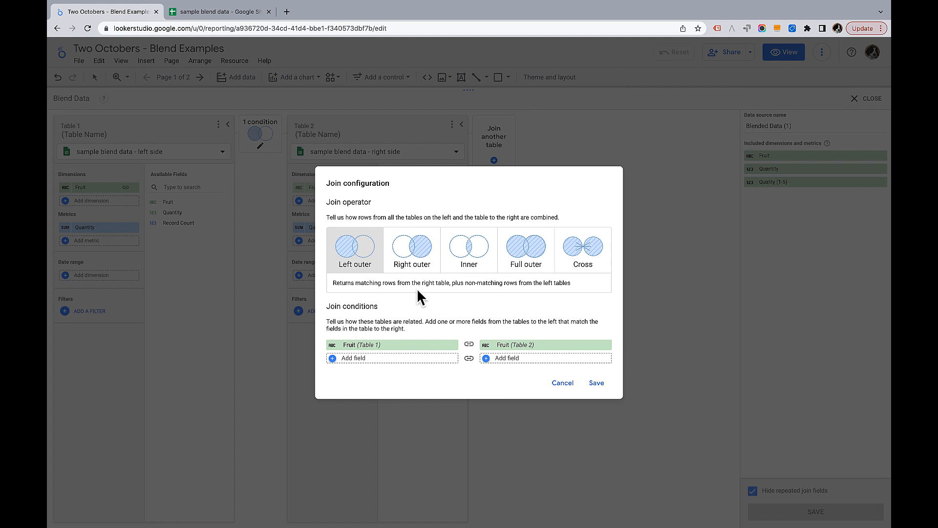
mouse_move(488, 297)
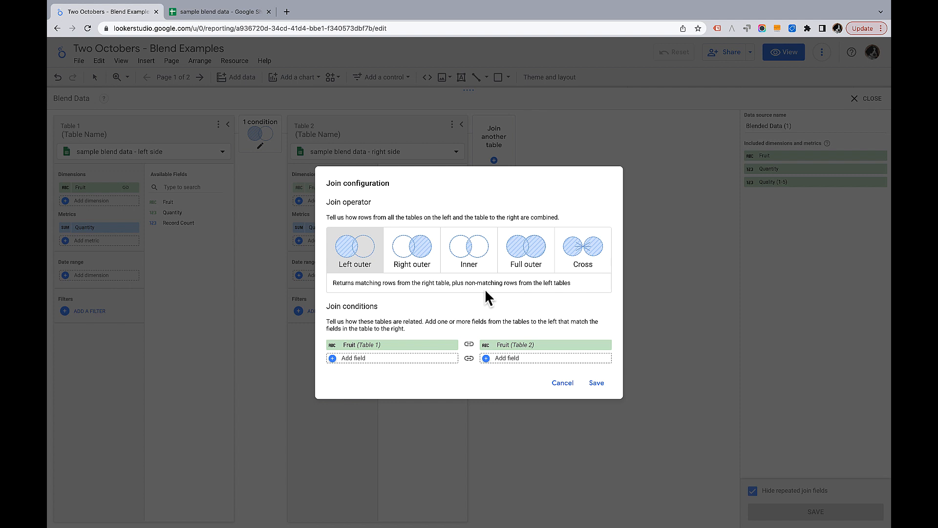
mouse_move(559, 300)
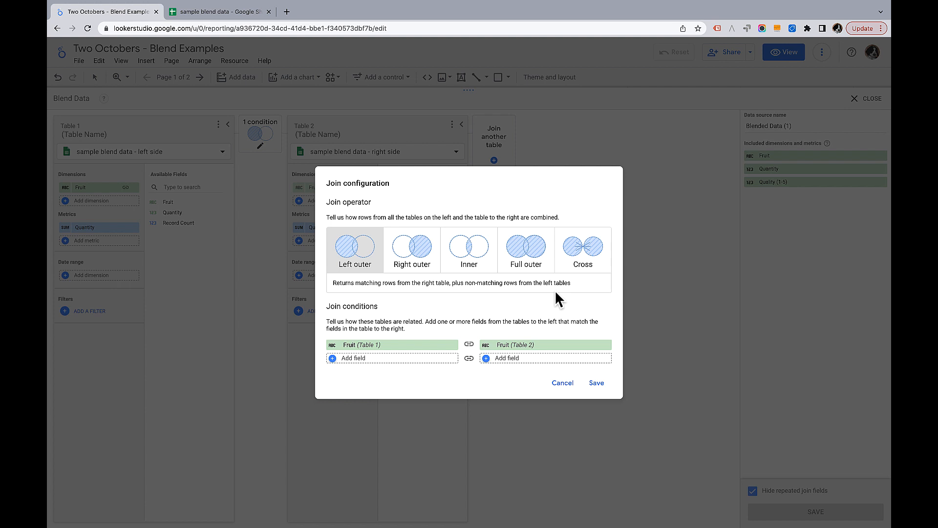
mouse_move(440, 199)
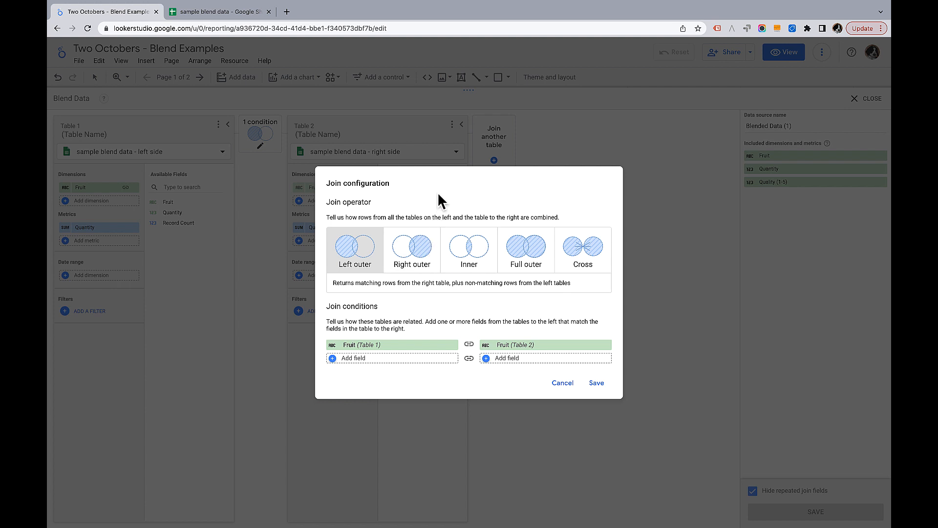
left_click(412, 248)
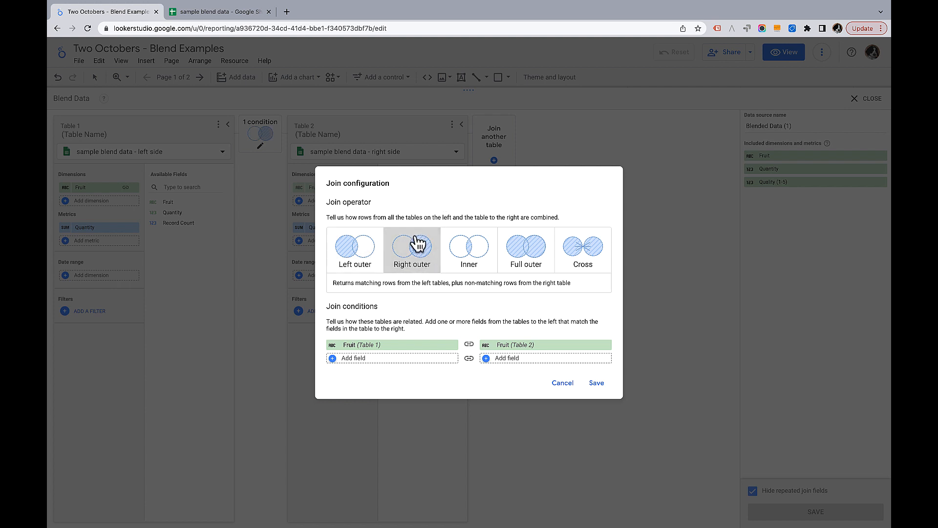
mouse_move(501, 323)
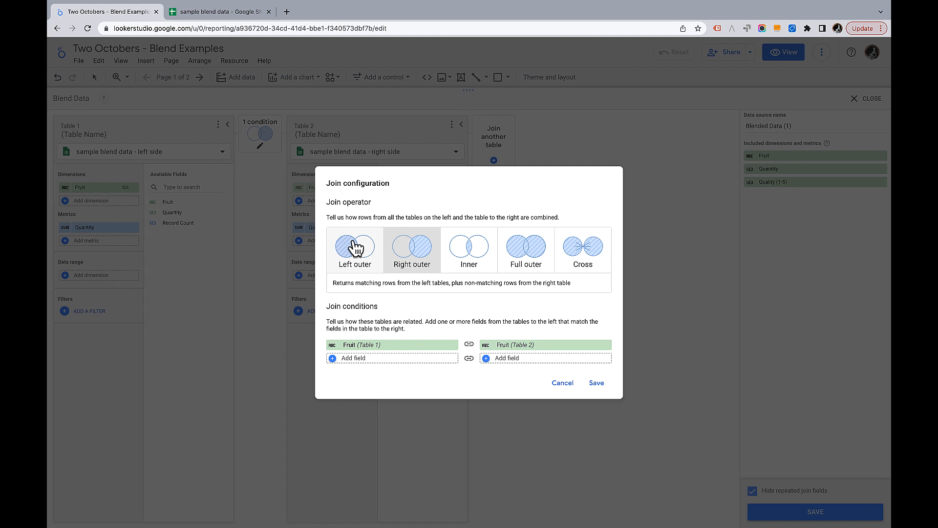
left_click(354, 249)
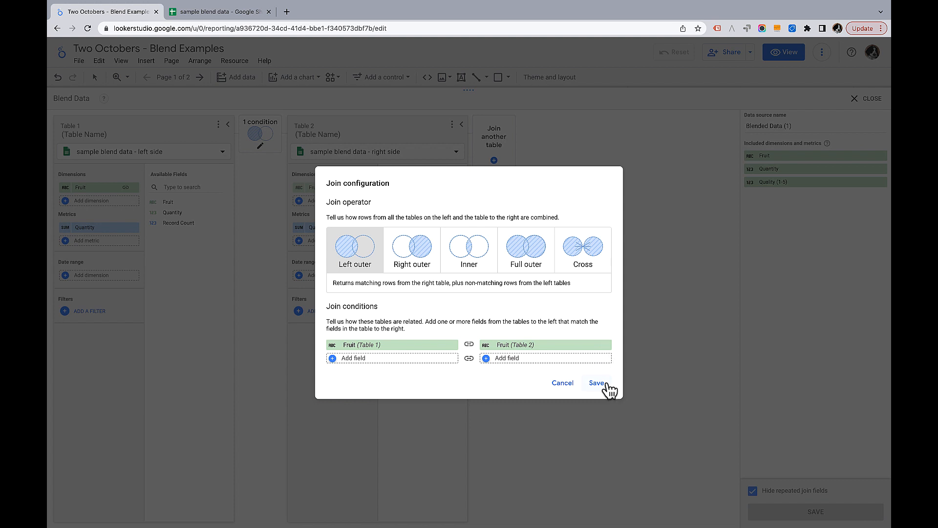
mouse_move(603, 392)
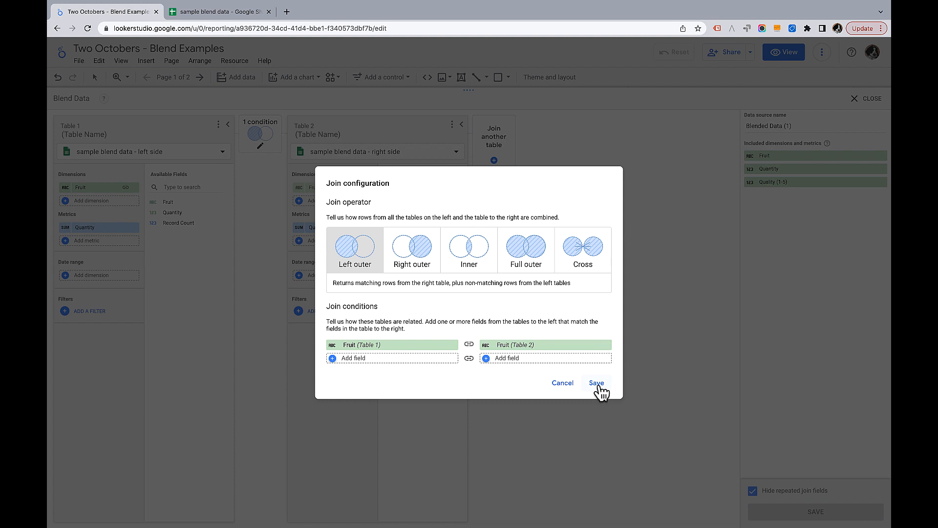
left_click(596, 383)
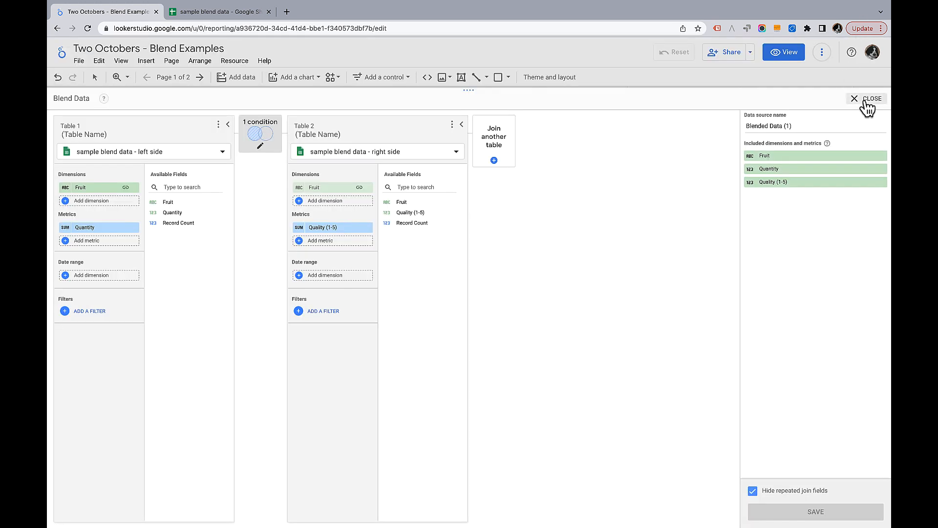
Step: Close the Blend Data editor and return to the report canvas
left_click(872, 98)
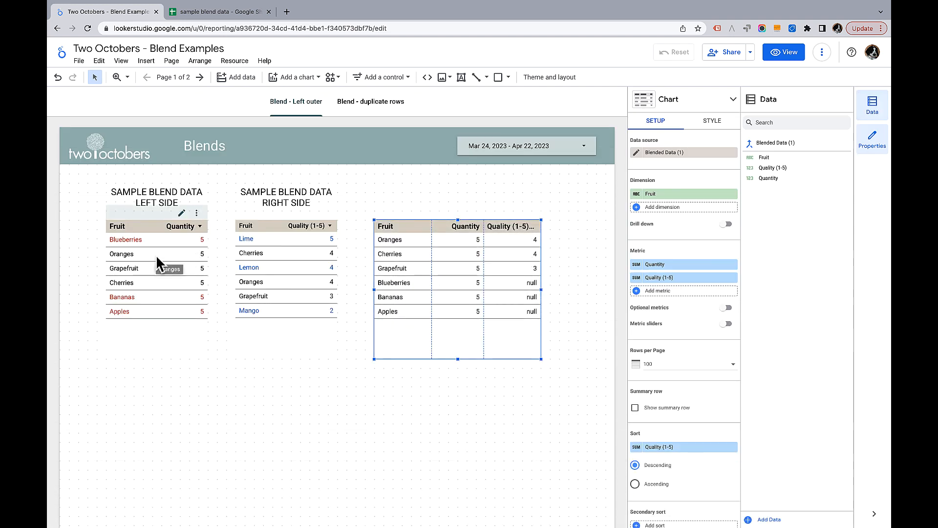
mouse_move(146, 291)
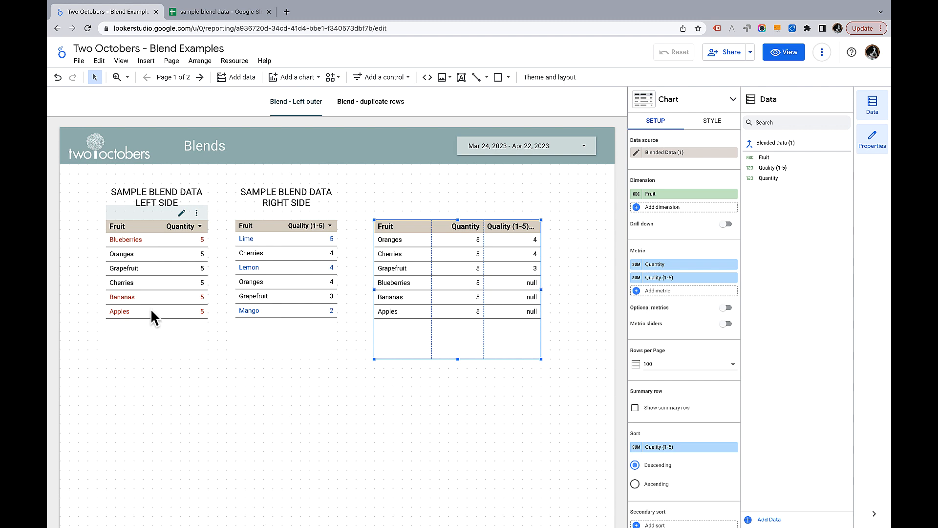
mouse_move(193, 319)
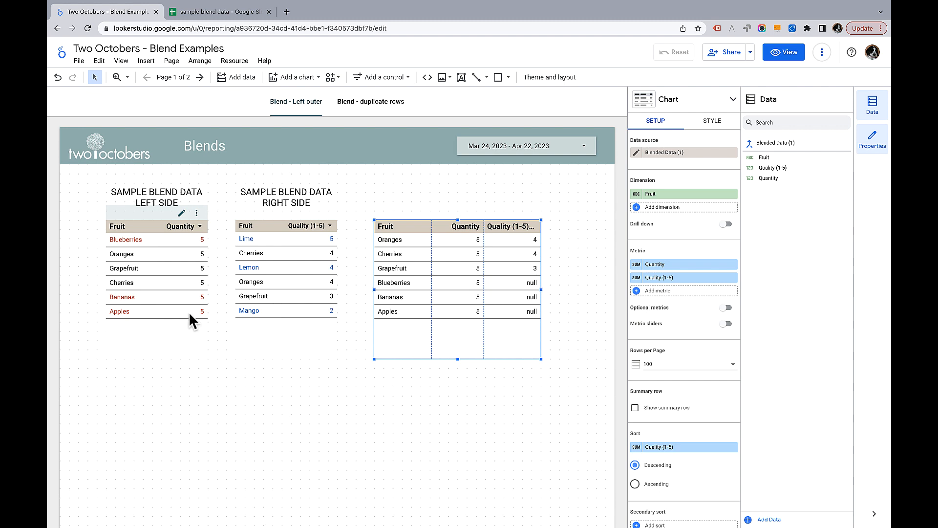
mouse_move(444, 282)
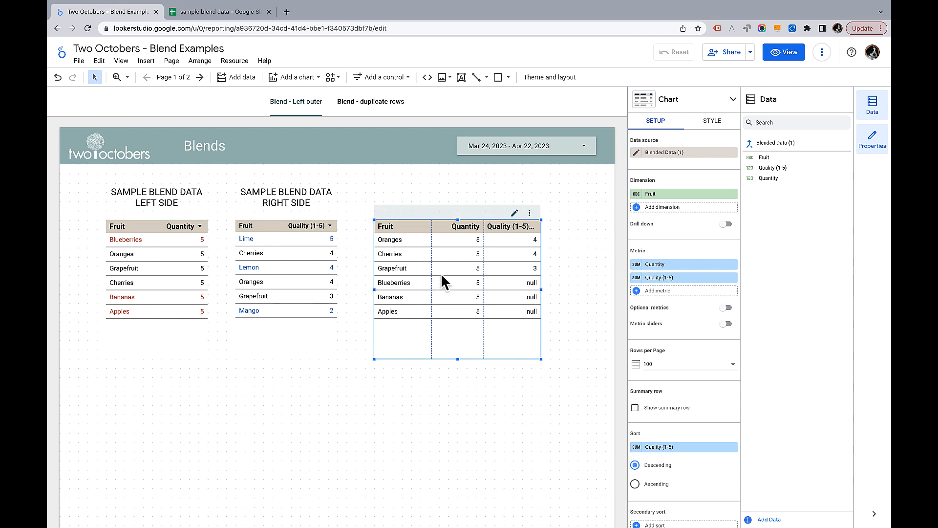
mouse_move(384, 290)
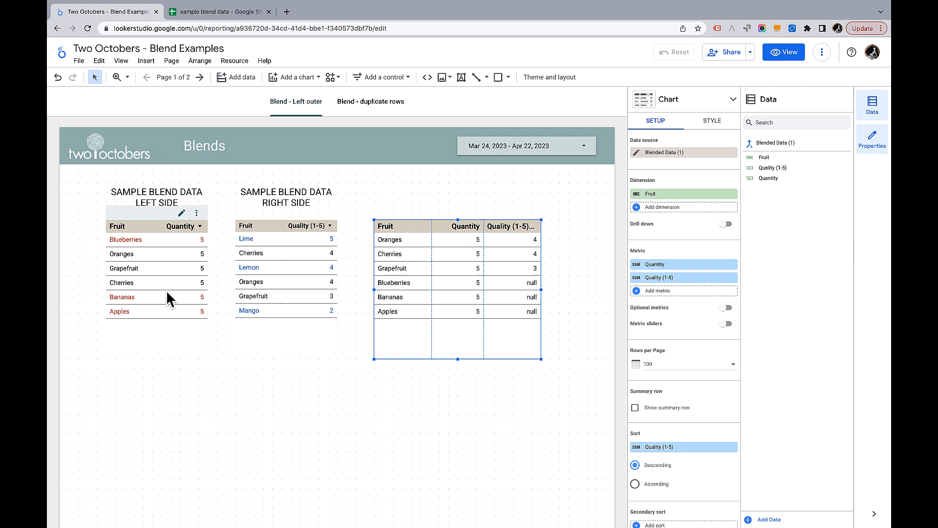
mouse_move(374, 272)
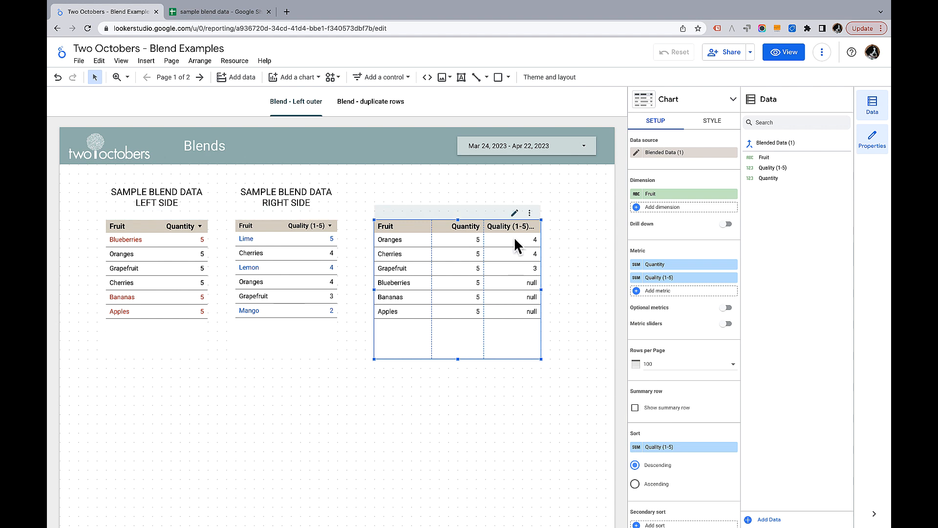
mouse_move(519, 292)
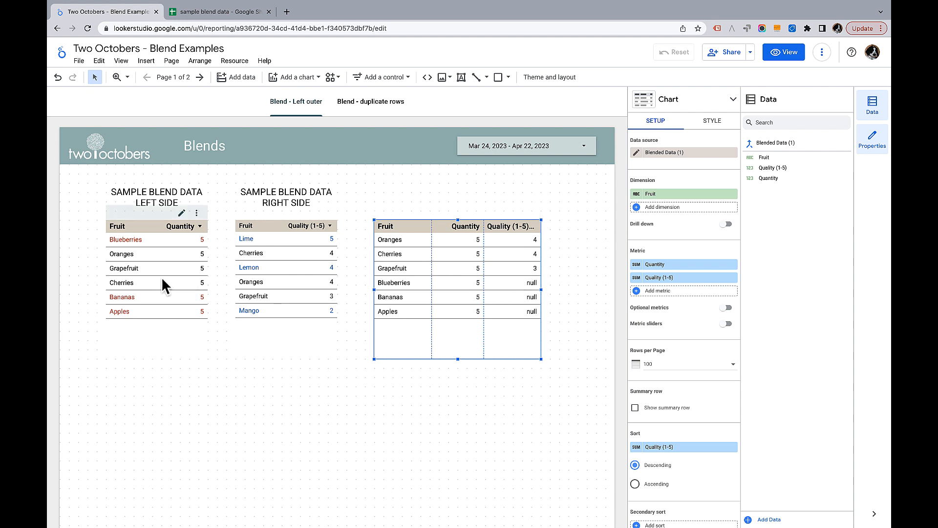
mouse_move(254, 258)
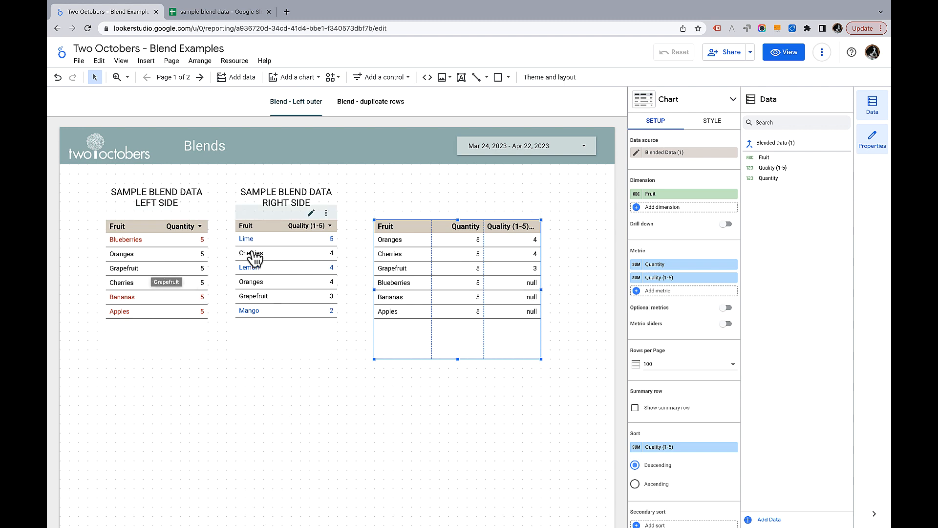
mouse_move(280, 266)
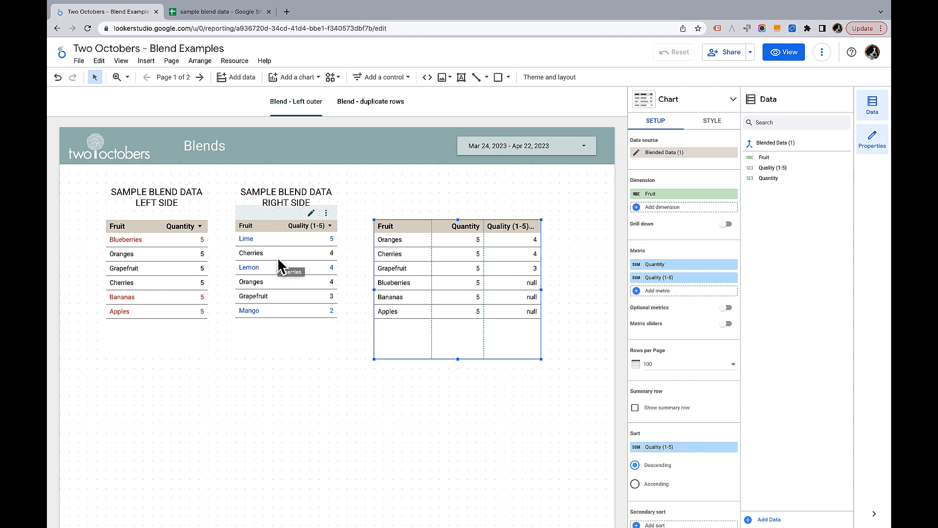
mouse_move(568, 442)
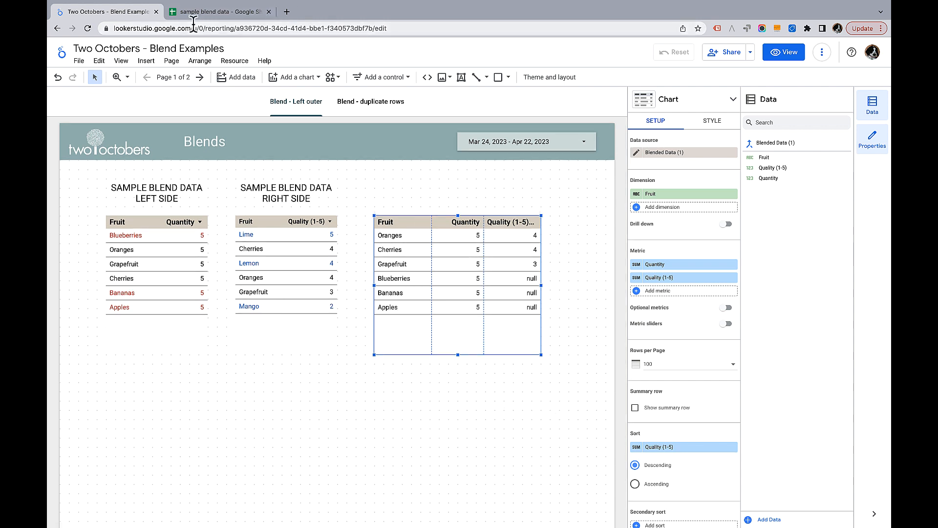
Step: Add Cherries 5 and Grapefruit 3 rows to the spreadsheet, then return to the report
left_click(218, 11)
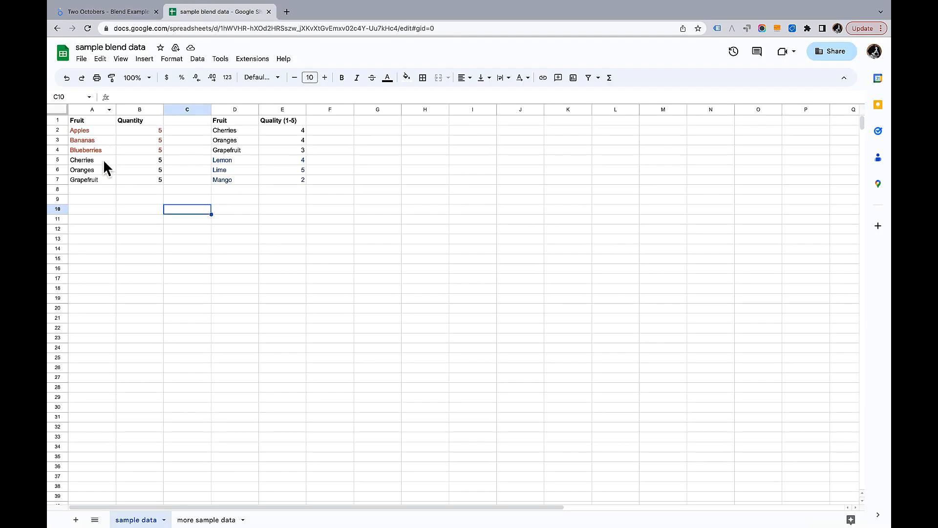
mouse_move(322, 252)
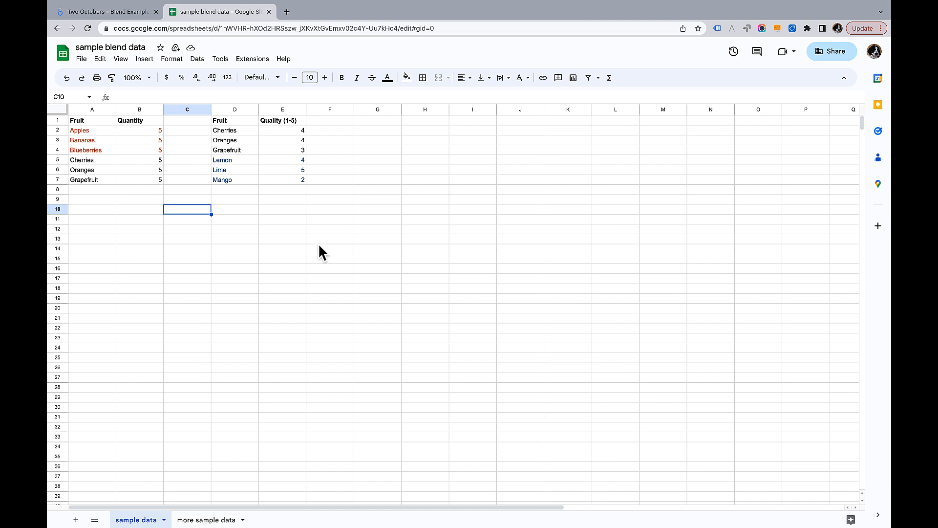
mouse_move(101, 136)
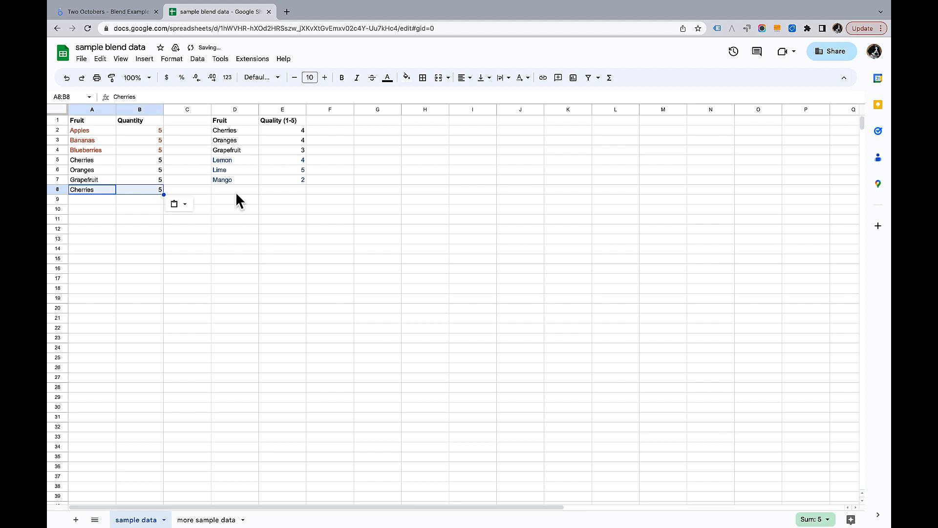
mouse_move(256, 197)
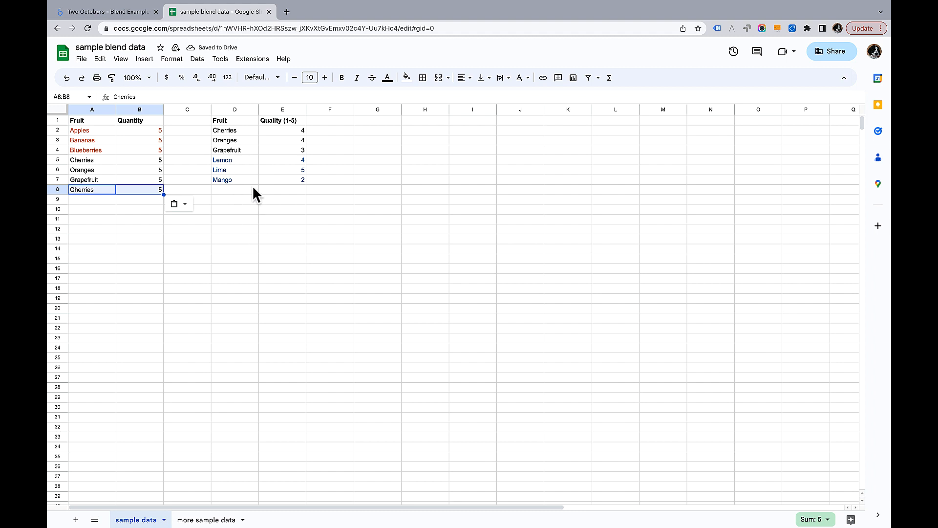
left_click(234, 150)
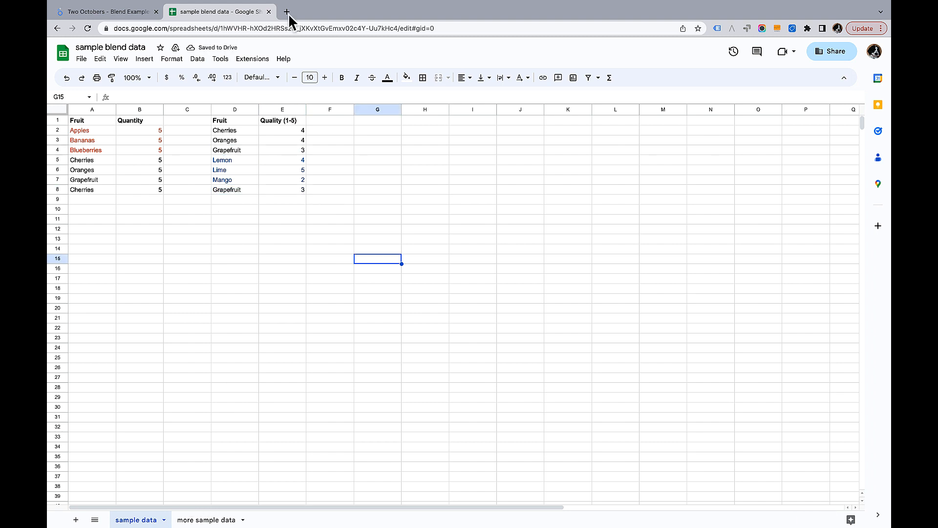
left_click(107, 12)
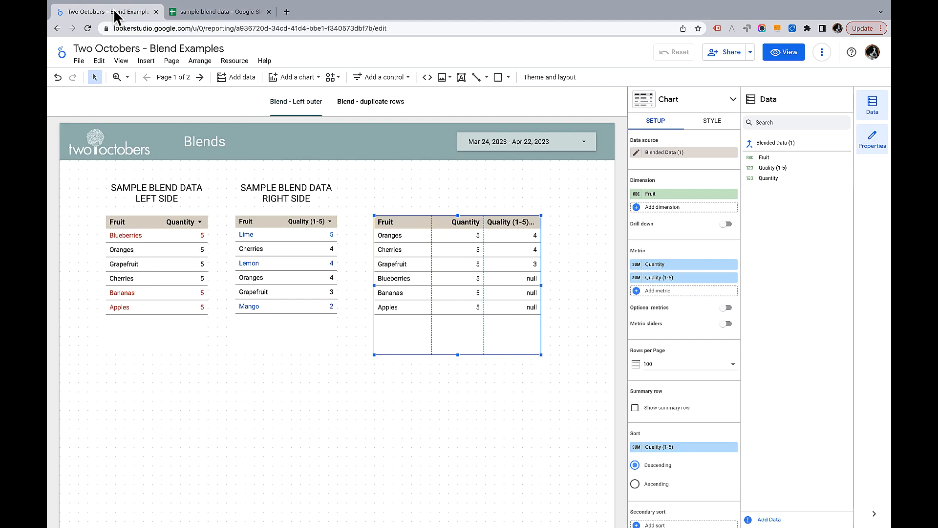
mouse_move(738, 96)
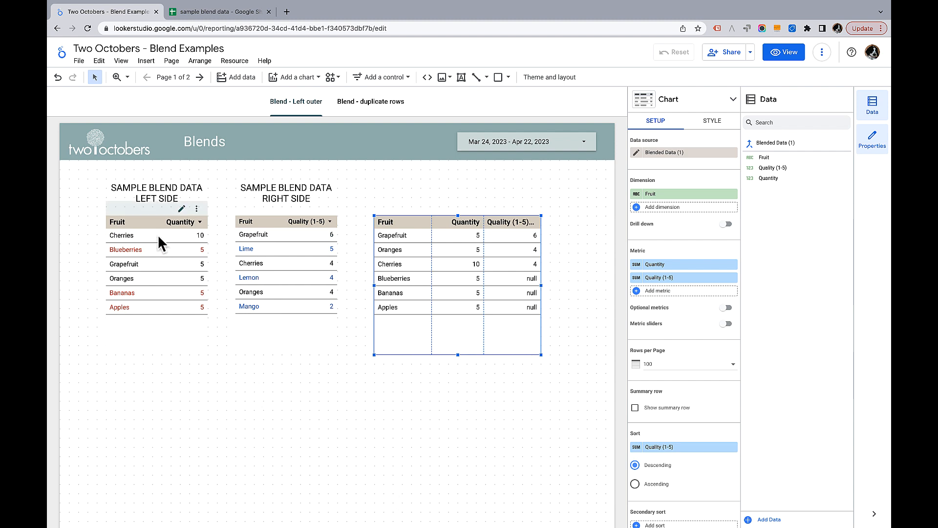
mouse_move(162, 242)
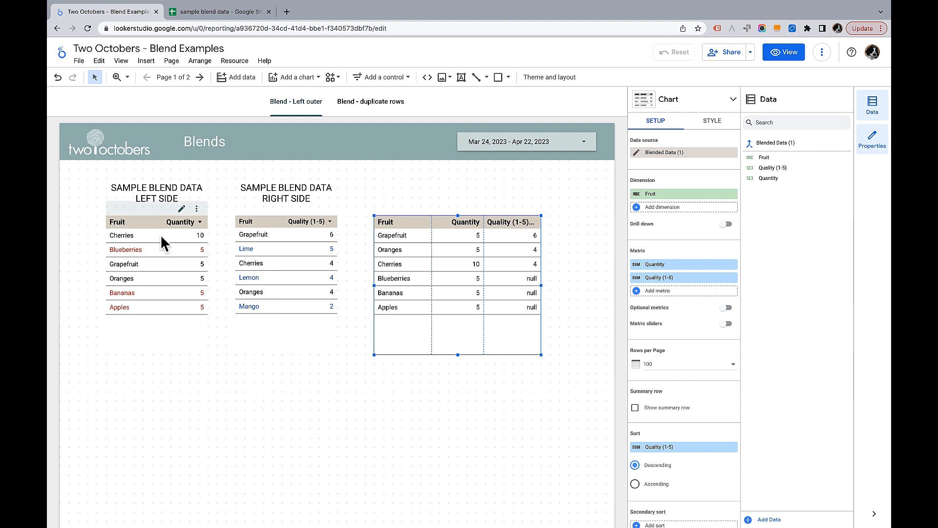
mouse_move(180, 241)
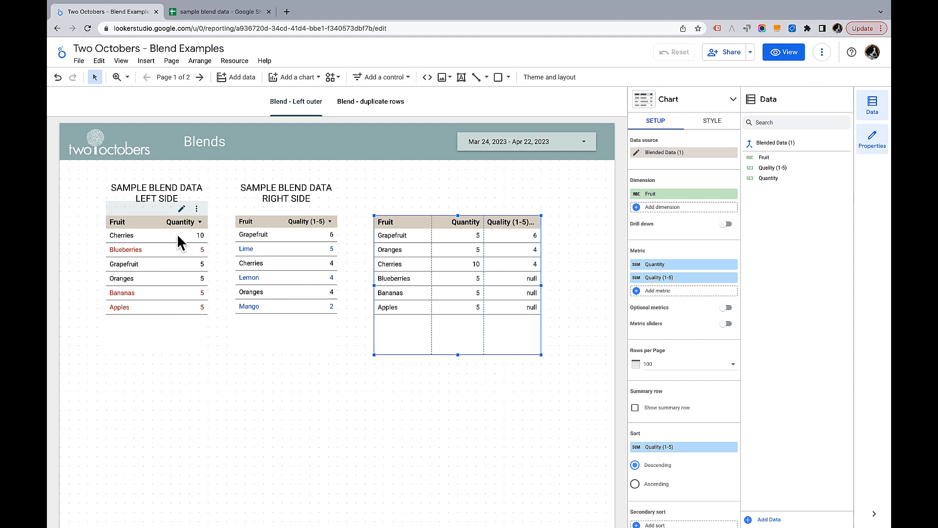
mouse_move(285, 241)
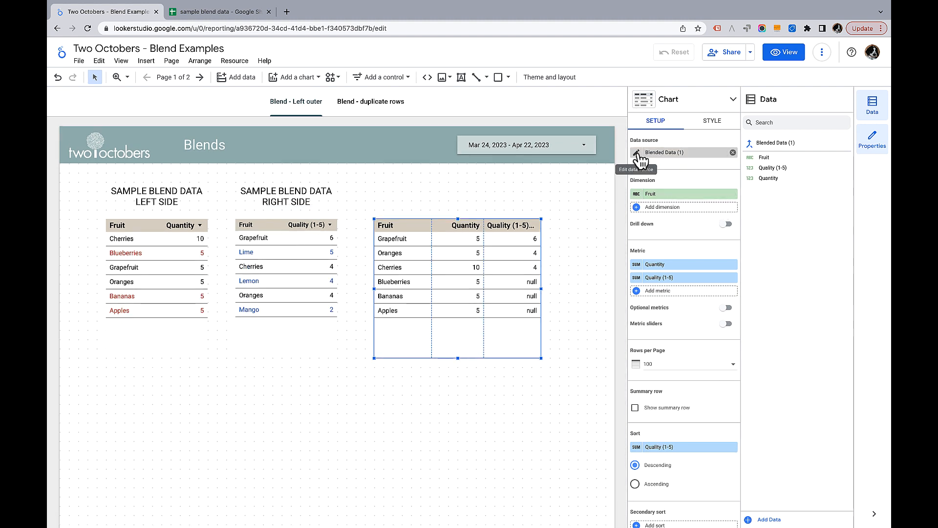
Step: Set Table 2's Quality (1-5) aggregation to Average in Blended Data (1) and save
left_click(636, 152)
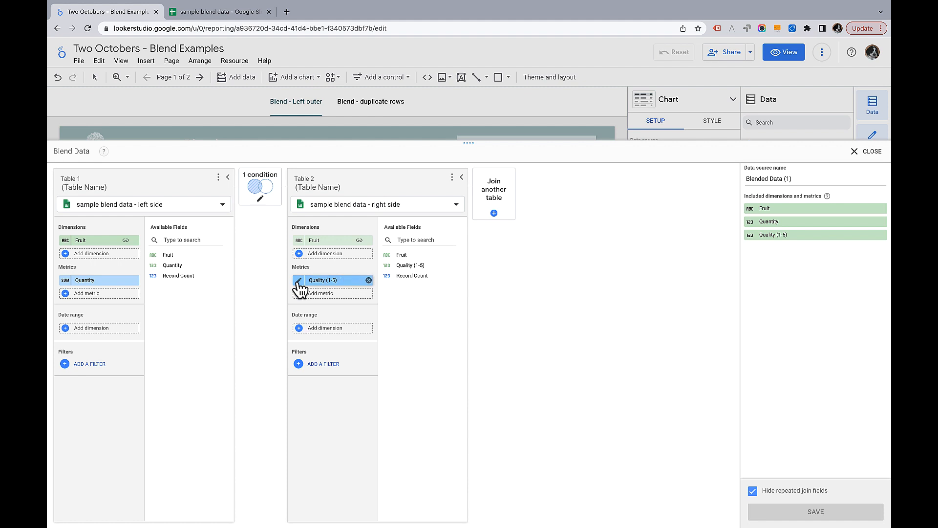
left_click(324, 279)
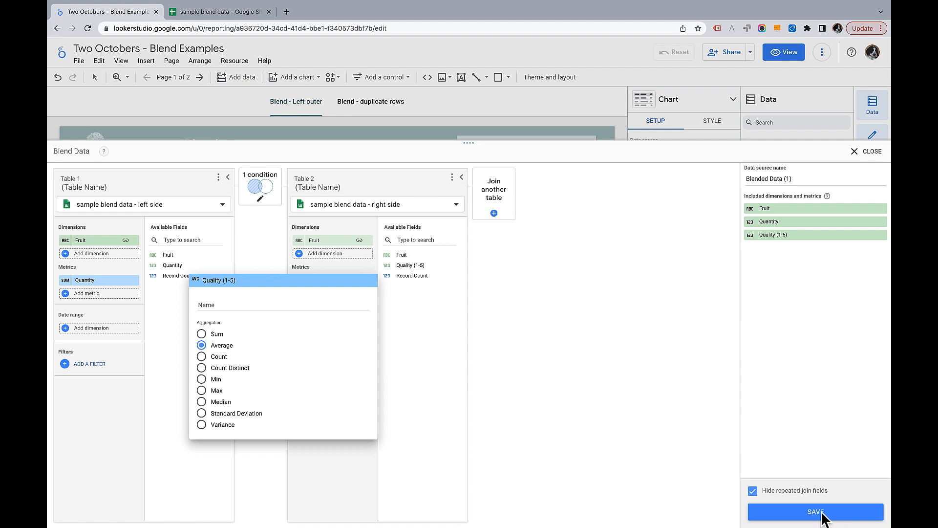
left_click(815, 512)
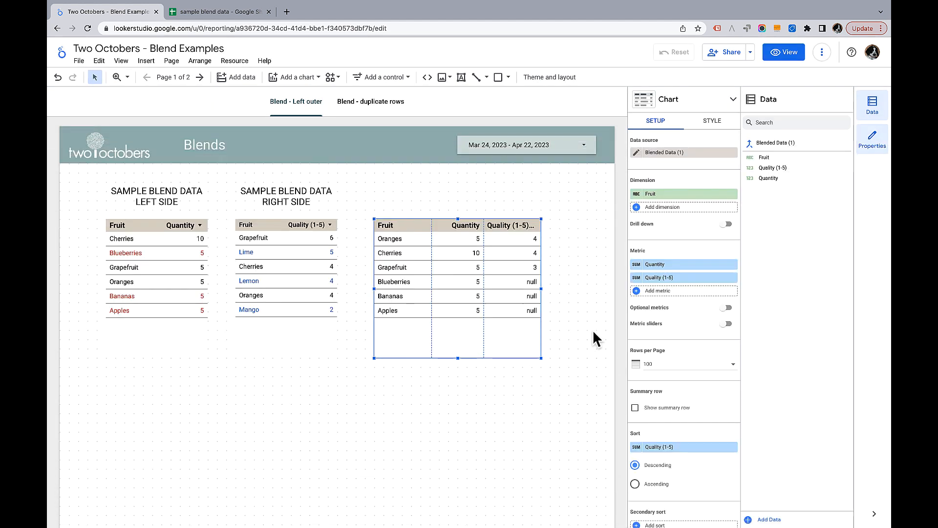
left_click(820, 52)
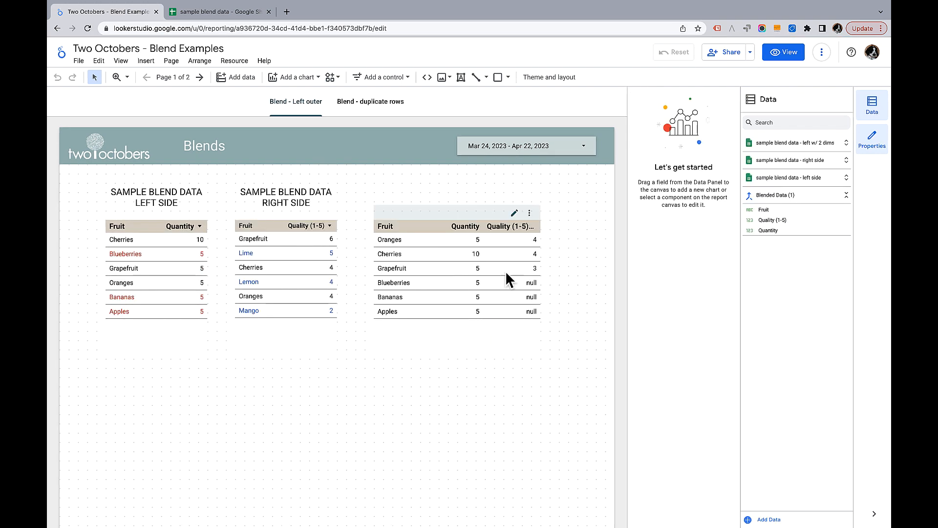
mouse_move(477, 282)
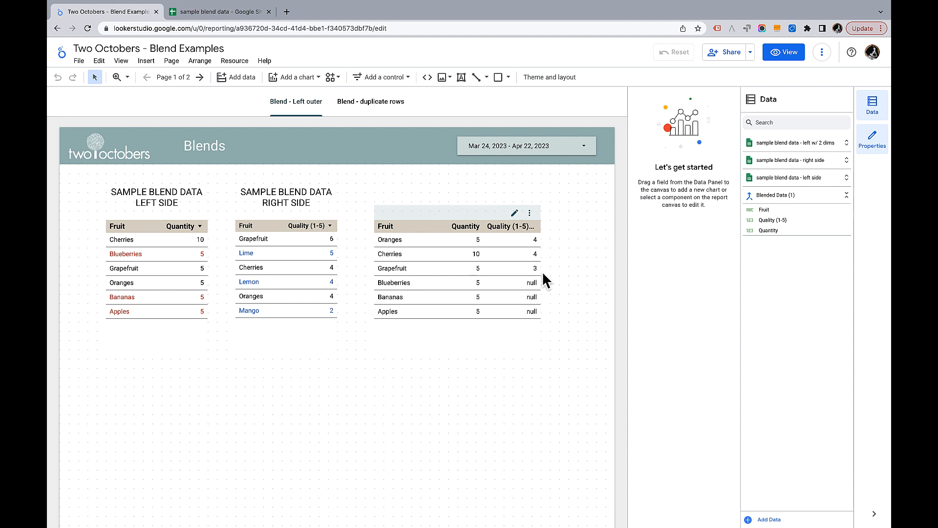
mouse_move(475, 265)
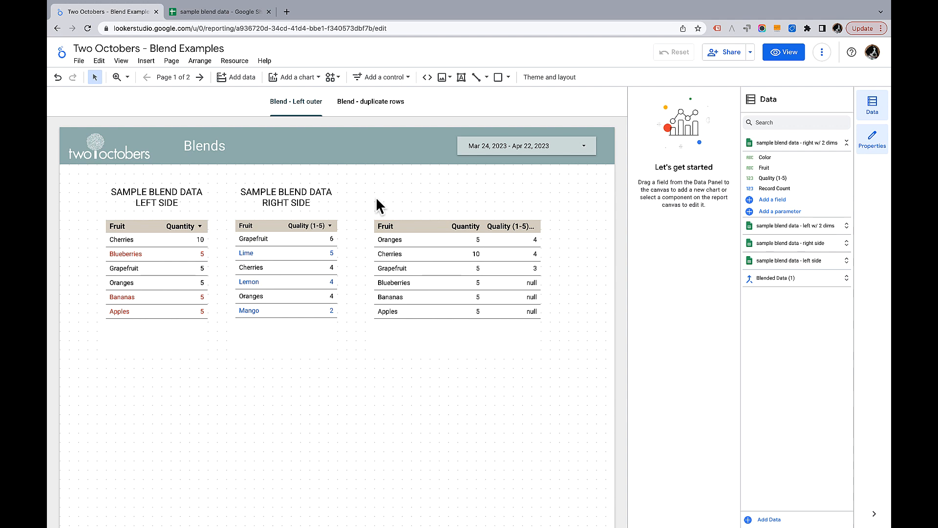
mouse_move(200, 76)
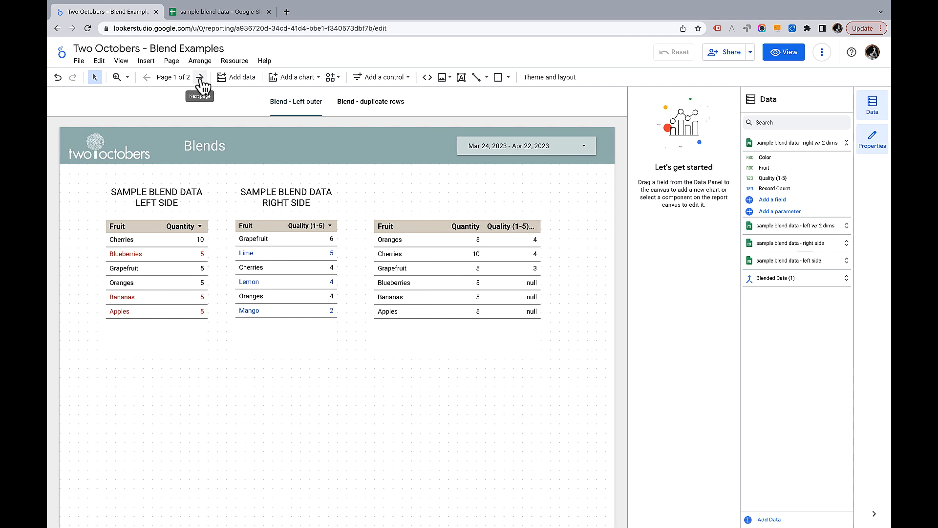
Step: Go to page 2, 'Blend - duplicate rows', and view the colour sample sheet
left_click(200, 77)
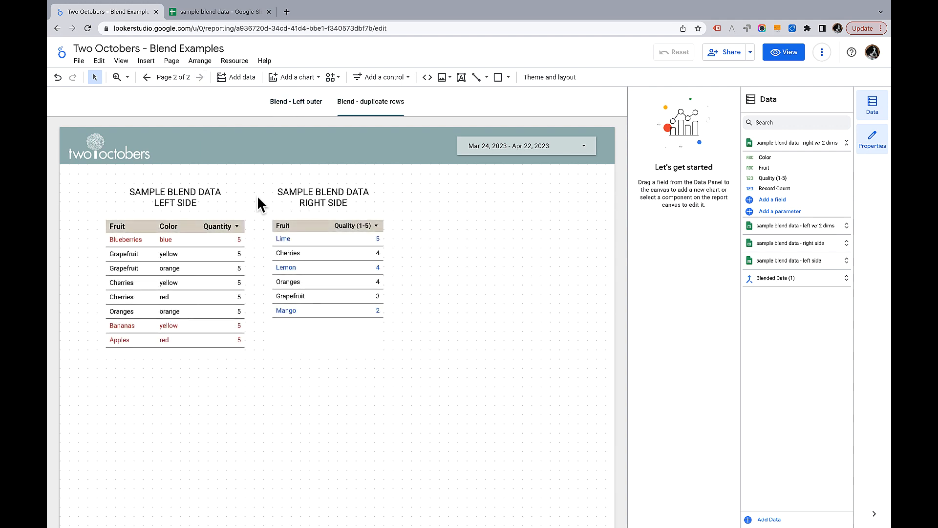
left_click(215, 11)
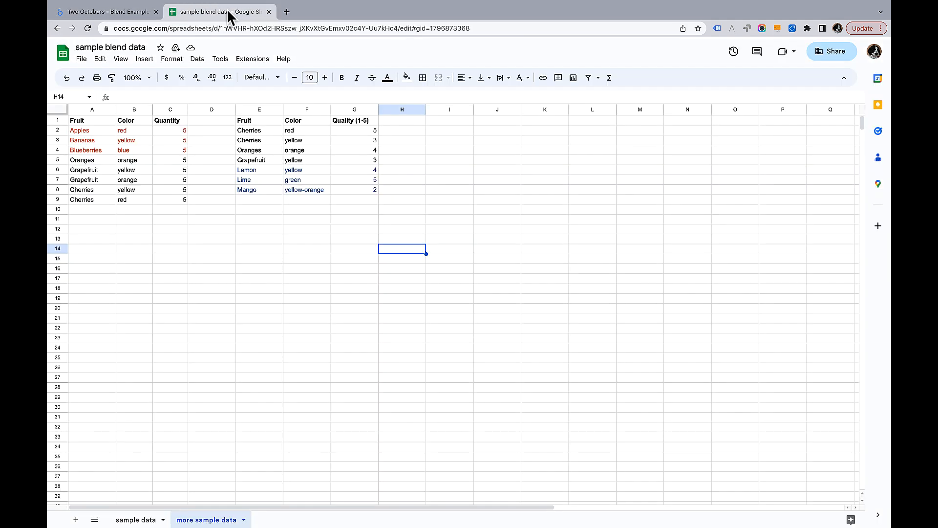
mouse_move(136, 195)
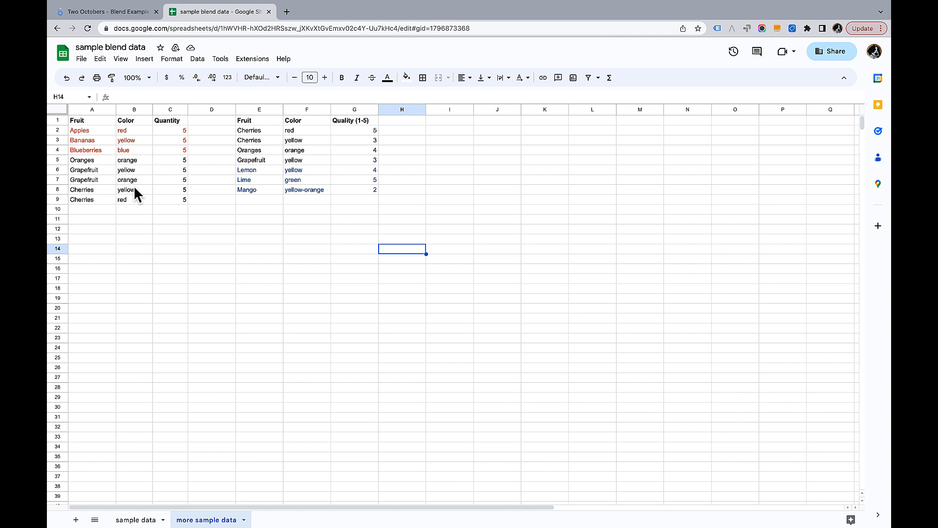
mouse_move(153, 133)
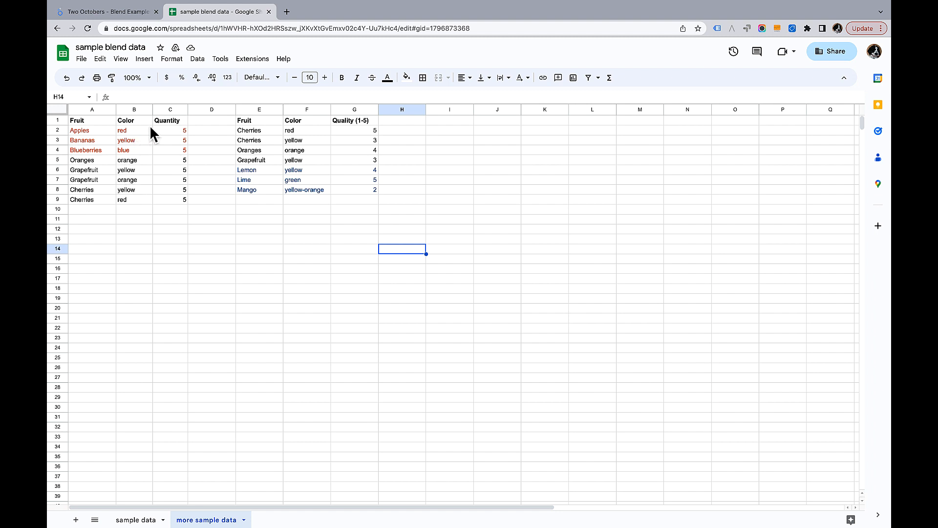
mouse_move(247, 140)
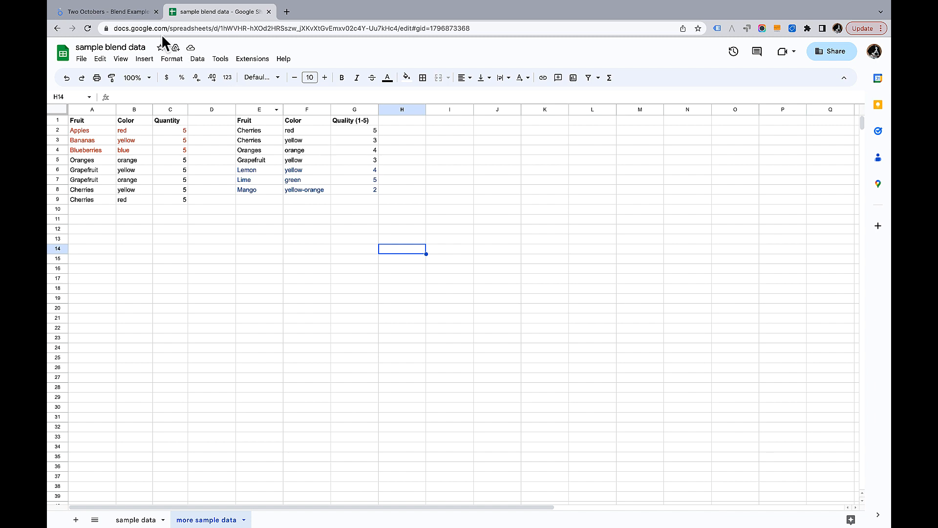
left_click(107, 11)
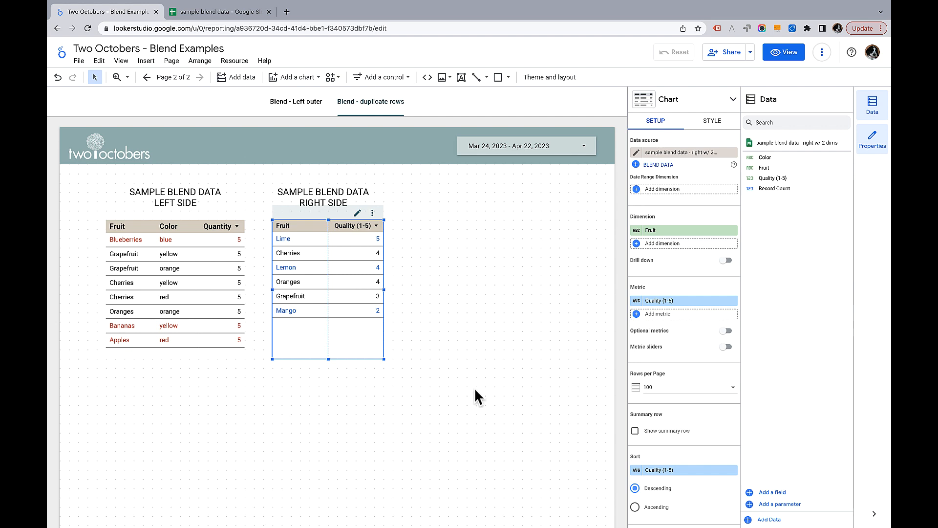
mouse_move(509, 410)
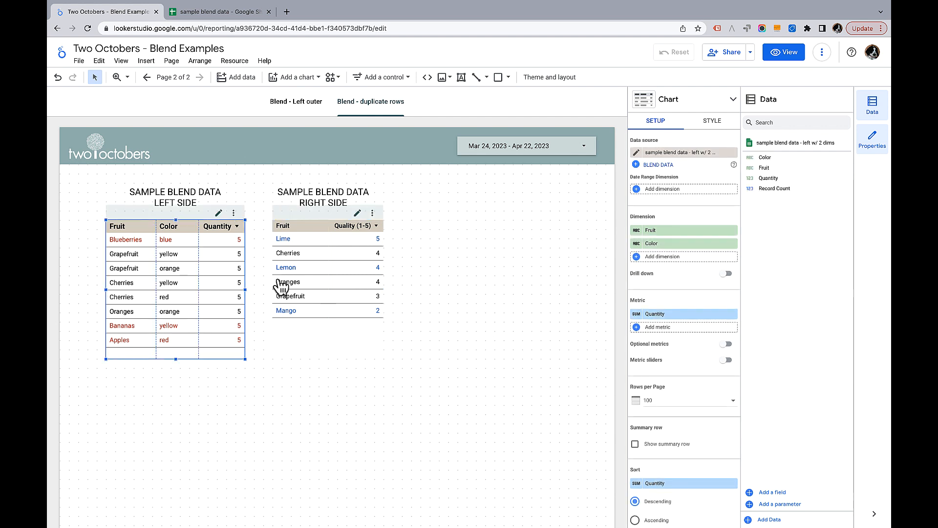
Step: Blend both colour tables into a new table and add Fruit and Color dimensions
left_click(323, 281)
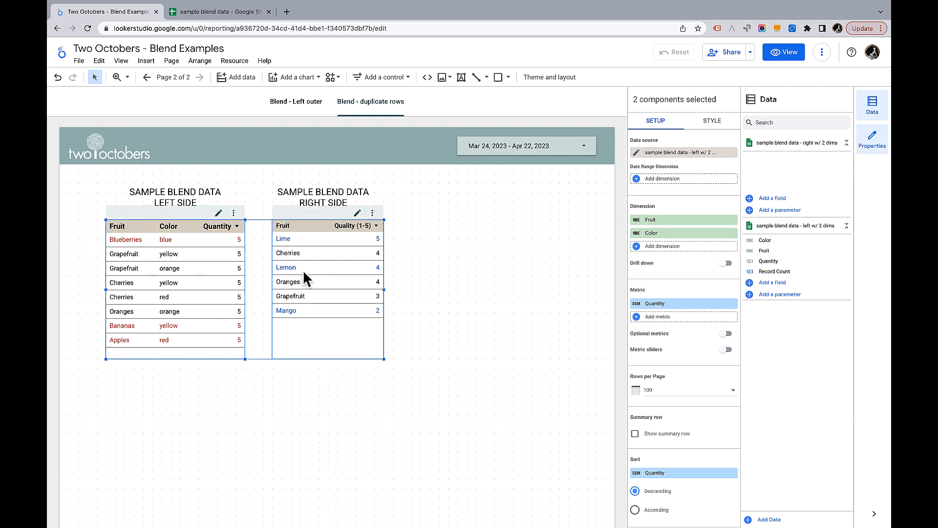
right_click(323, 281)
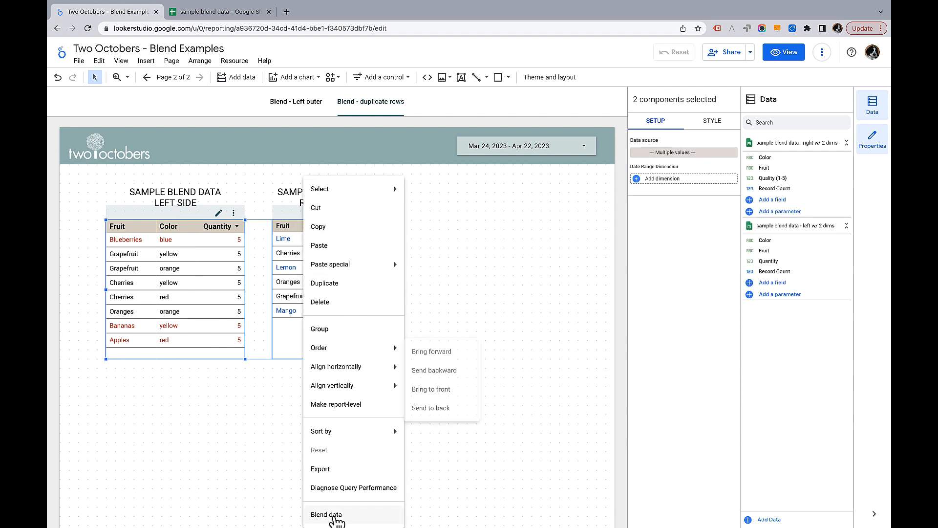
left_click(326, 514)
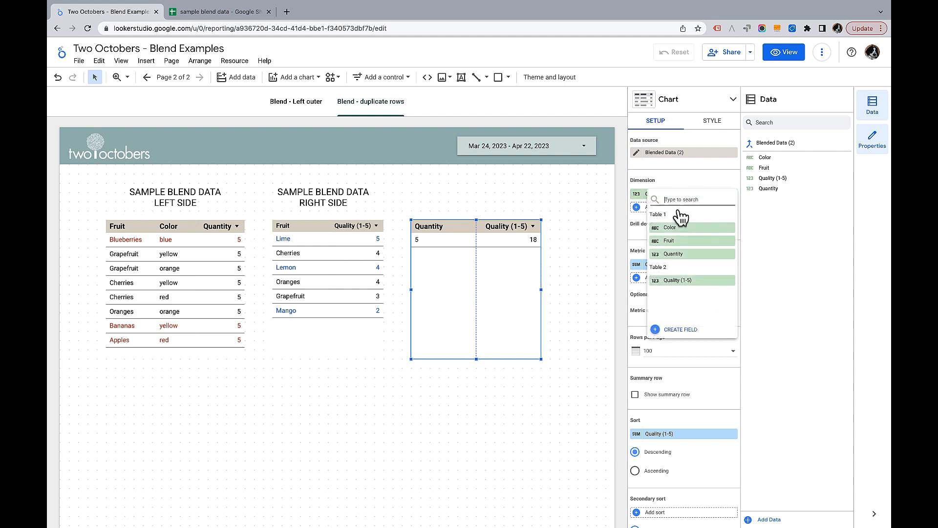
left_click(672, 241)
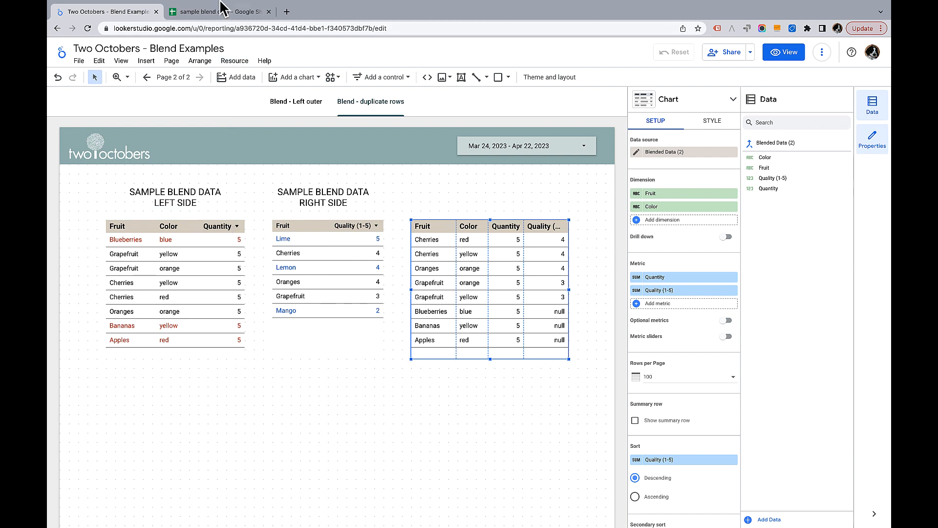
left_click(218, 12)
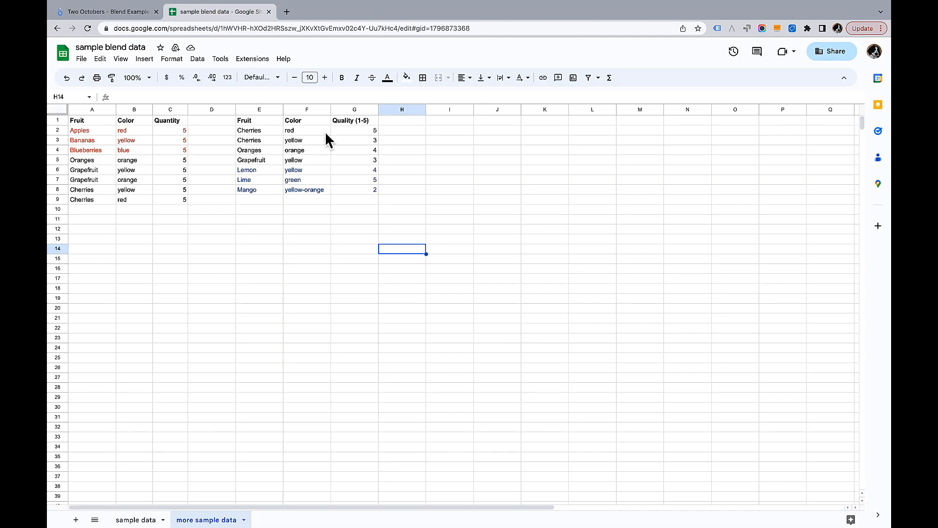
mouse_move(95, 179)
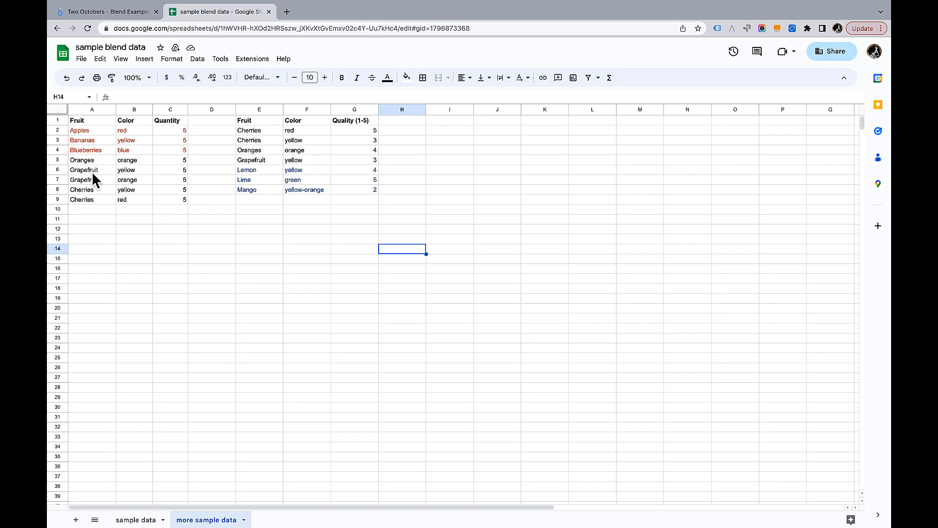
mouse_move(100, 190)
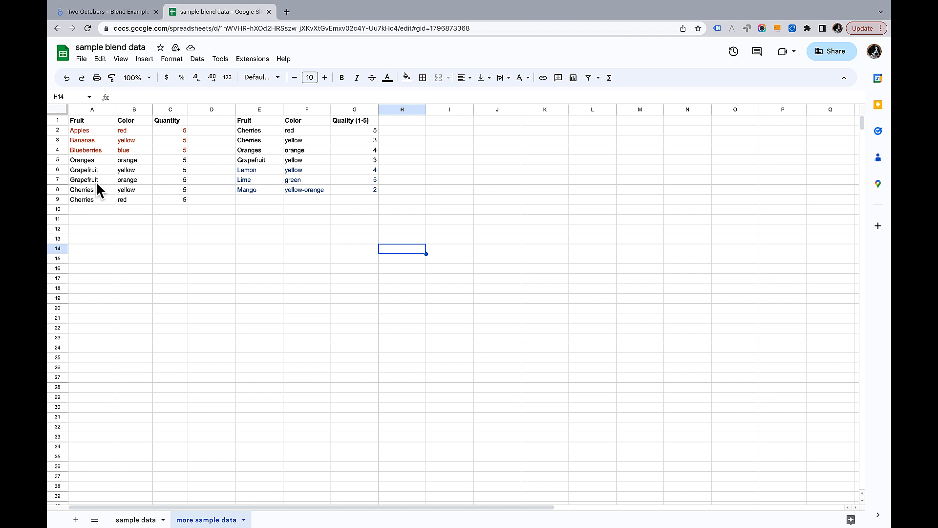
mouse_move(189, 180)
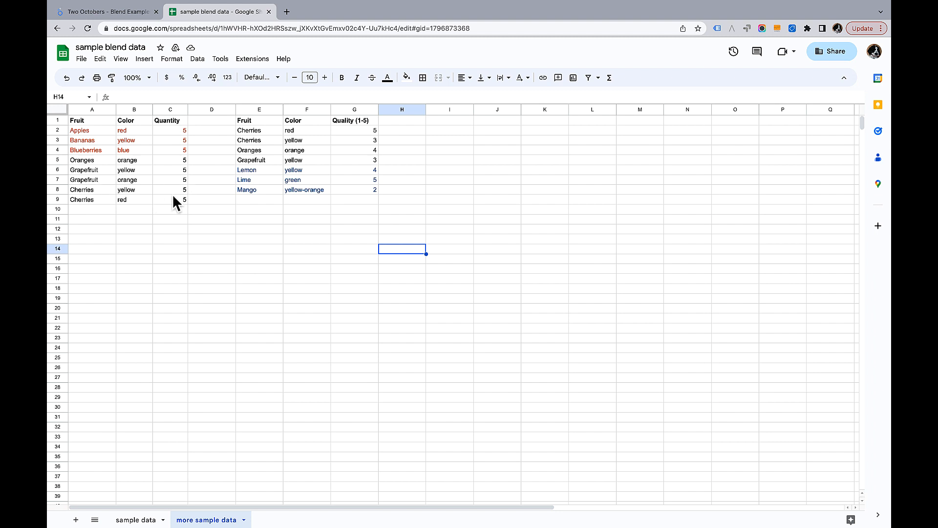
mouse_move(341, 146)
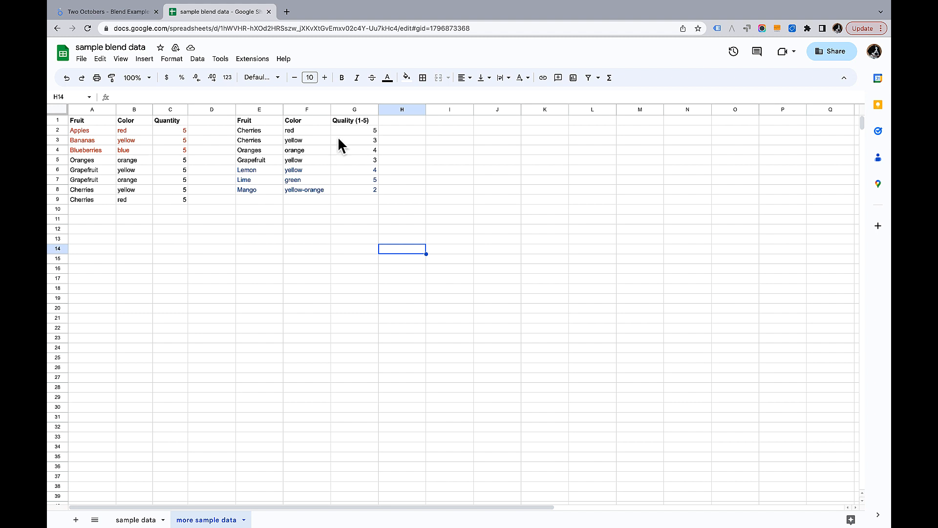
mouse_move(320, 166)
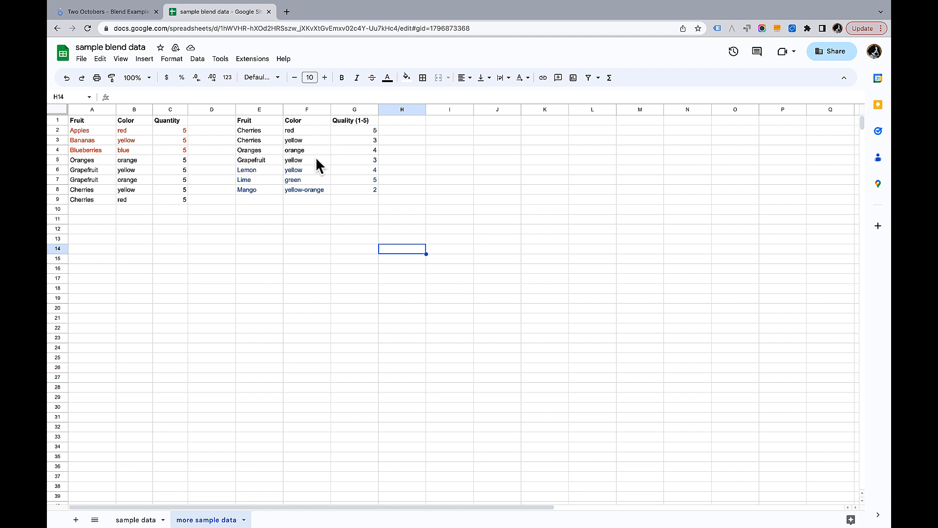
mouse_move(368, 170)
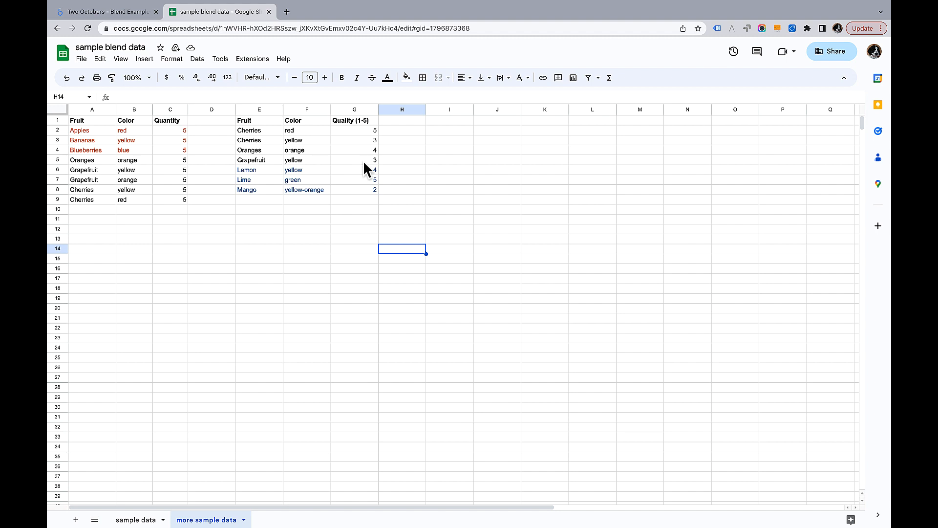
mouse_move(363, 147)
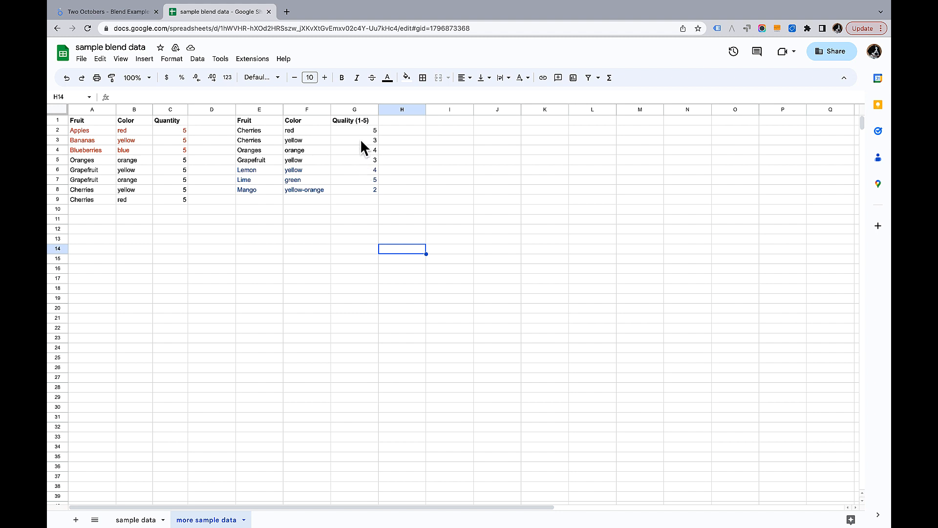
mouse_move(96, 10)
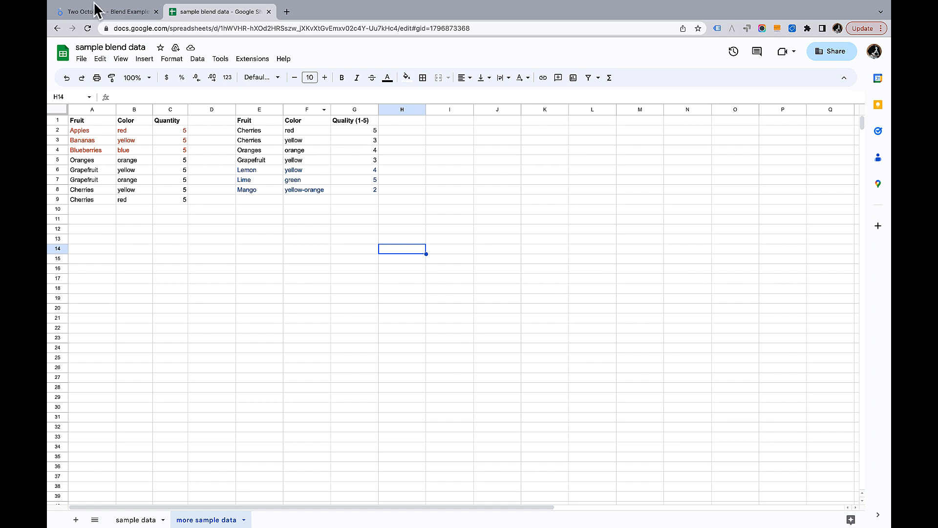
left_click(106, 11)
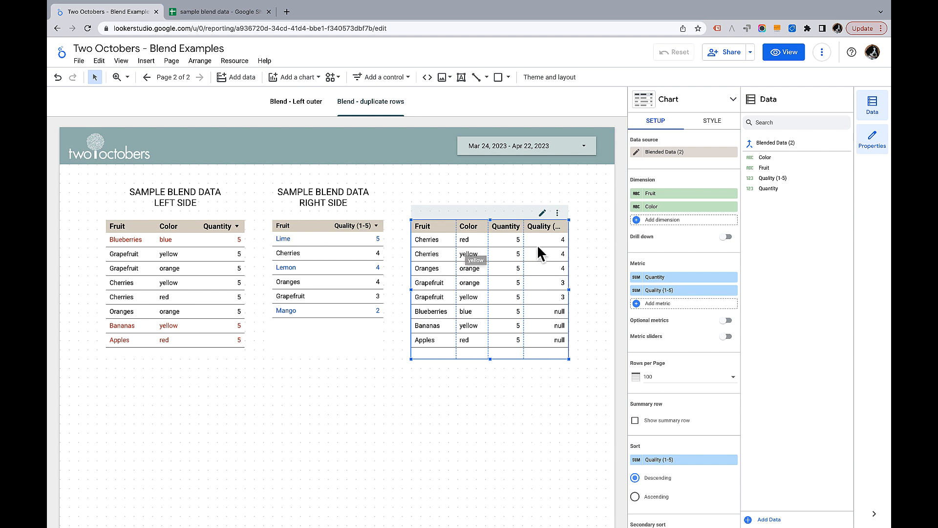
mouse_move(546, 248)
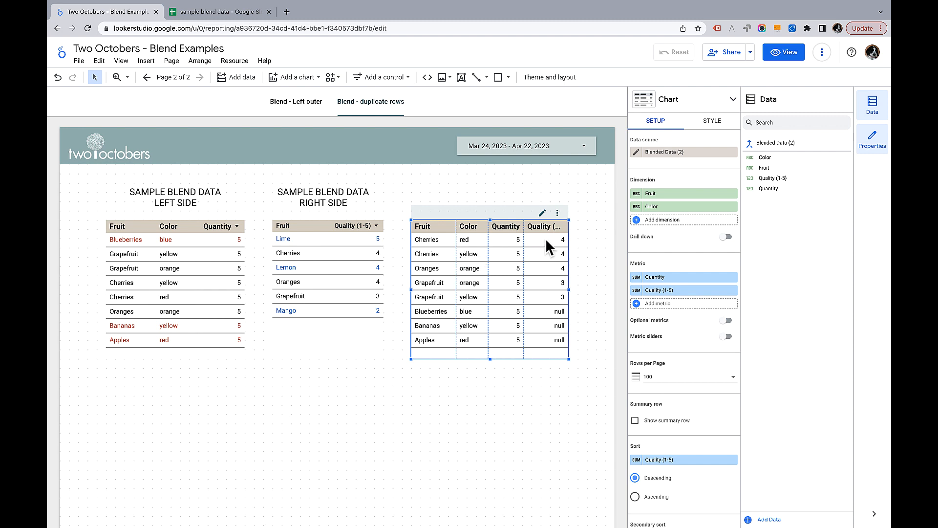
mouse_move(548, 266)
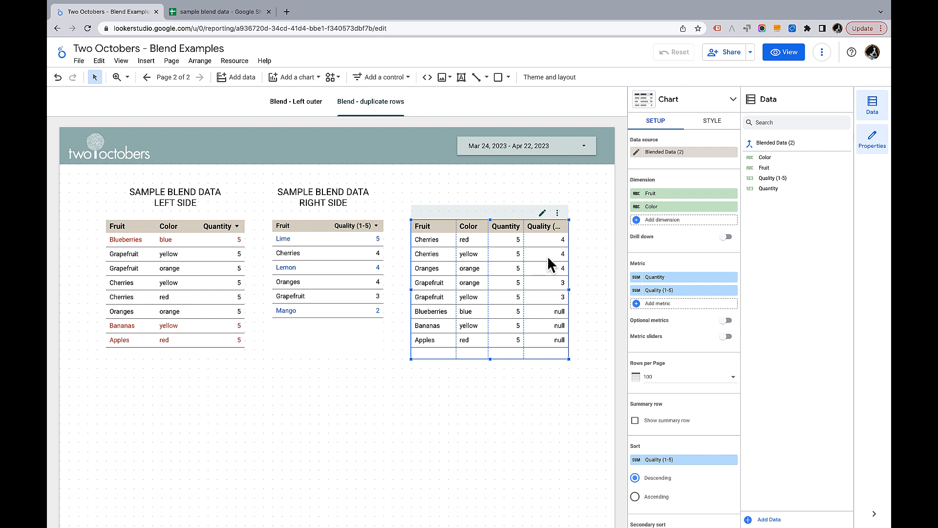
mouse_move(448, 291)
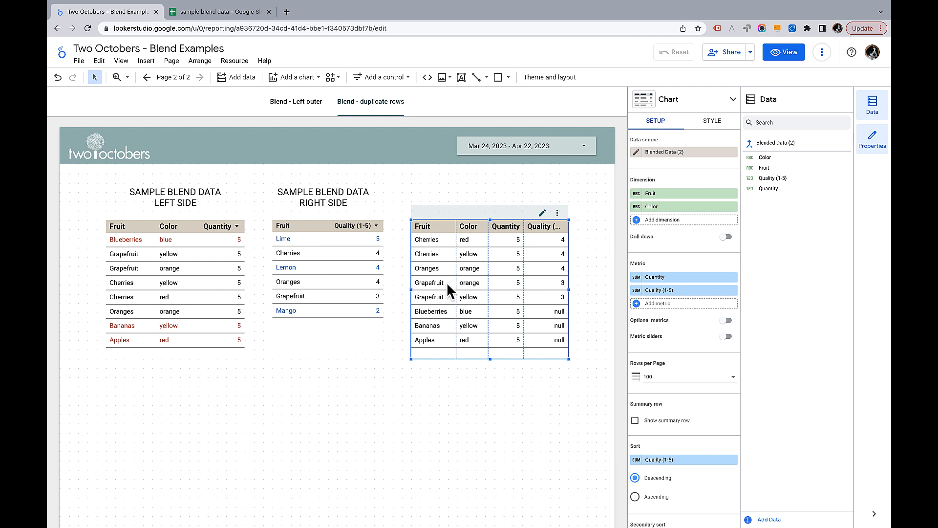
mouse_move(531, 296)
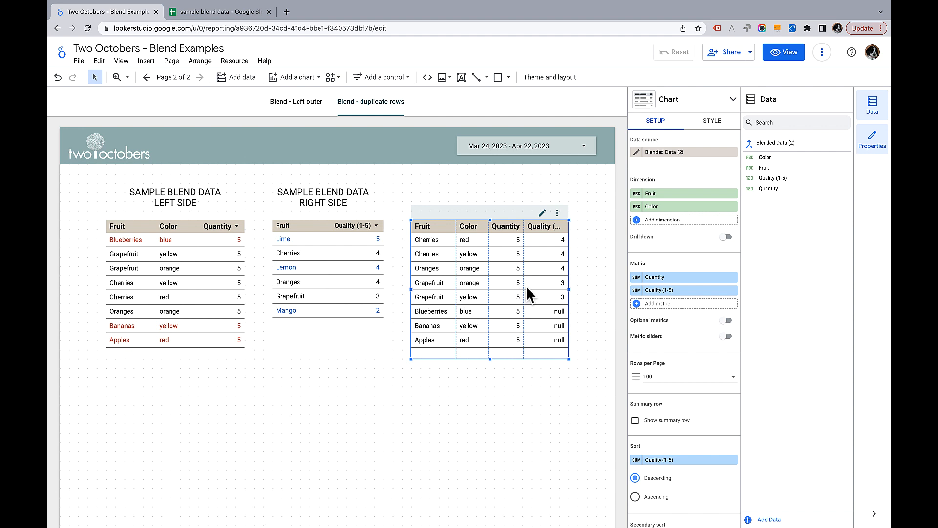
mouse_move(532, 303)
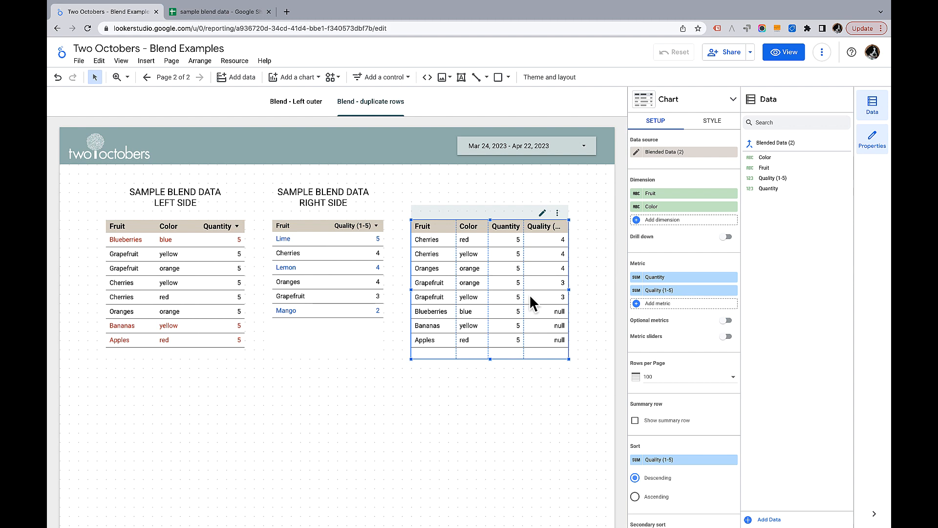
mouse_move(626, 150)
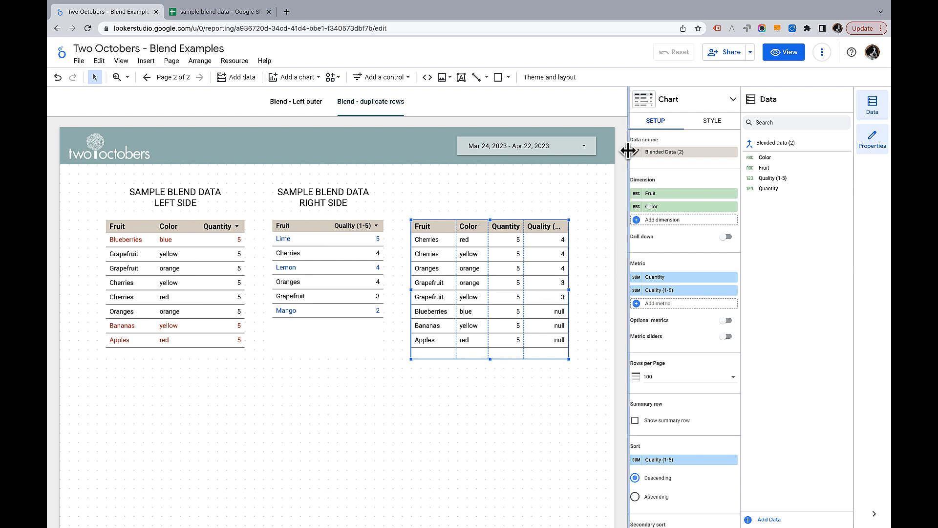
Step: Open Blended Data (2) in the blend editor
left_click(636, 151)
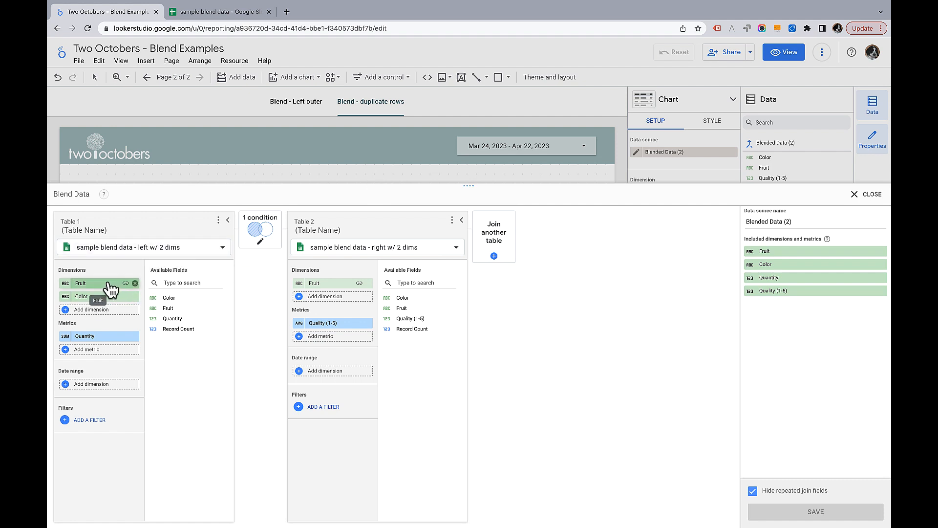
mouse_move(246, 295)
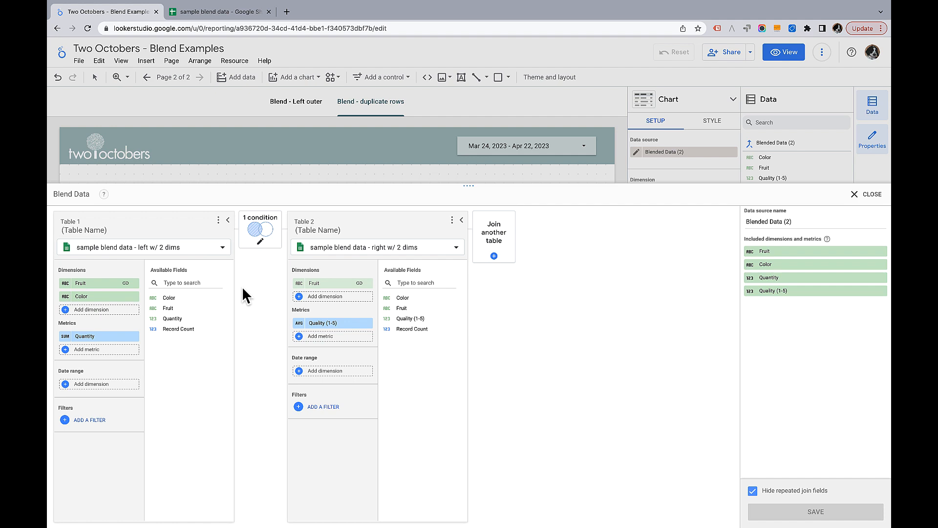
mouse_move(286, 303)
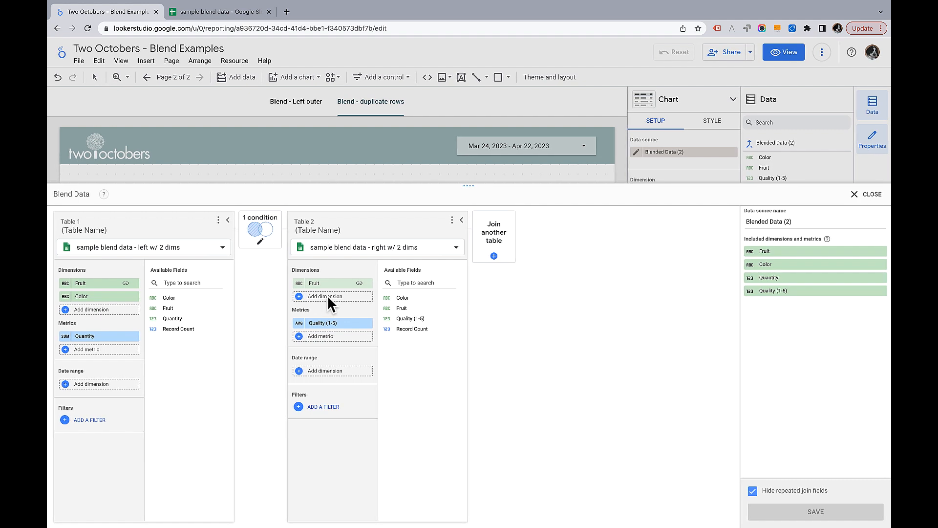
mouse_move(332, 307)
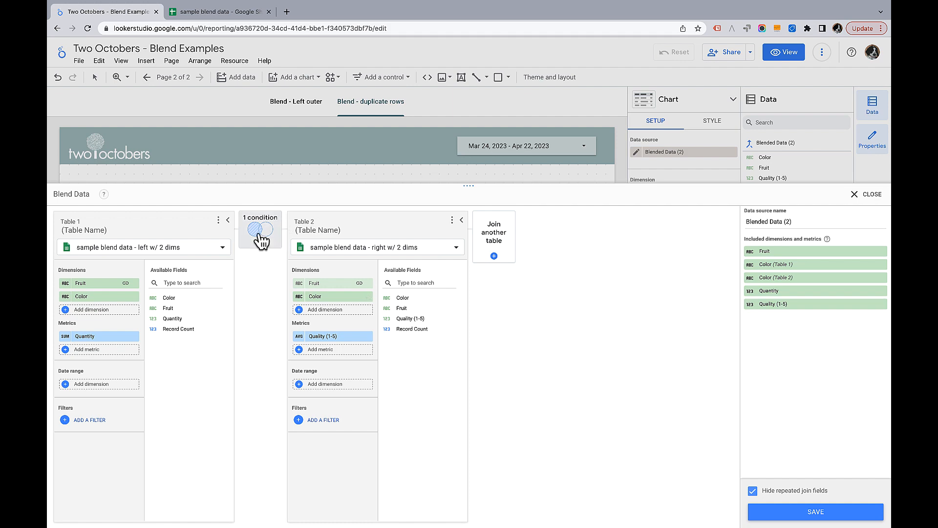
Step: Add Color as a second join condition alongside Fruit for both tables
left_click(259, 239)
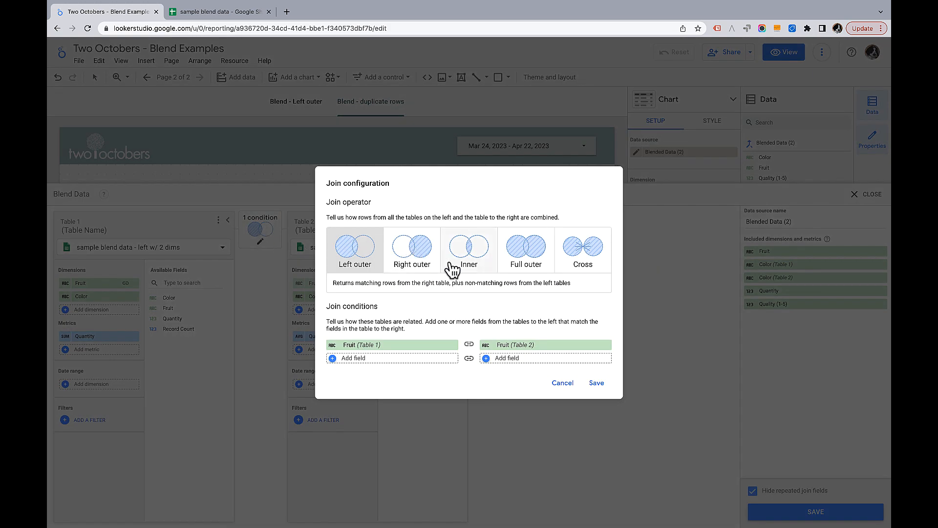
left_click(352, 357)
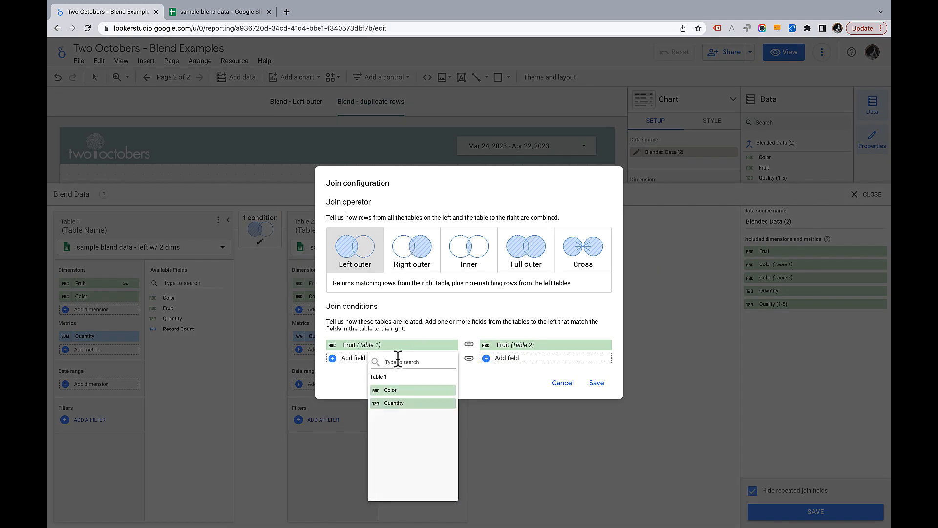
left_click(390, 389)
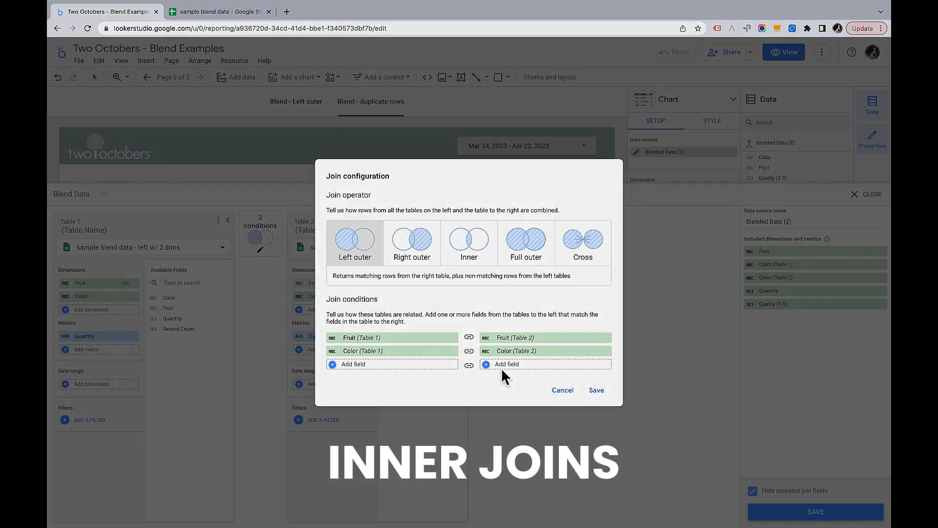
Step: Show the 'Blend - Left outer' page, glance at the sample data sheet, then return to the report
left_click(561, 389)
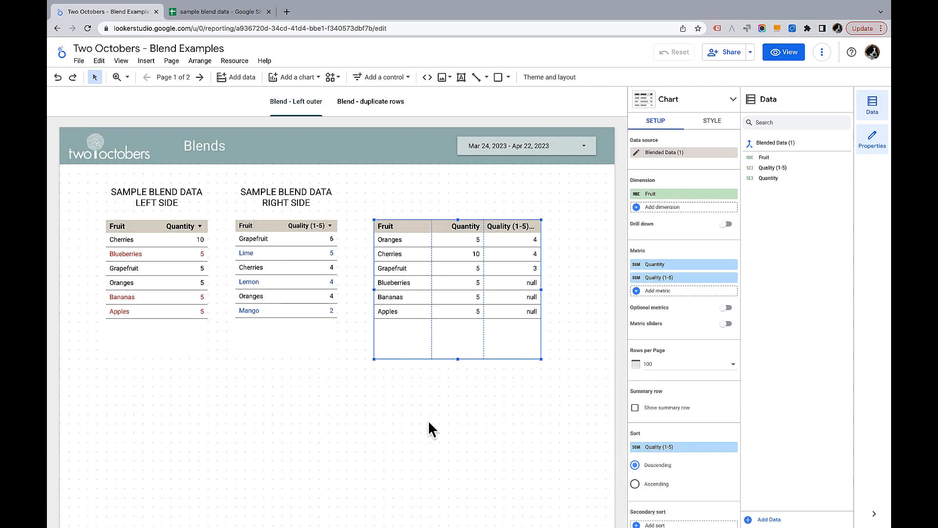
left_click(218, 11)
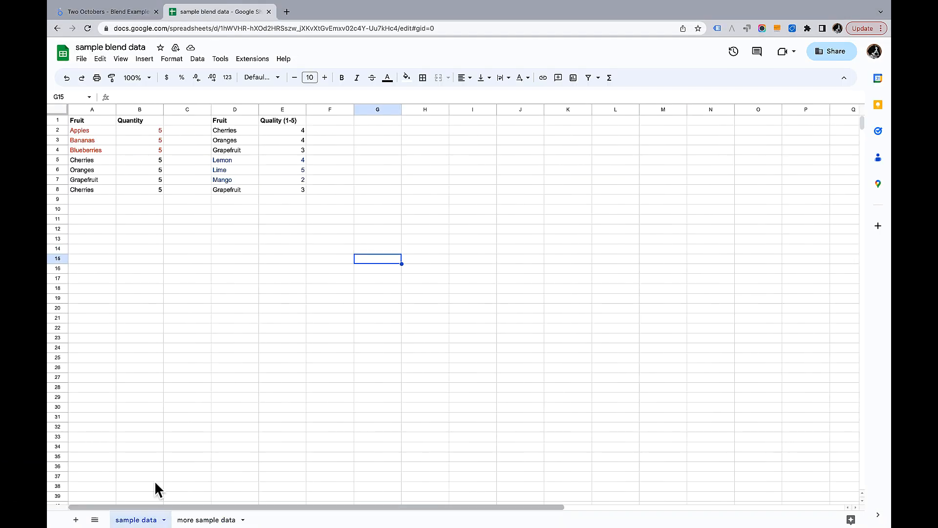
left_click(106, 11)
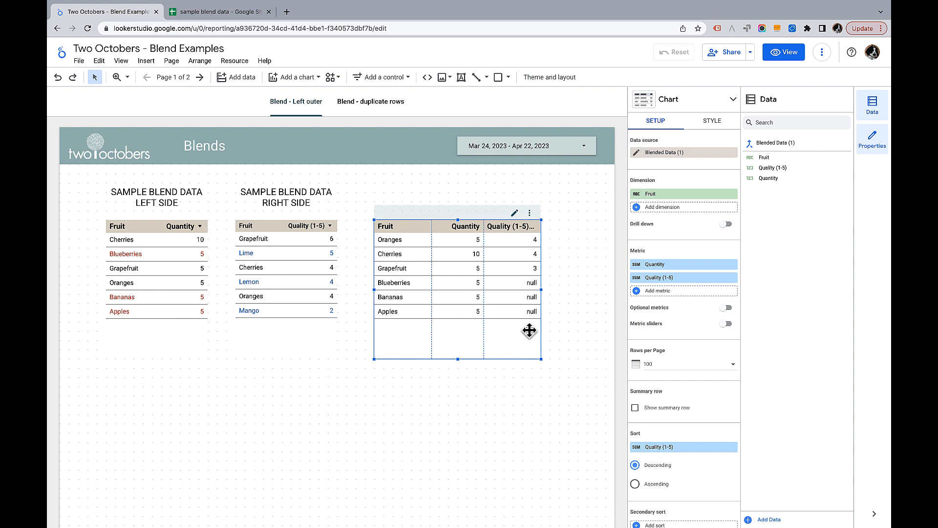
mouse_move(416, 315)
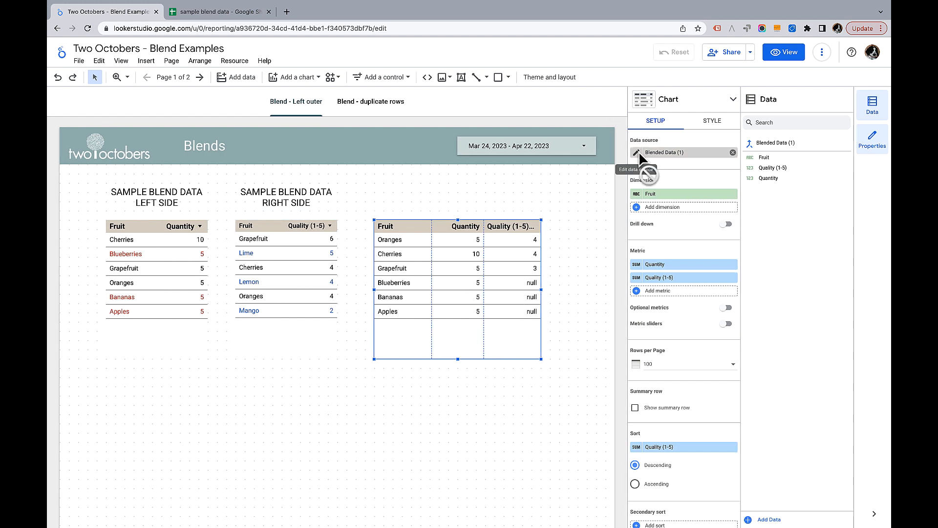
Step: Set the blend's join condition to Inner and save the blend
left_click(636, 152)
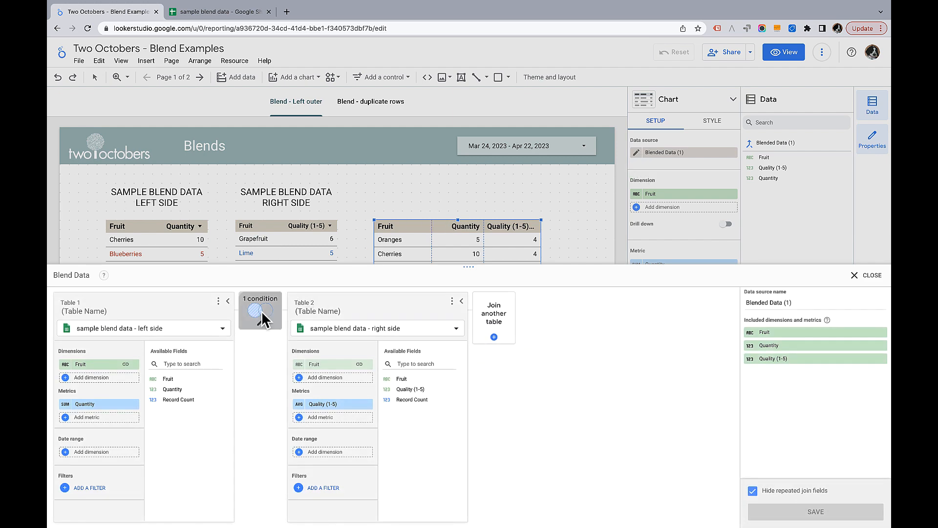
left_click(260, 309)
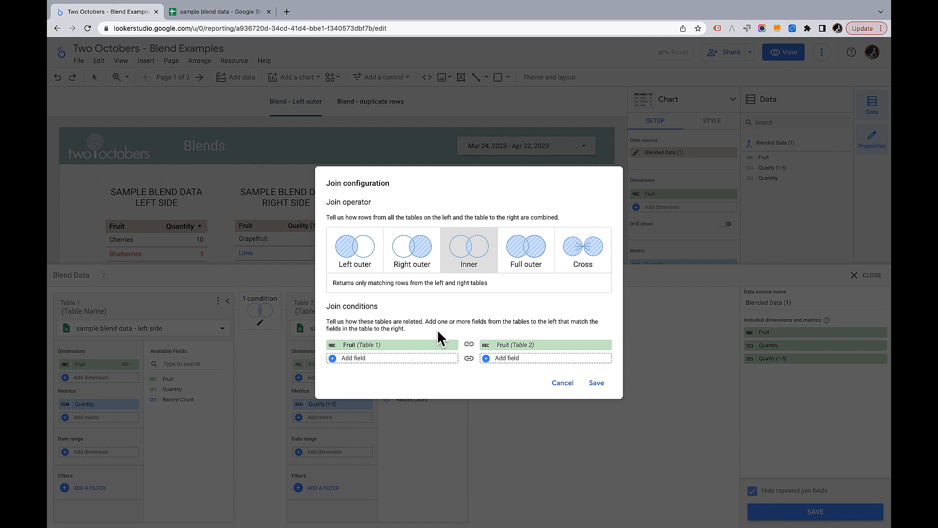
mouse_move(365, 299)
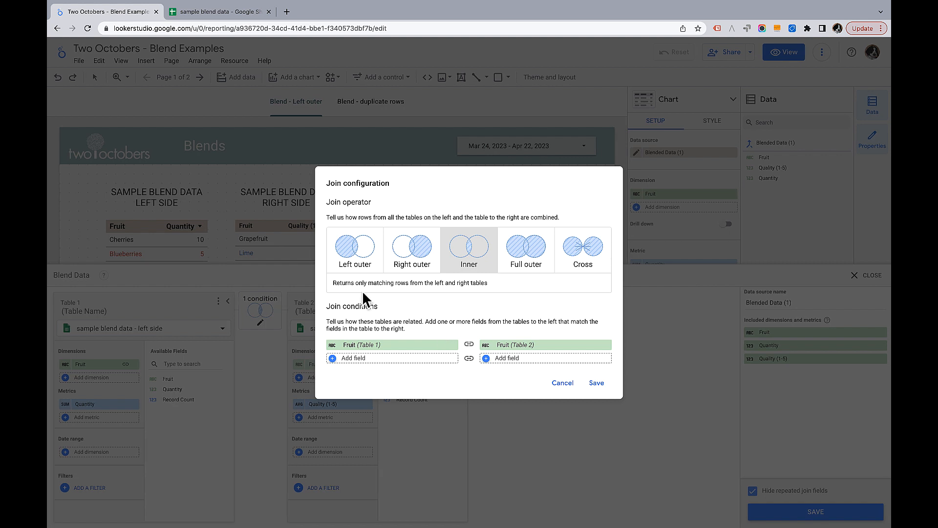
mouse_move(578, 375)
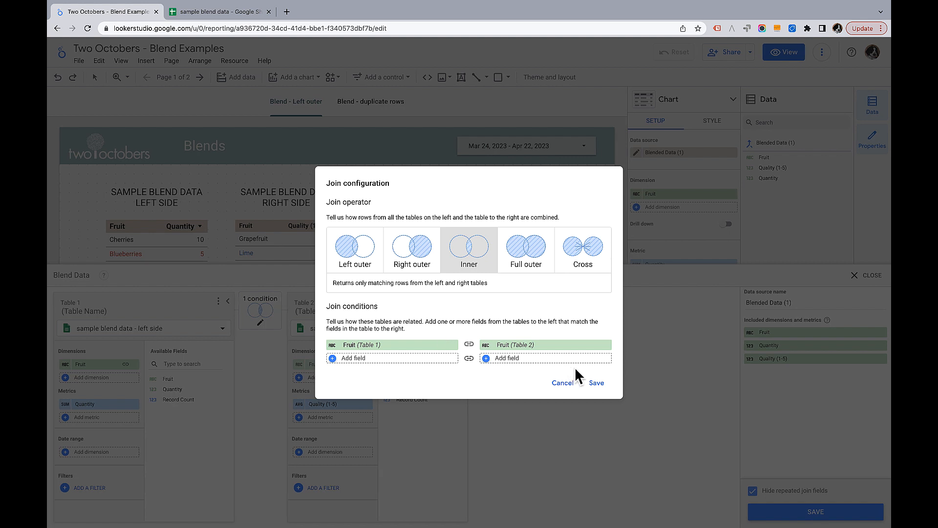
left_click(595, 382)
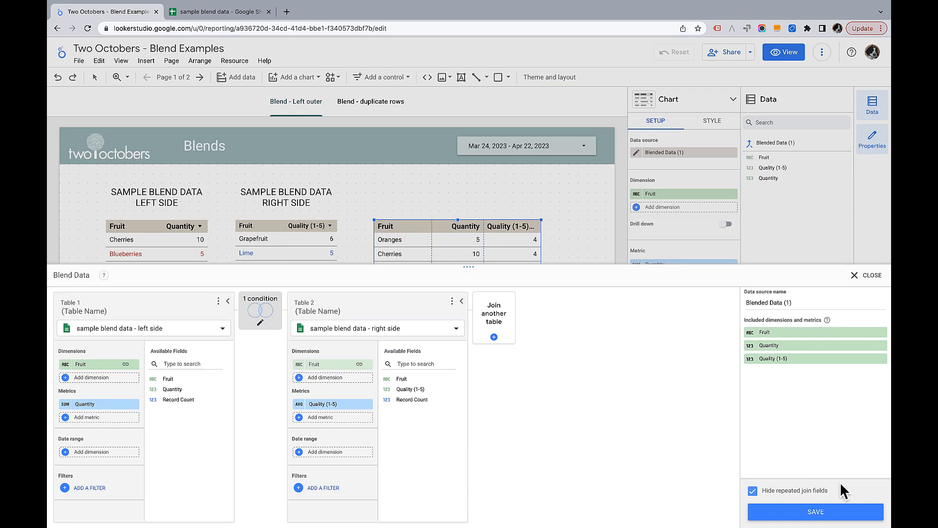
left_click(815, 511)
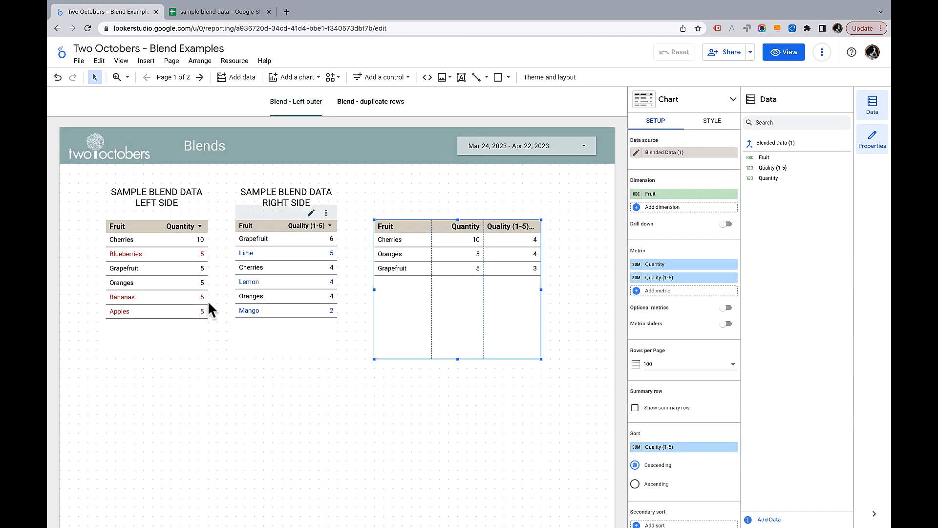
mouse_move(455, 254)
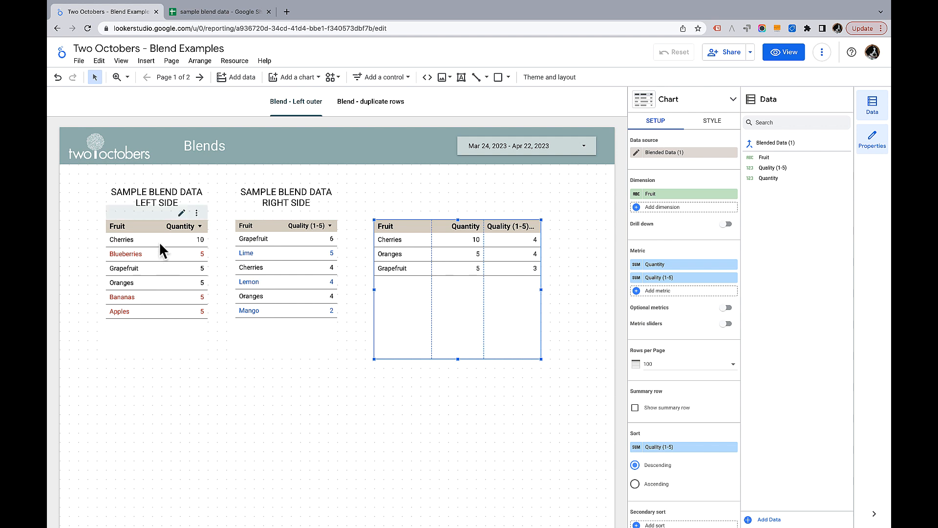
mouse_move(291, 247)
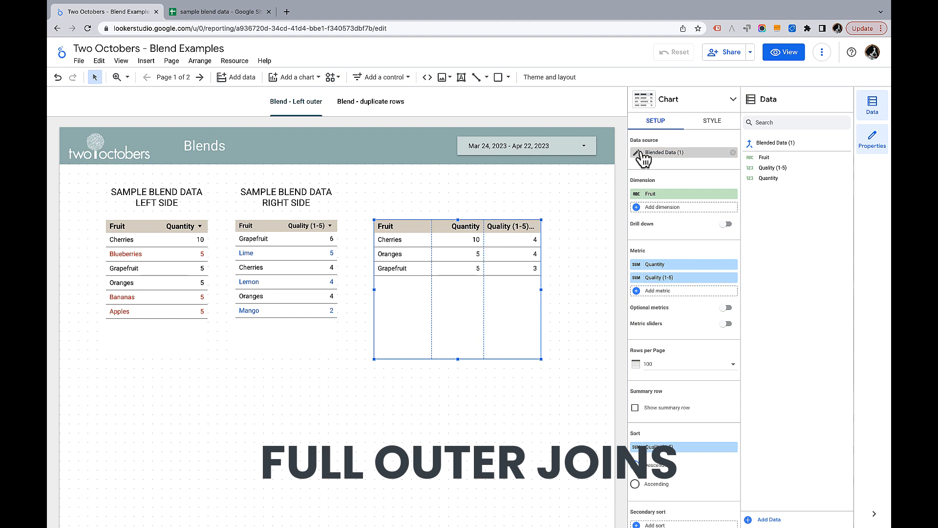
Step: Set the blend's join condition to Full outer and save, so all fruits appear
left_click(636, 152)
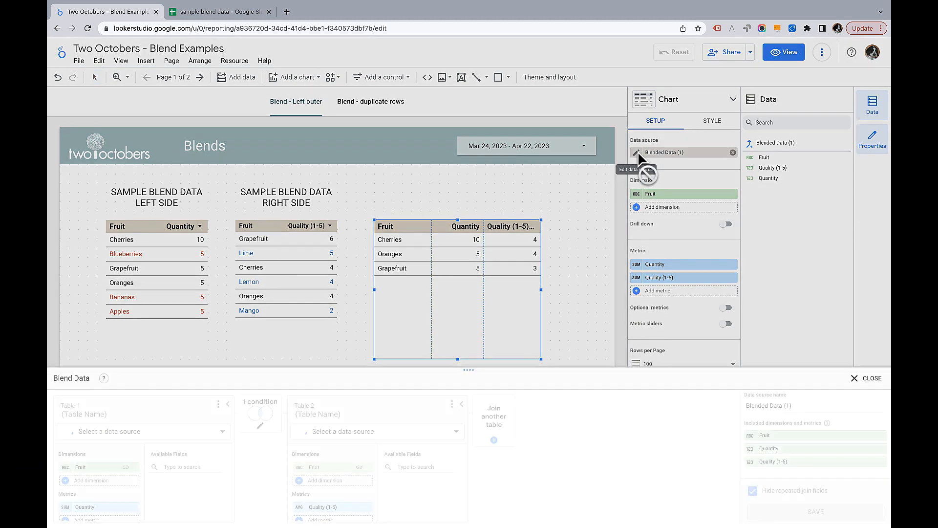
left_click(259, 311)
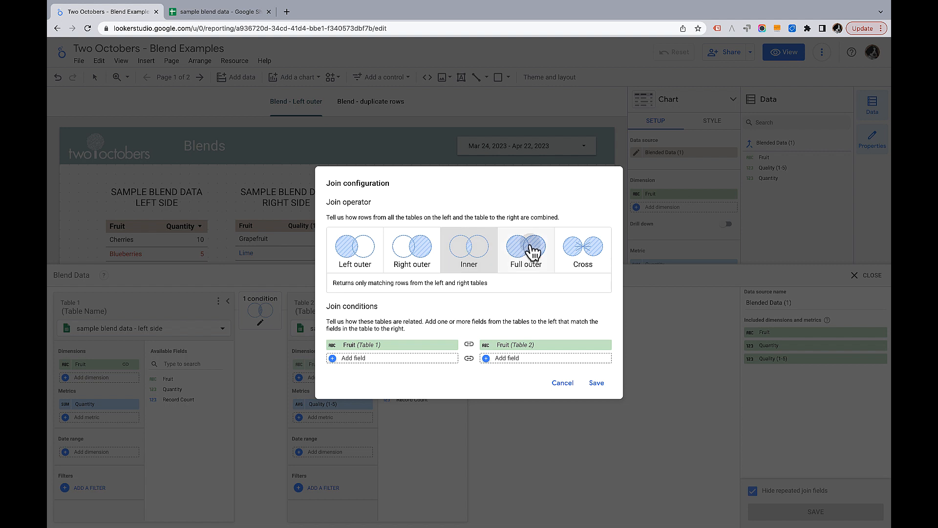
left_click(525, 249)
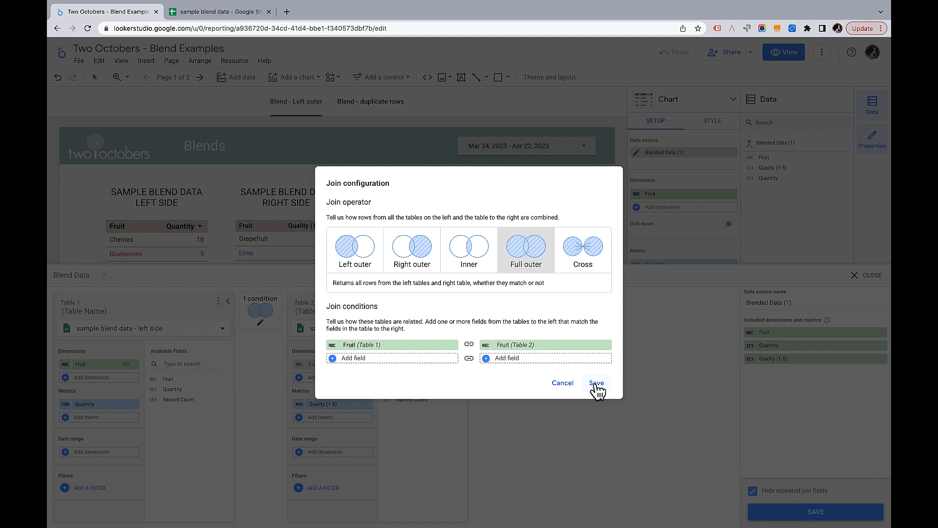
left_click(596, 383)
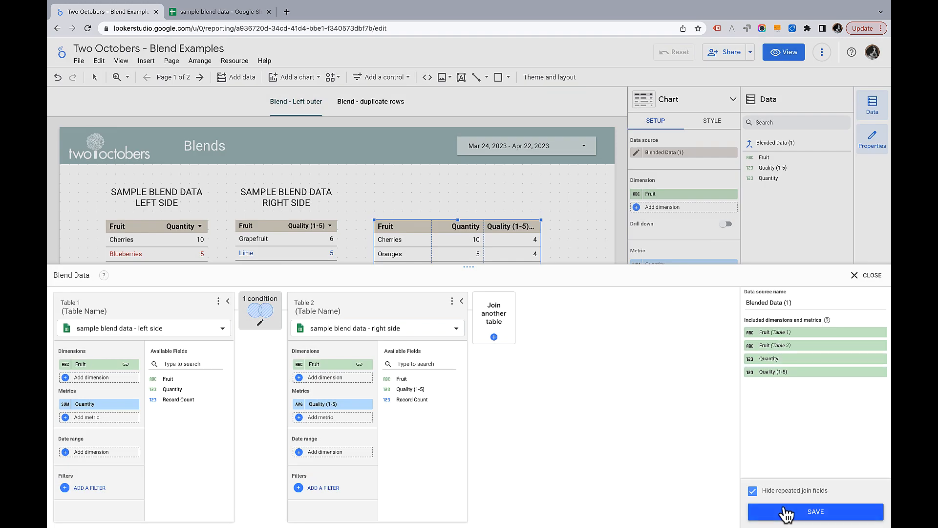
left_click(814, 511)
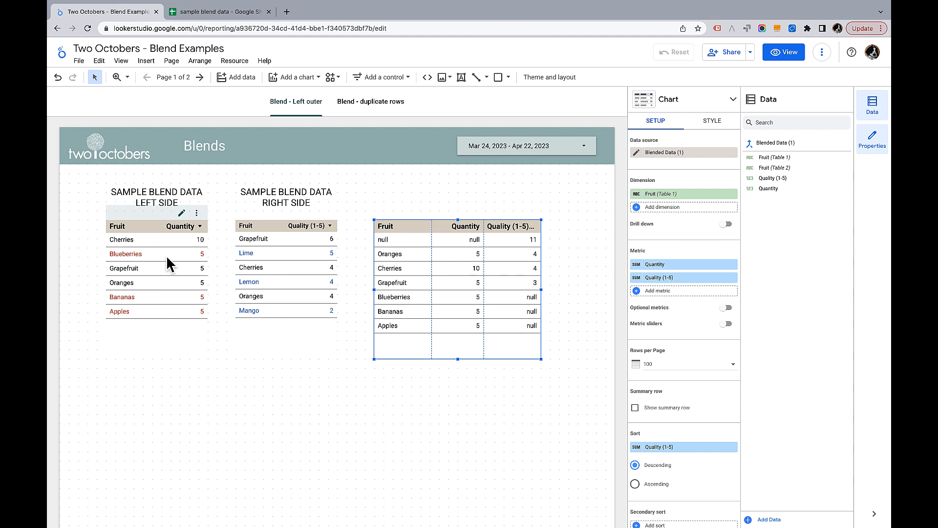
mouse_move(281, 296)
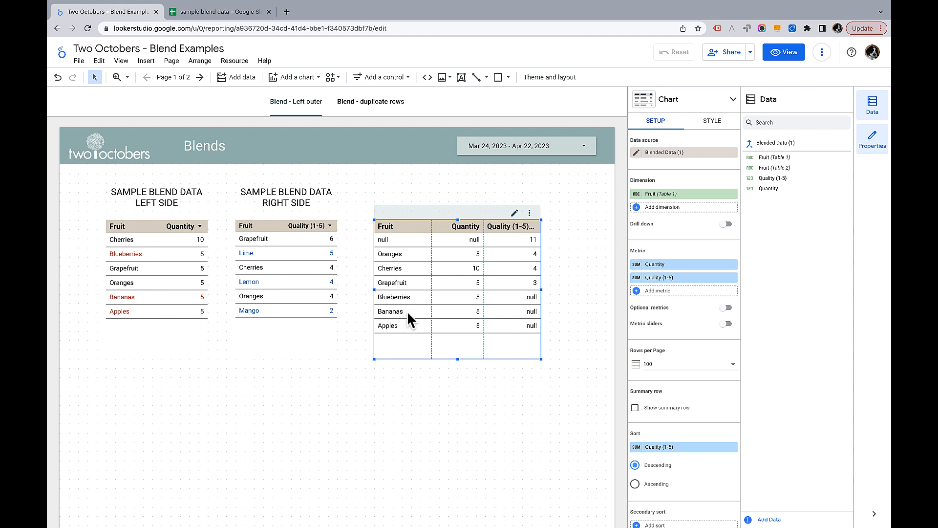
mouse_move(410, 318)
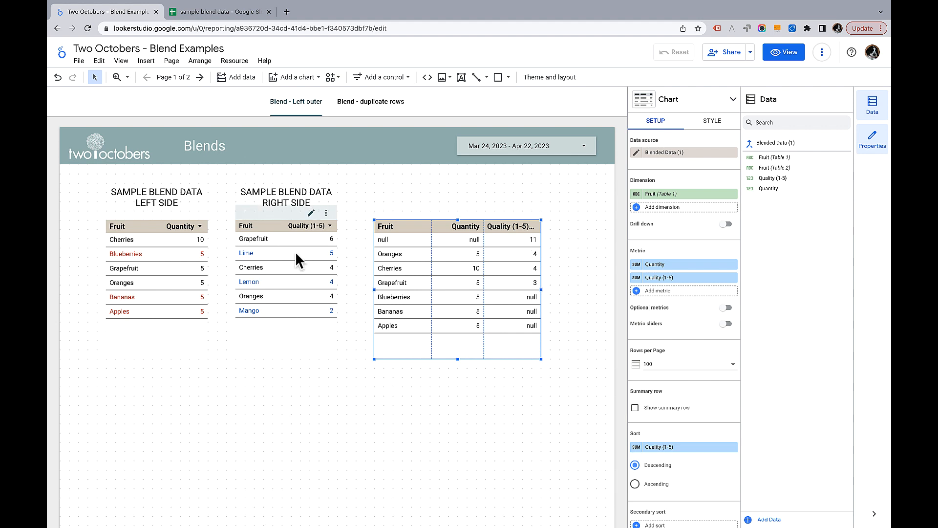
mouse_move(314, 307)
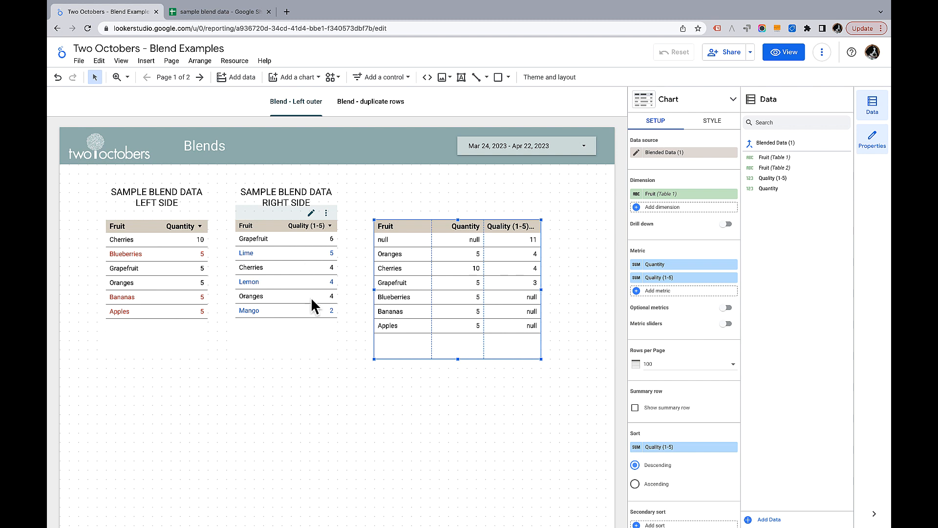
mouse_move(316, 320)
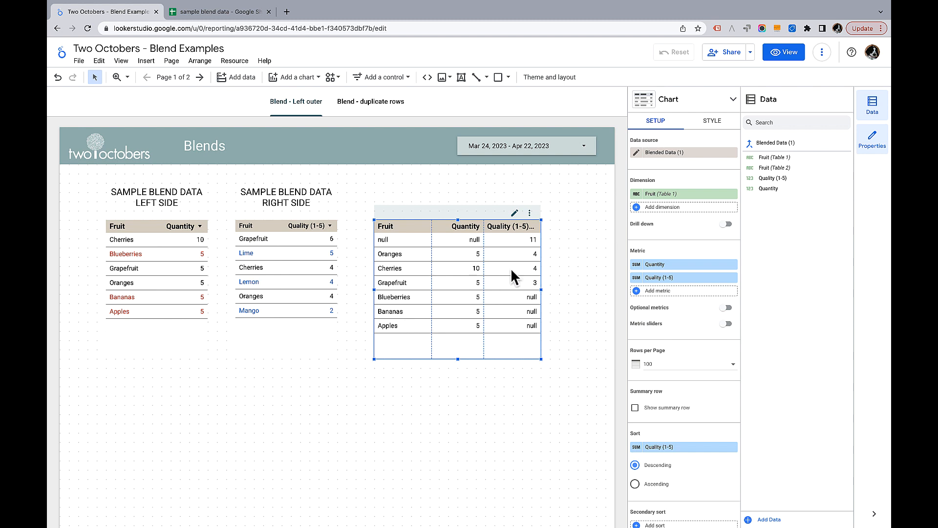
mouse_move(531, 248)
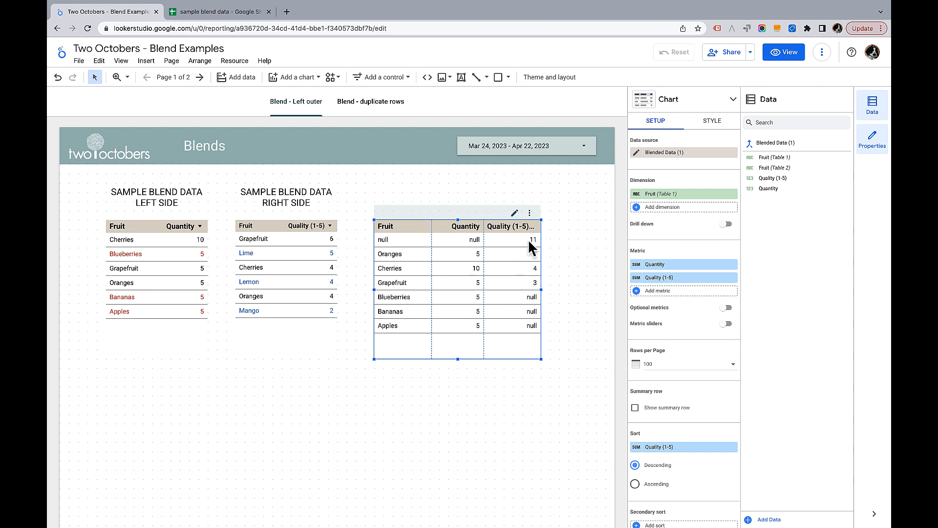
mouse_move(663, 193)
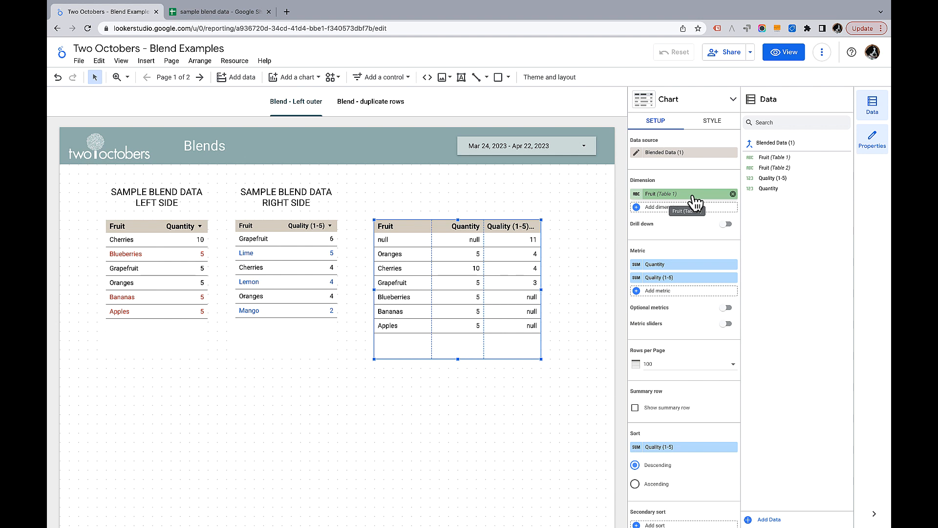
mouse_move(693, 203)
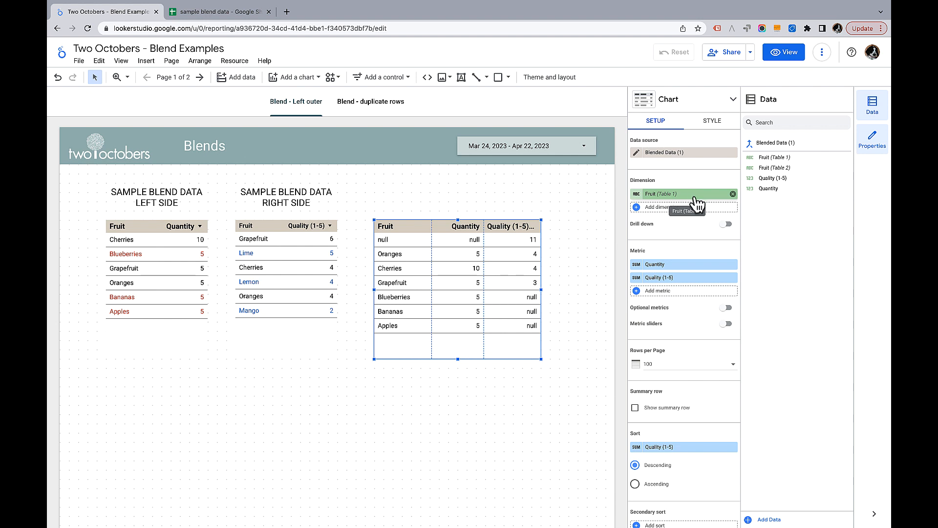
mouse_move(694, 200)
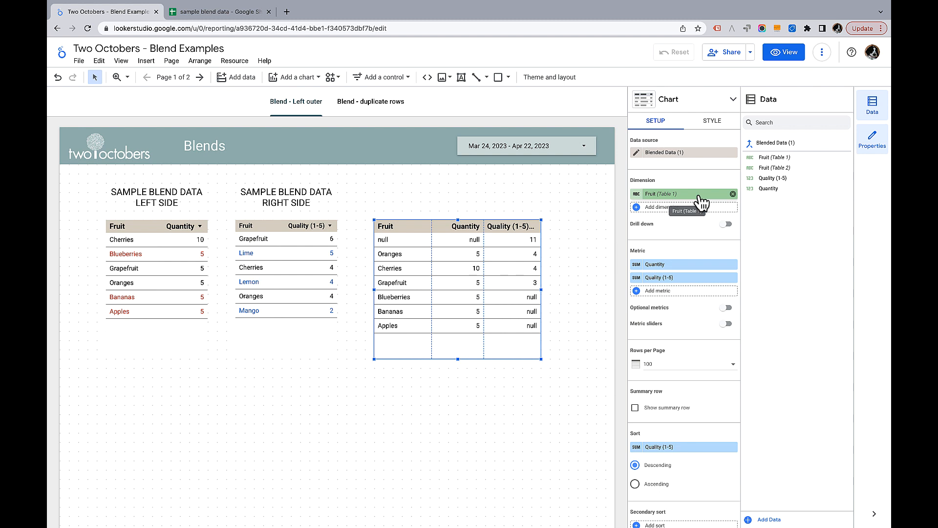
mouse_move(669, 203)
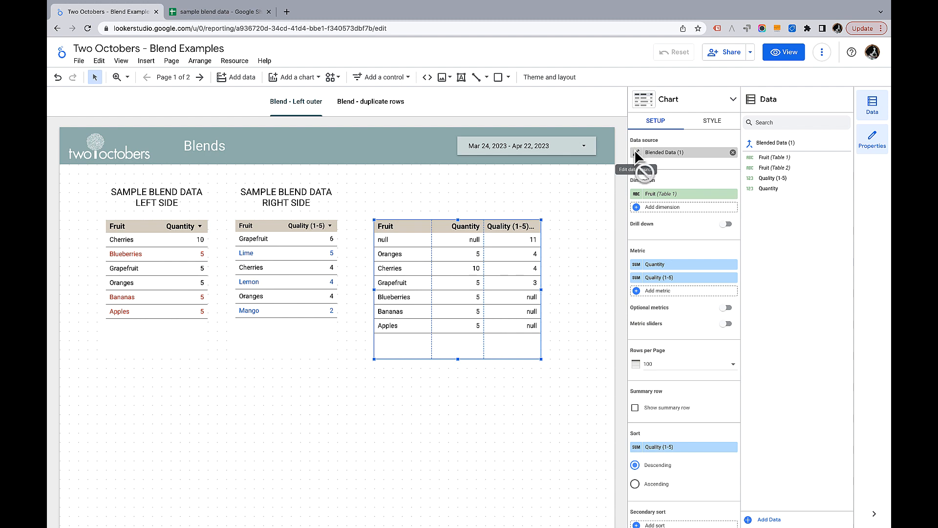
left_click(646, 152)
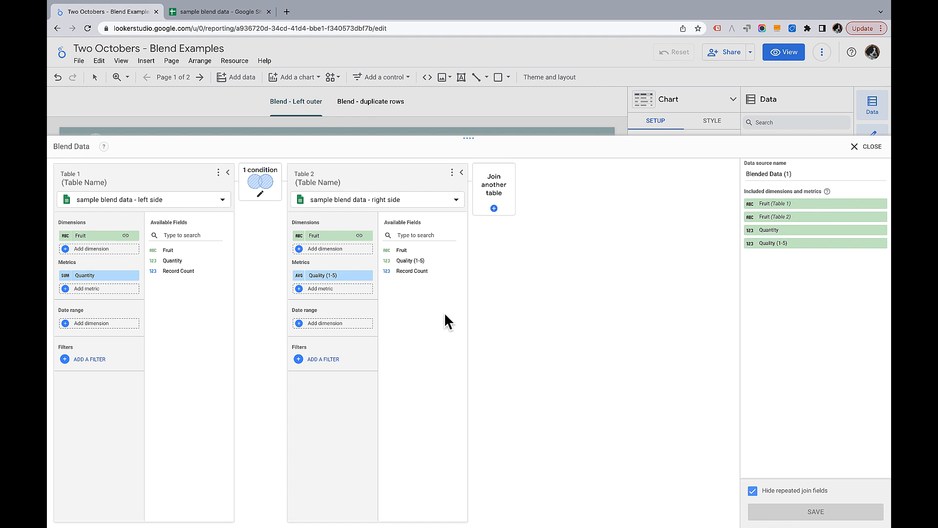
mouse_move(873, 147)
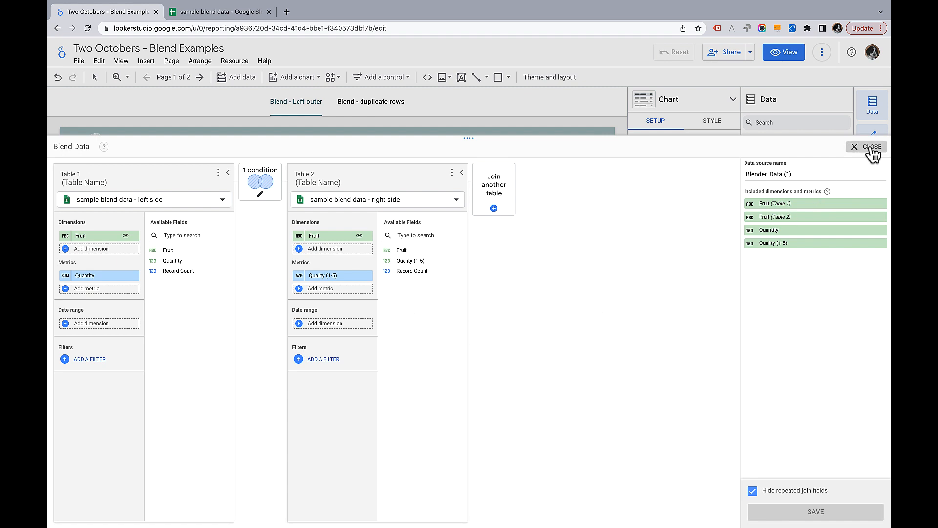
left_click(855, 147)
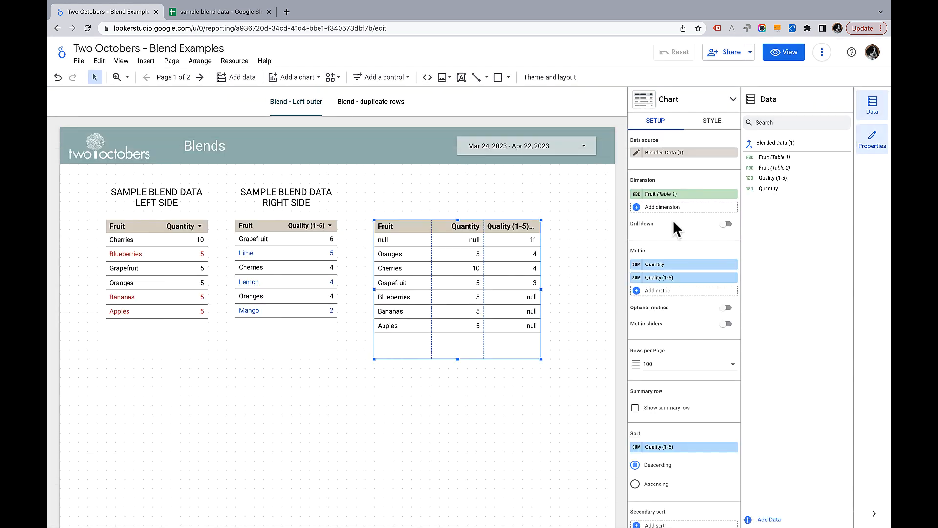
Step: Add a calculated 'Fruit' dimension using COALESCE(Fruit (Table 1), Fruit (Table 2)) and apply it
left_click(663, 206)
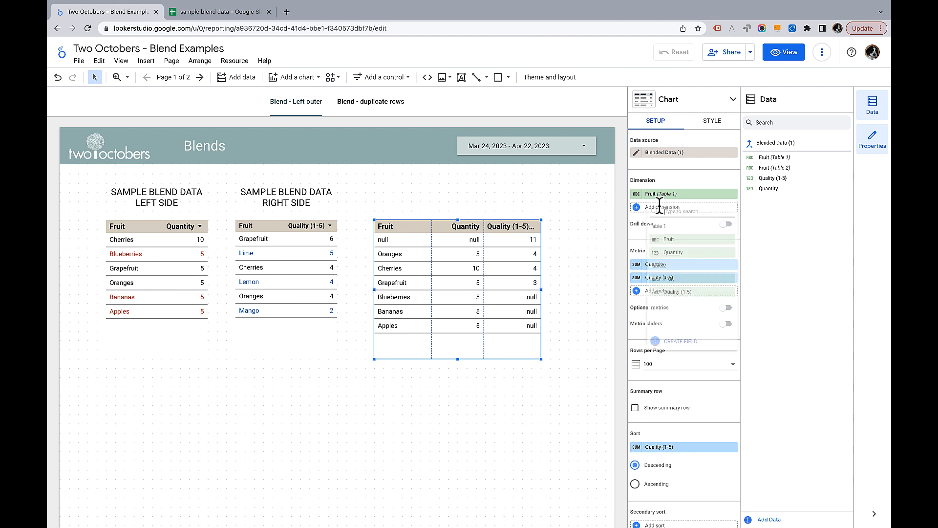
left_click(684, 206)
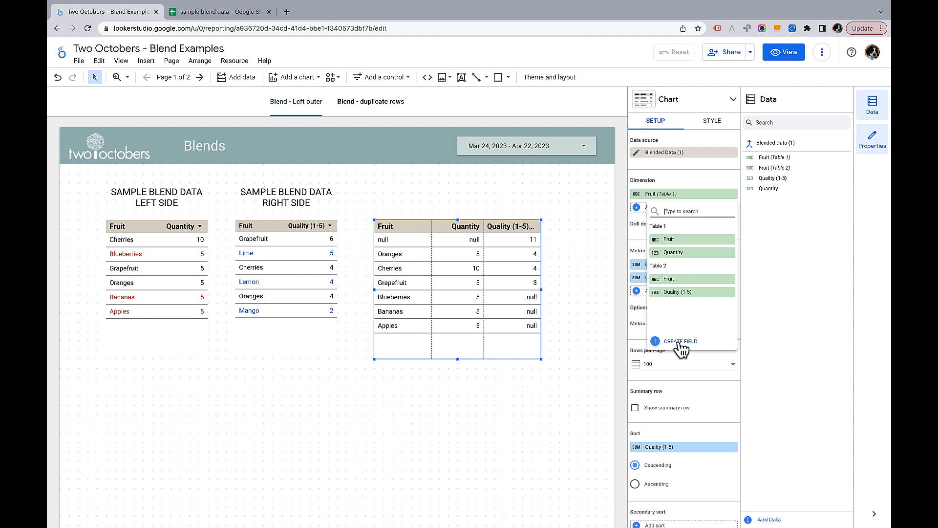
left_click(679, 341)
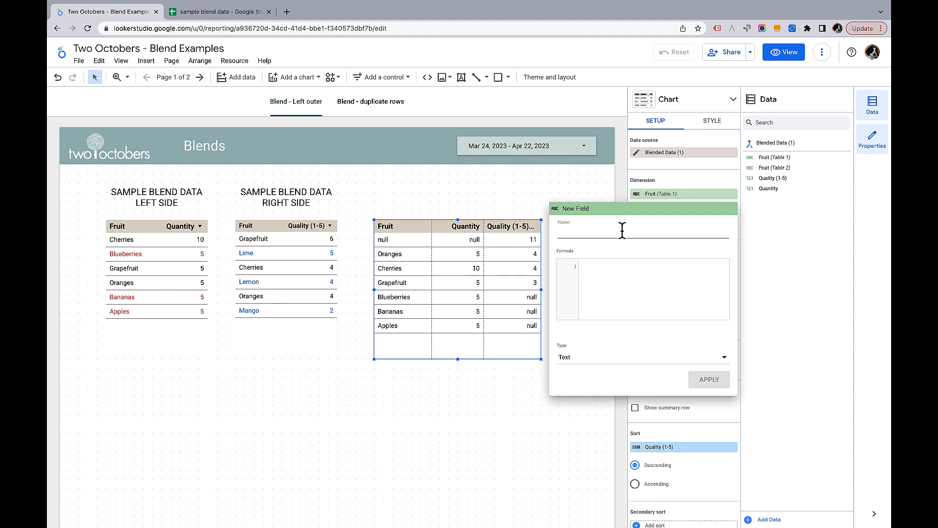
type("Fruit")
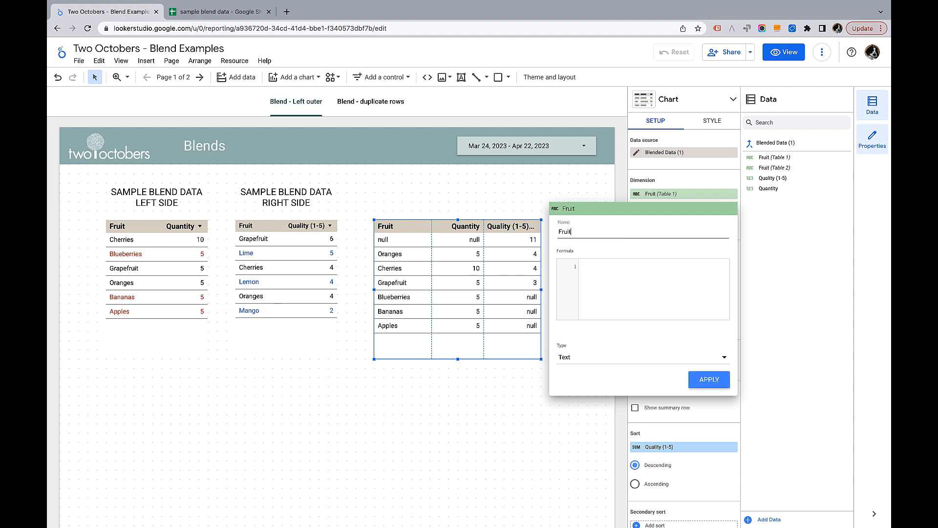
mouse_move(627, 316)
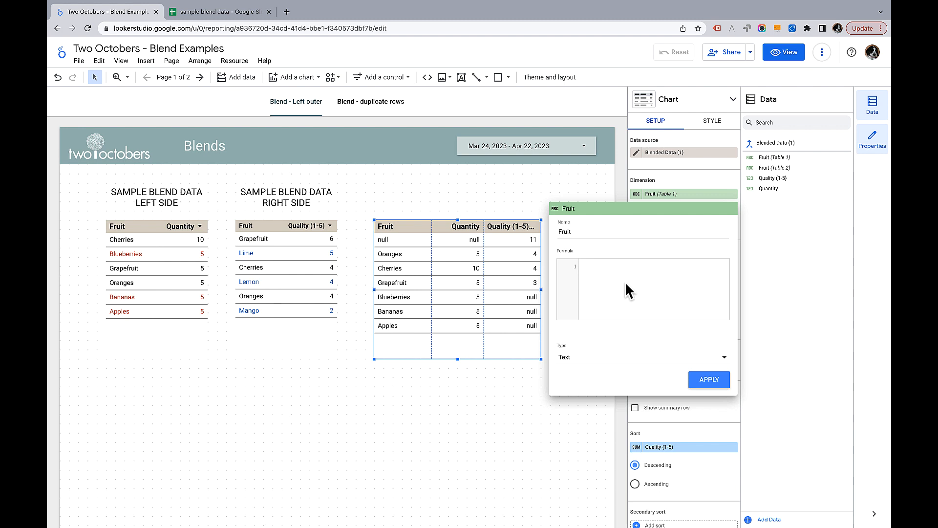
type("co")
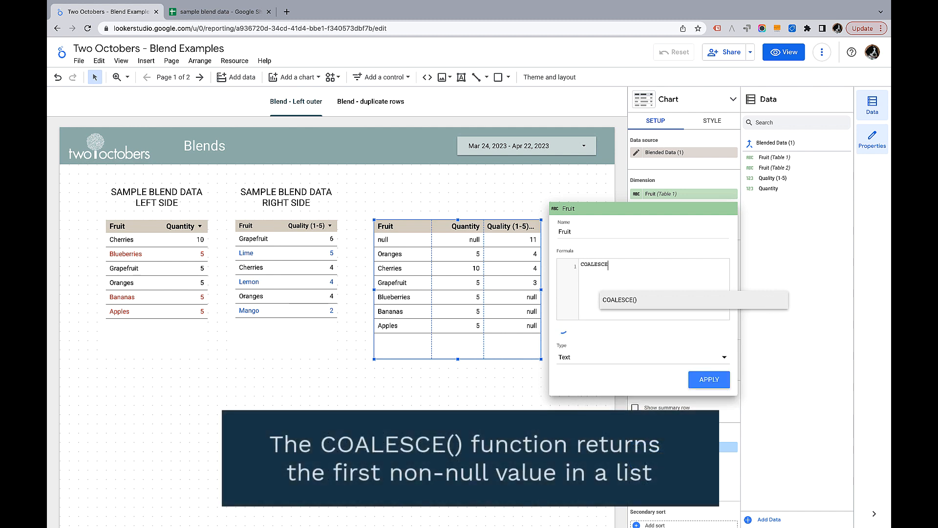
type("(")
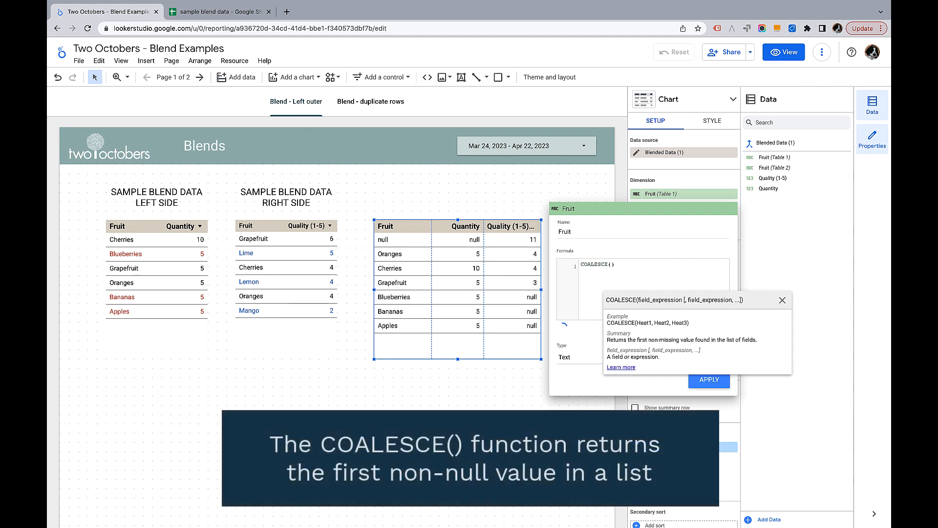
type("Fr")
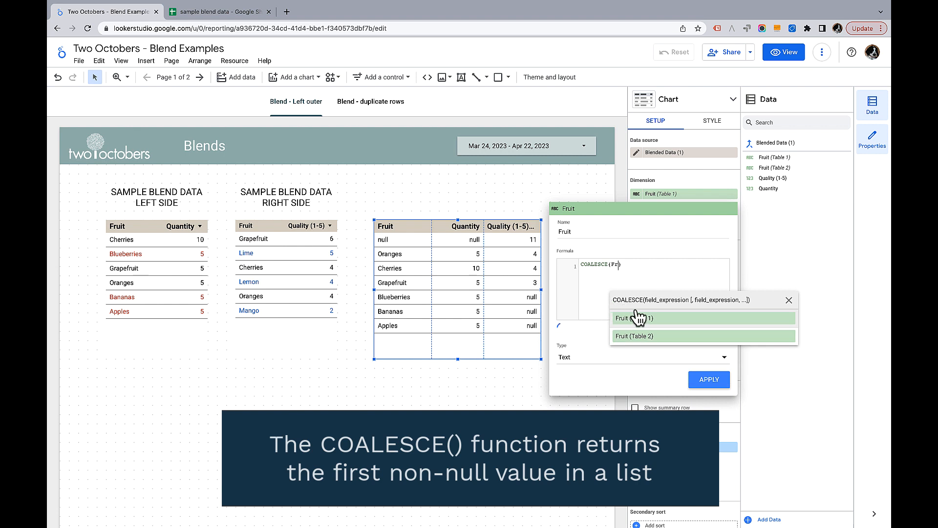
left_click(628, 318)
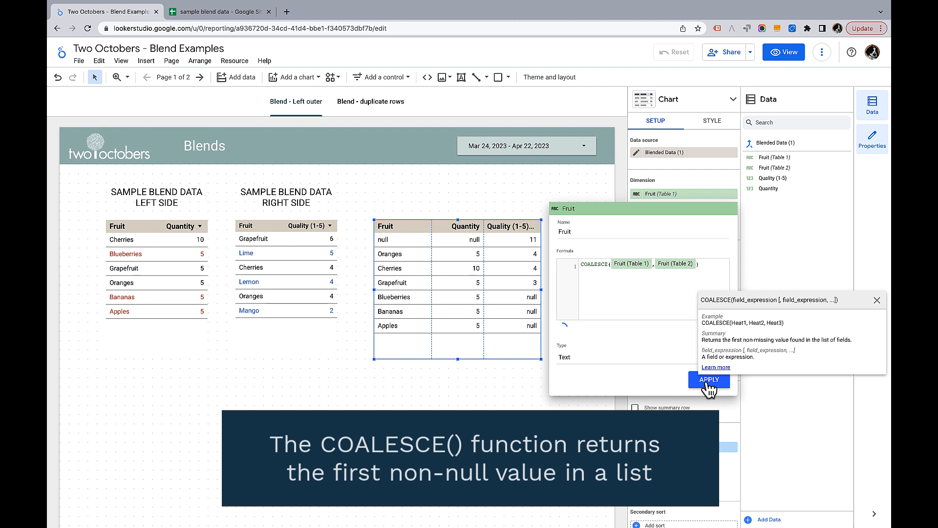
left_click(709, 379)
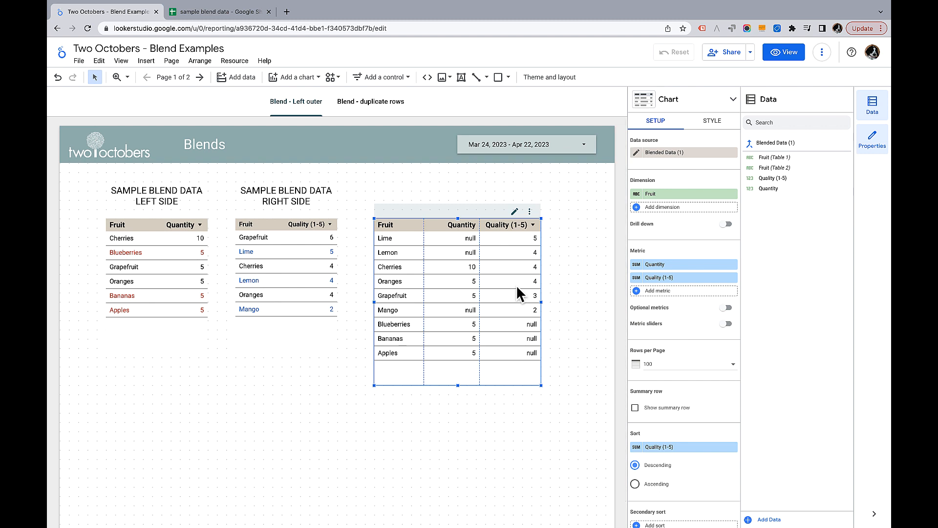
mouse_move(438, 243)
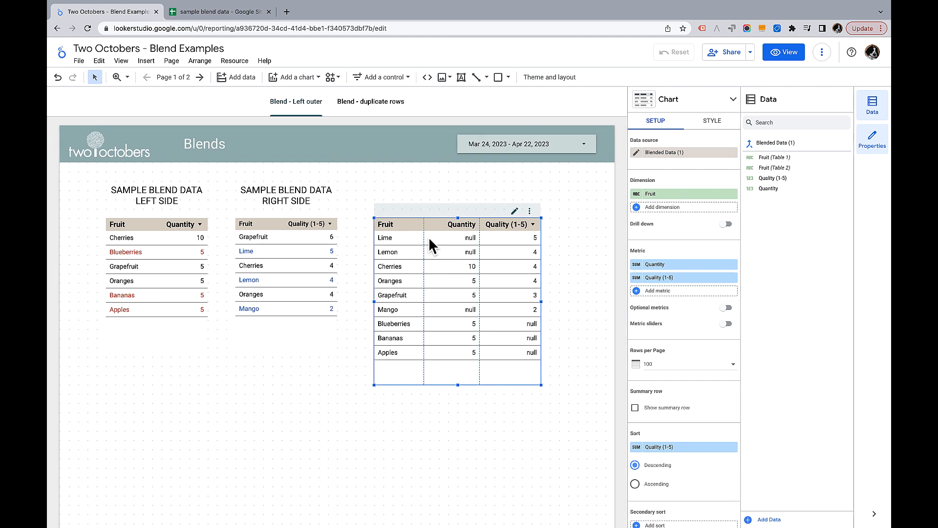
mouse_move(445, 326)
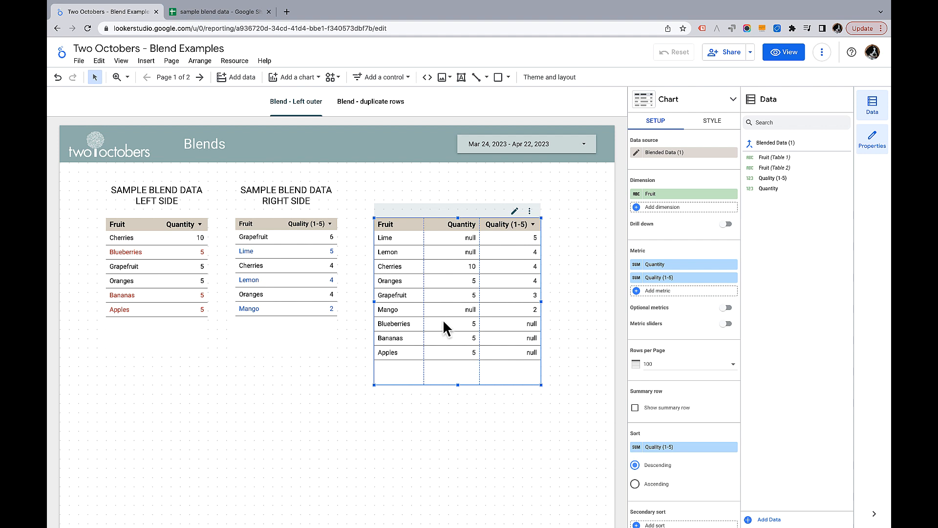
mouse_move(528, 365)
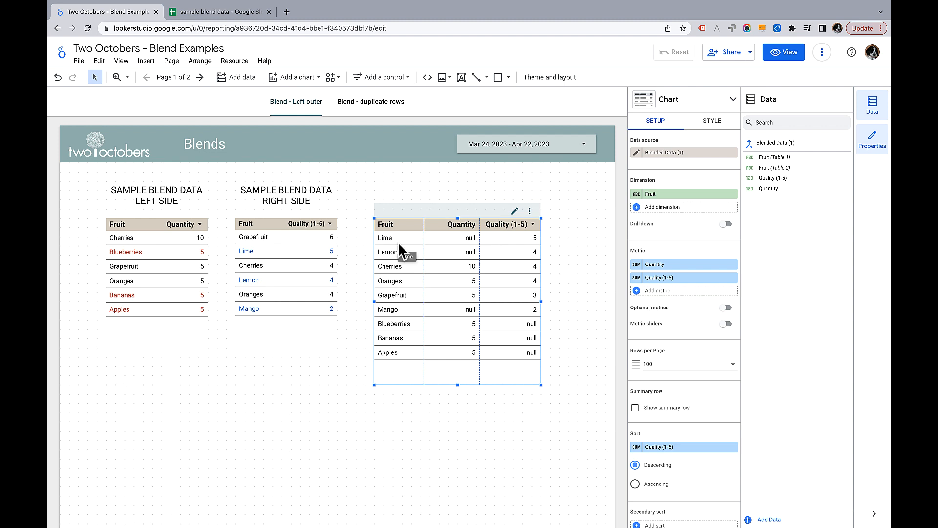
mouse_move(520, 424)
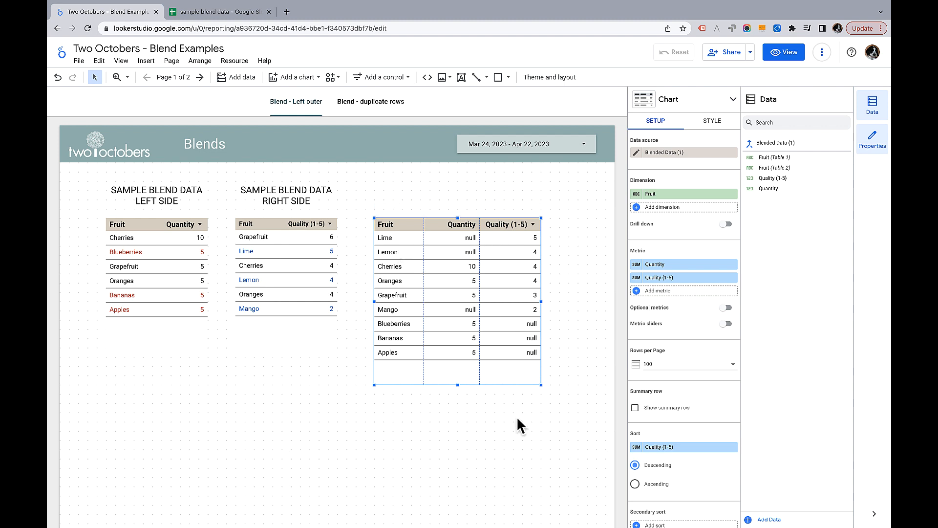
mouse_move(633, 152)
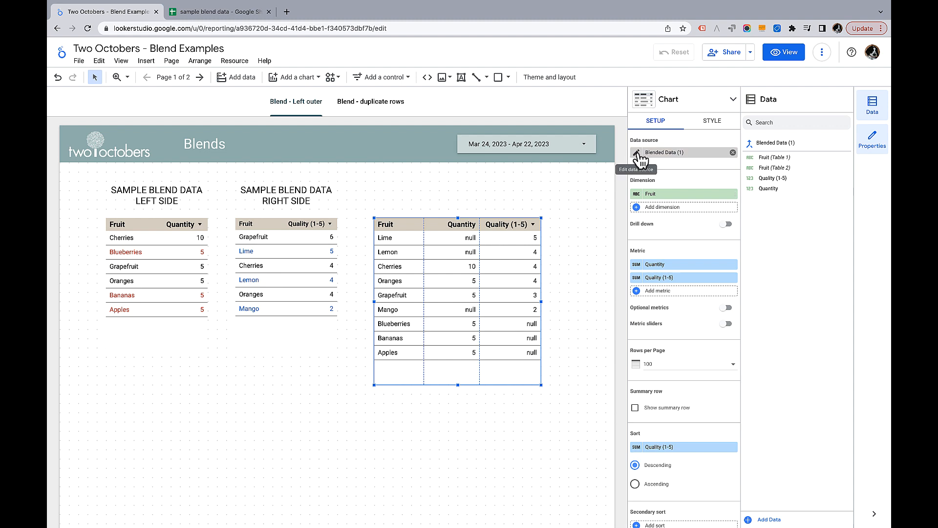
Step: Edit the blended data source and choose Cross as the join type
left_click(636, 152)
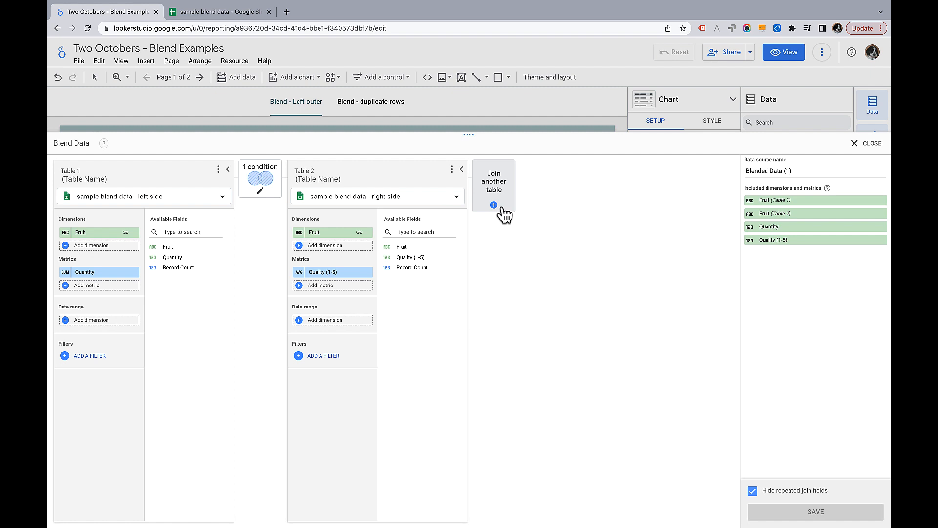
mouse_move(573, 248)
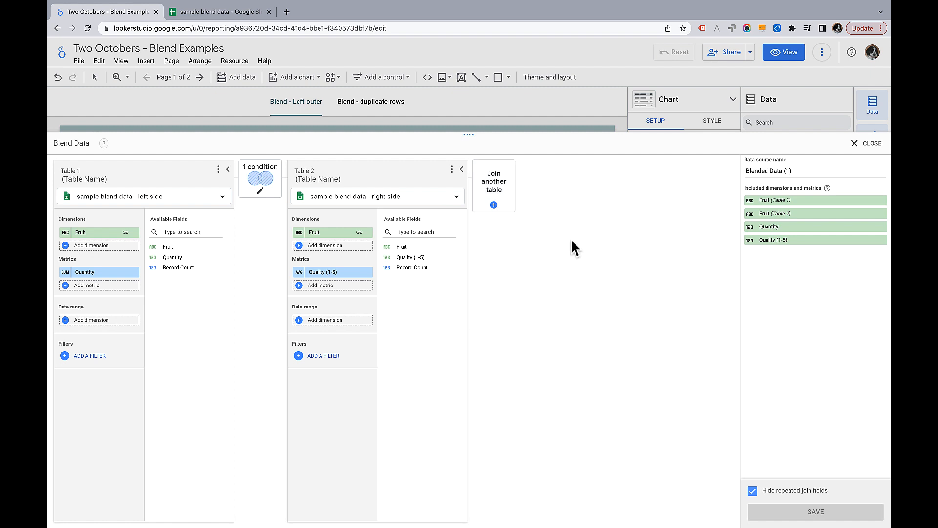
mouse_move(593, 247)
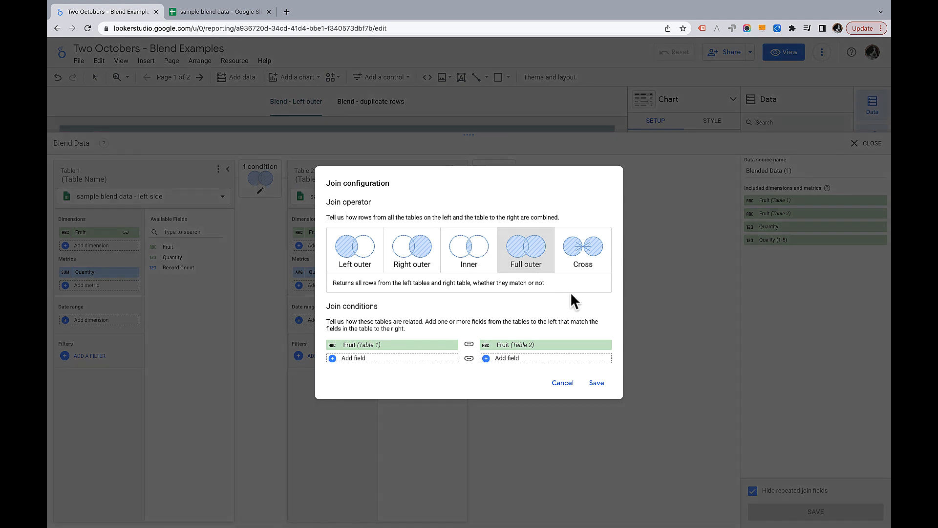
left_click(580, 250)
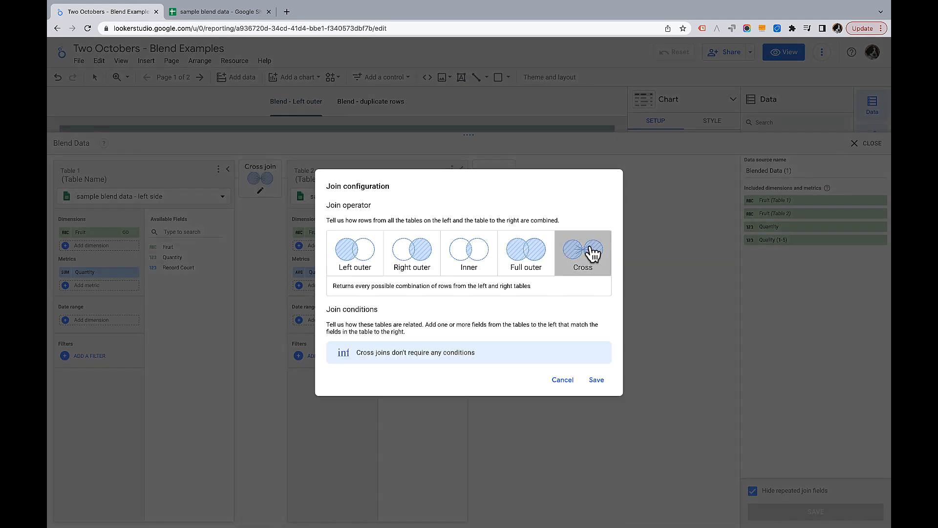